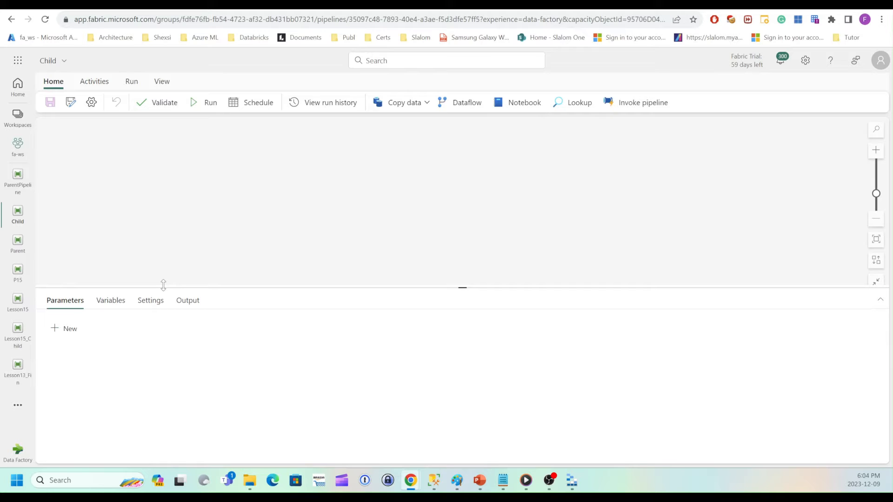
Create a new pipeline parameter named FileName, keeping its type as String.
{"action": "left_click", "coordinate": [82, 177]}
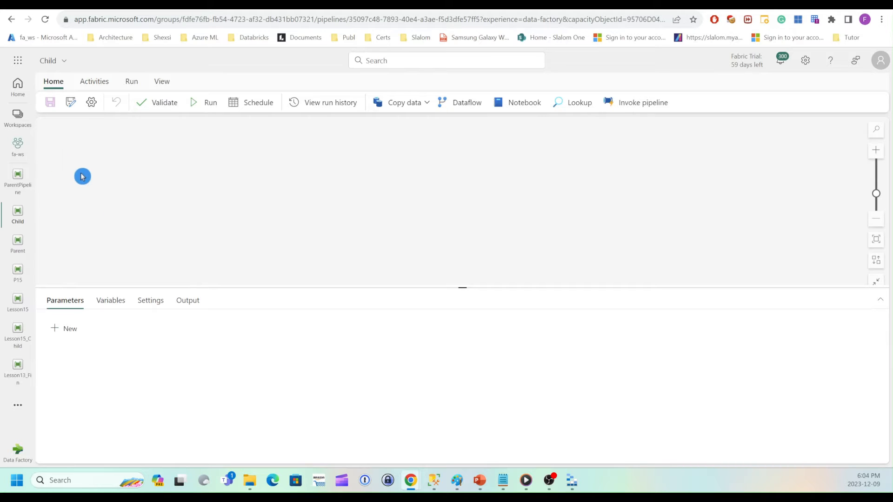
{"action": "mouse_move", "coordinate": [64, 96]}
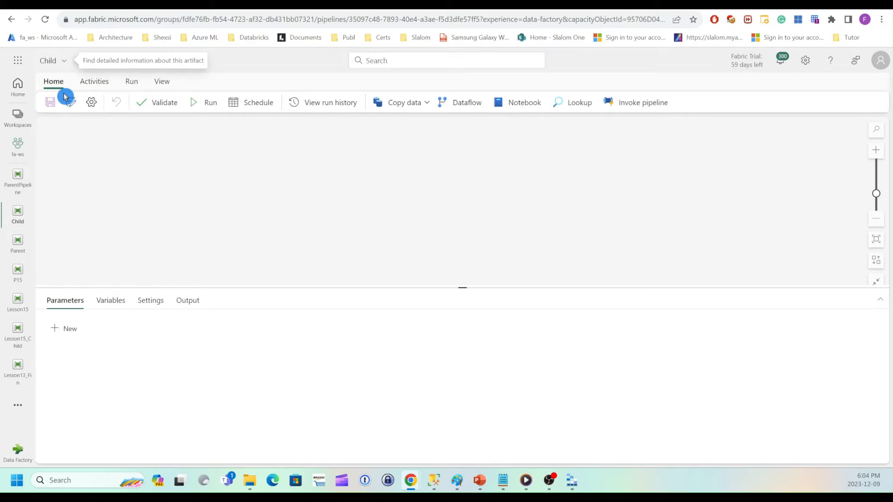
{"action": "mouse_move", "coordinate": [165, 185]}
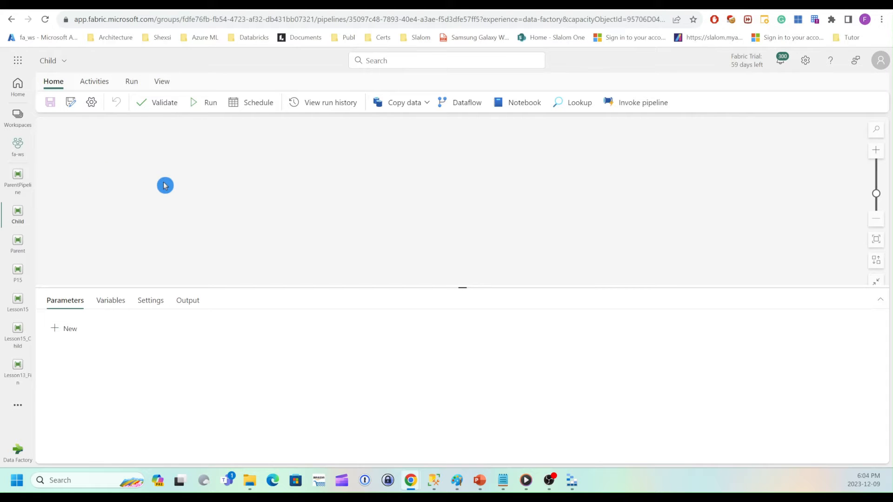
{"action": "mouse_move", "coordinate": [116, 203]}
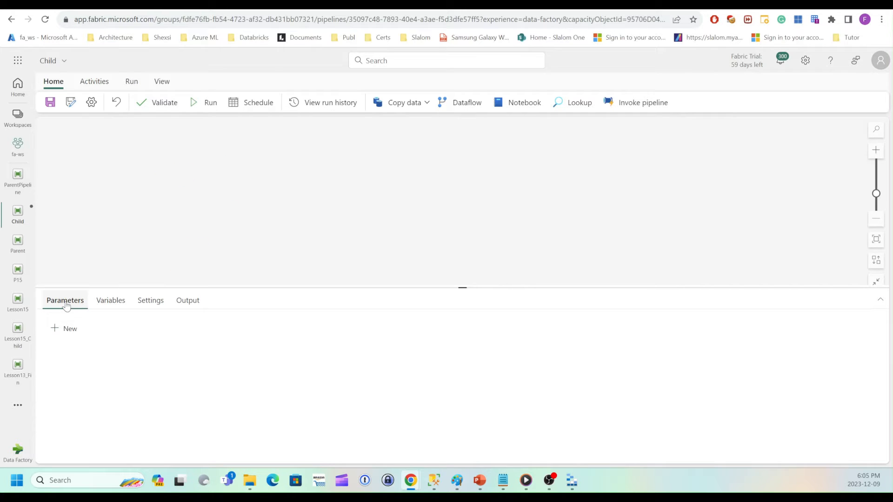
{"action": "left_click", "coordinate": [64, 329]}
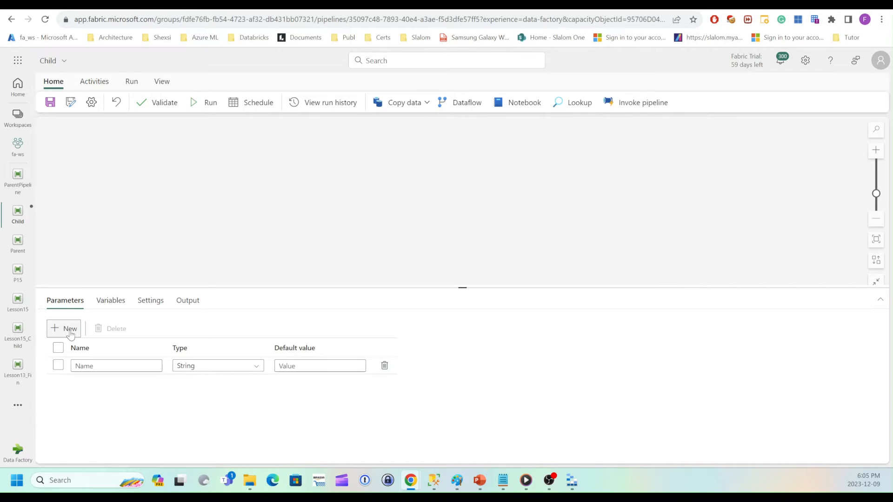
{"action": "left_click", "coordinate": [117, 365]}
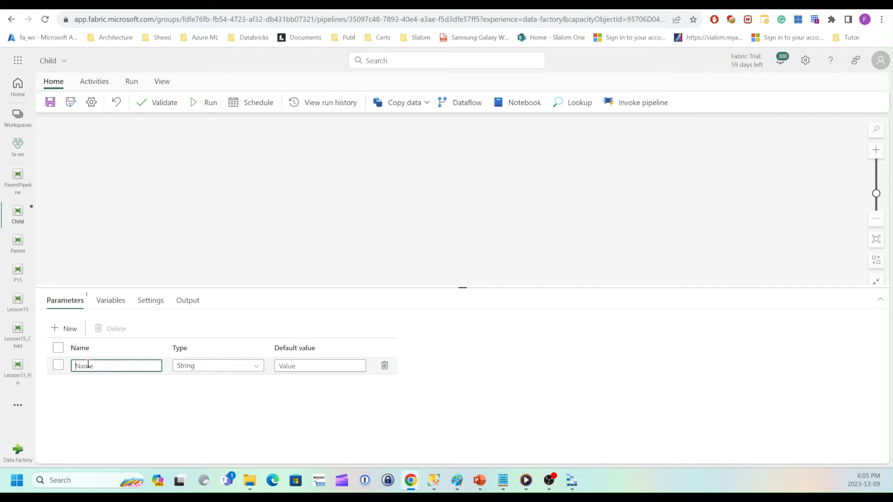
{"action": "type", "text": "Fil"}
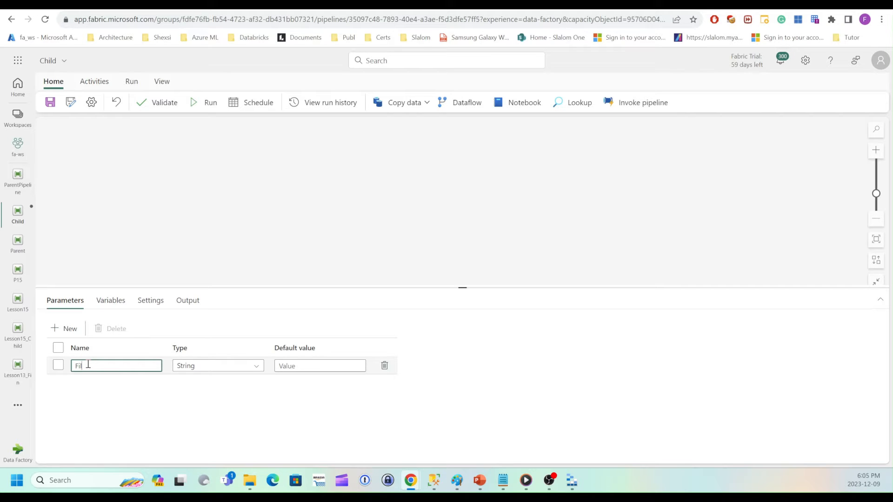
{"action": "type", "text": "leName"}
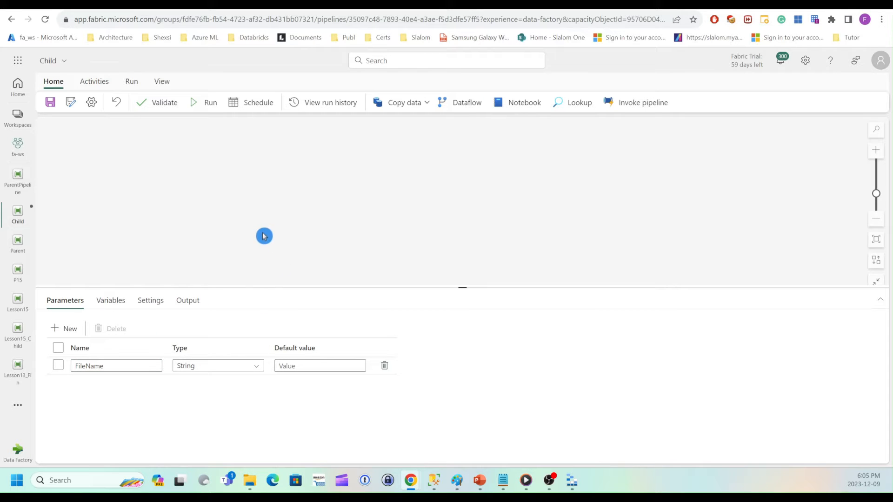
{"action": "mouse_move", "coordinate": [264, 232]}
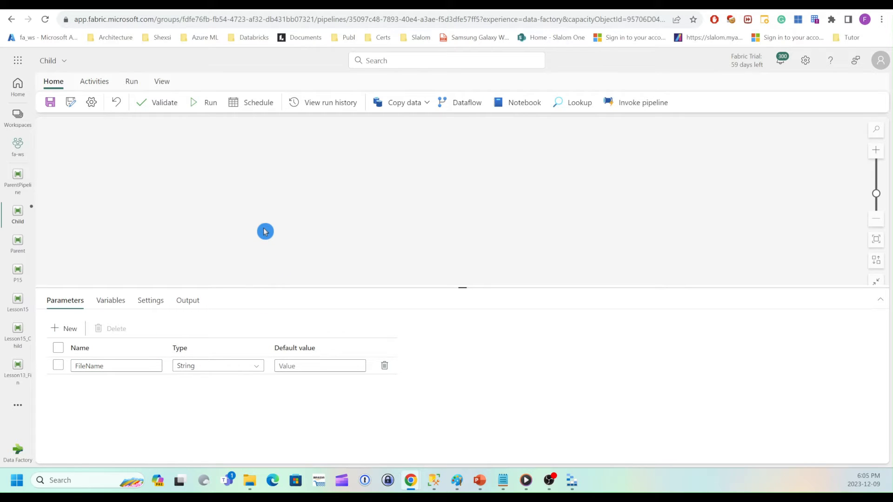
{"action": "mouse_move", "coordinate": [94, 81]}
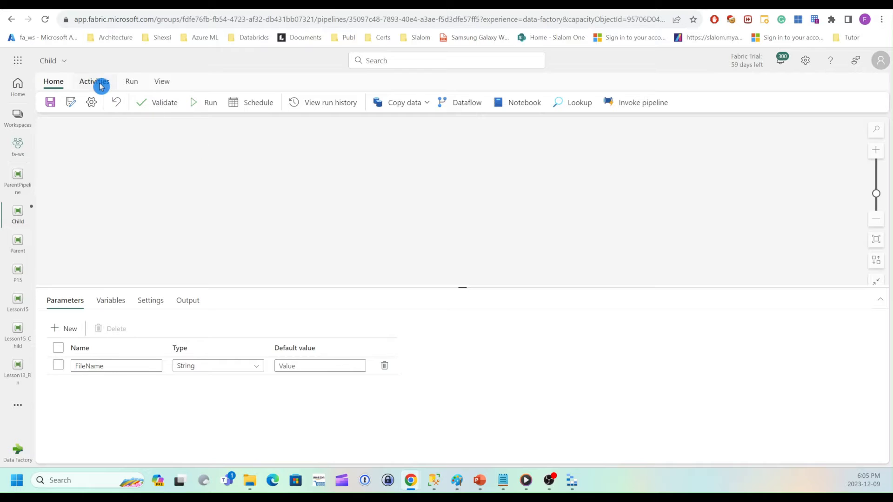
Add a Delete data activity from the additional activities list and show its Source settings.
{"action": "left_click", "coordinate": [93, 80]}
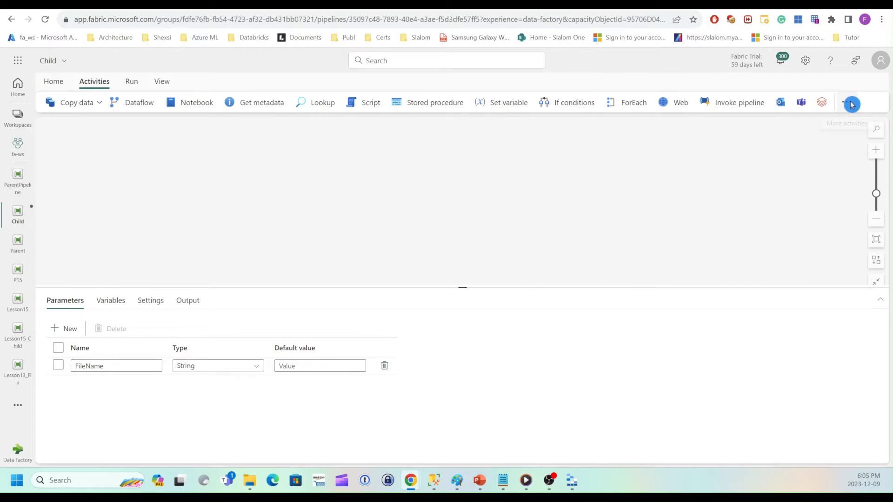
{"action": "left_click", "coordinate": [847, 101]}
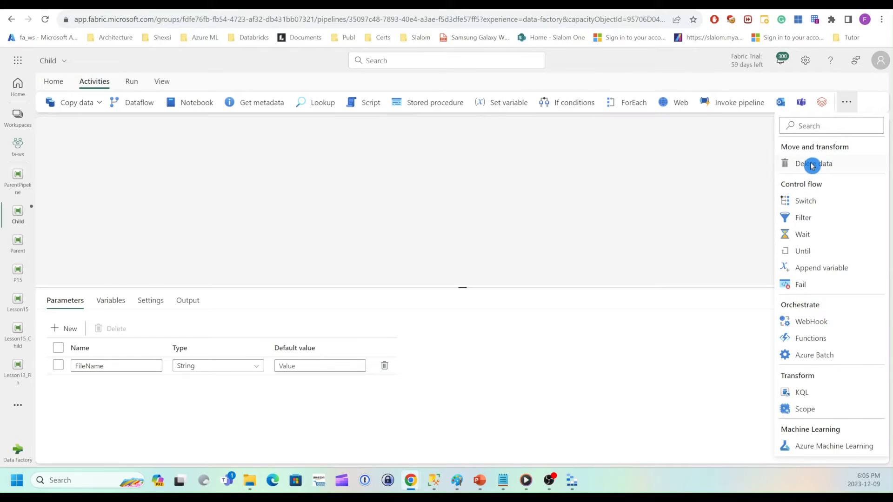
{"action": "left_click", "coordinate": [811, 163]}
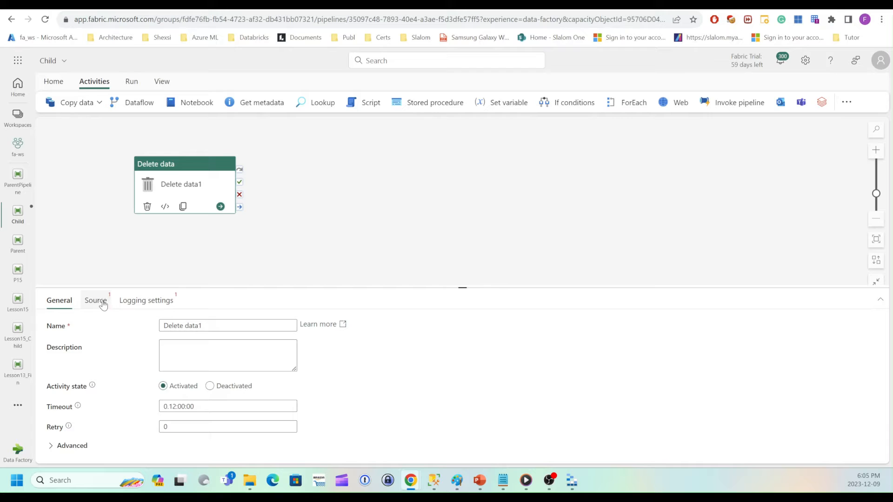
{"action": "left_click", "coordinate": [94, 300]}
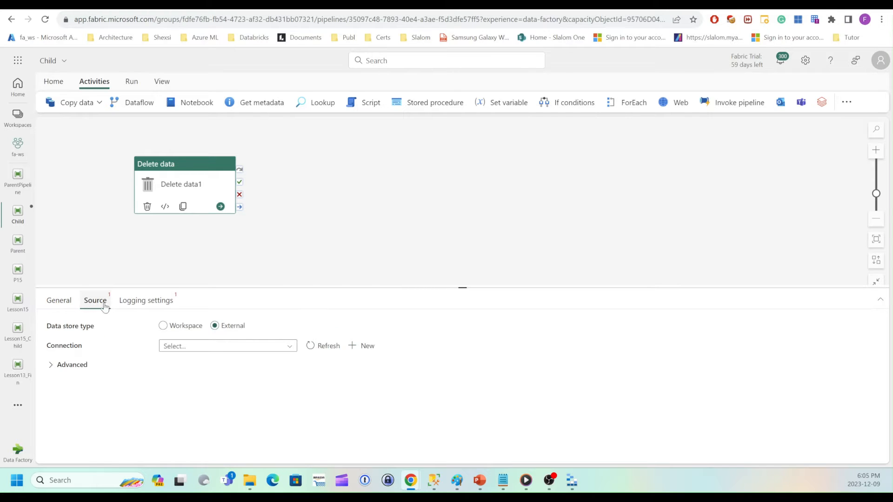
{"action": "mouse_move", "coordinate": [284, 400]}
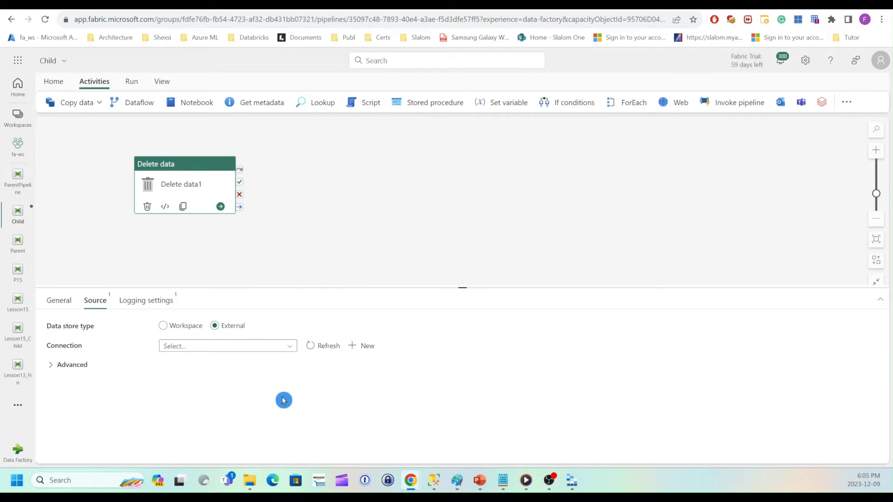
Connect Delete data1's source to fabricstudystg and browse to the data container path.
{"action": "left_click", "coordinate": [226, 345]}
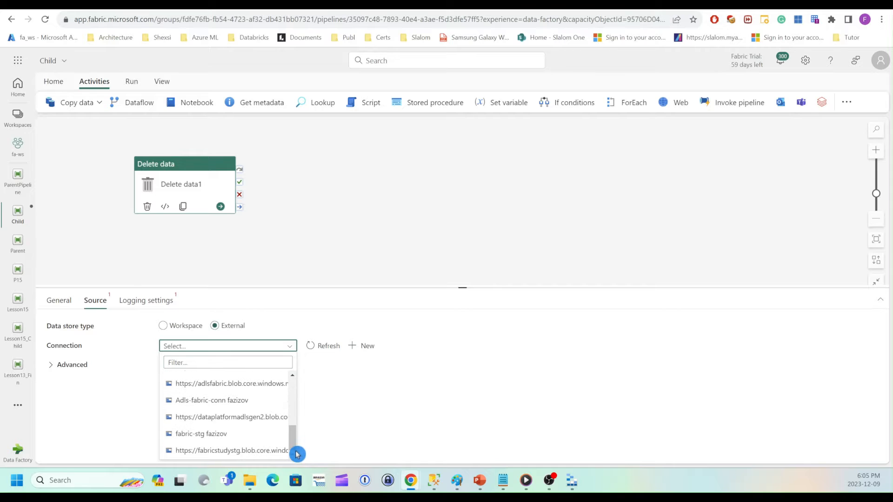
{"action": "left_click", "coordinate": [233, 450]}
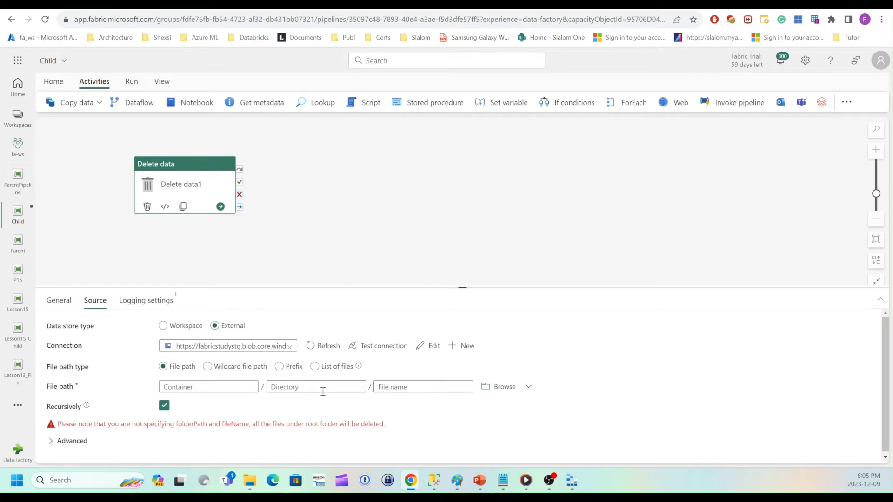
{"action": "left_click", "coordinate": [504, 387]}
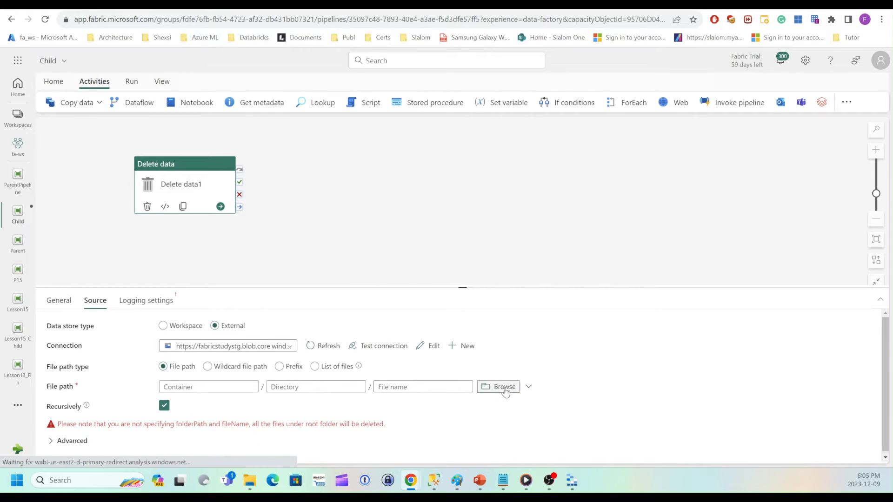
{"action": "left_click", "coordinate": [503, 387]}
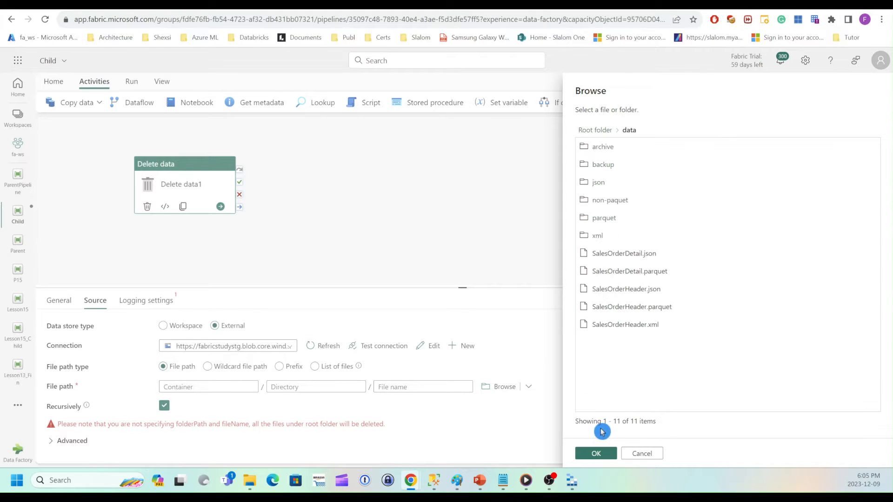
{"action": "mouse_move", "coordinate": [596, 454]}
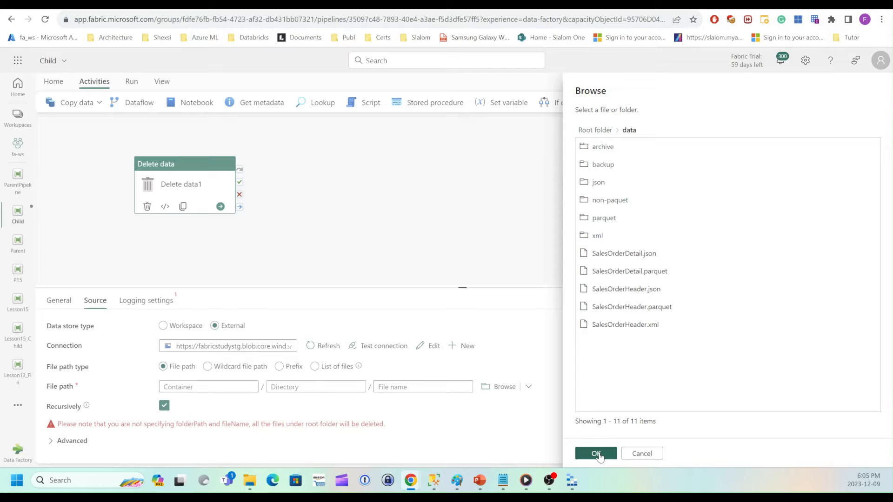
{"action": "left_click", "coordinate": [596, 453]}
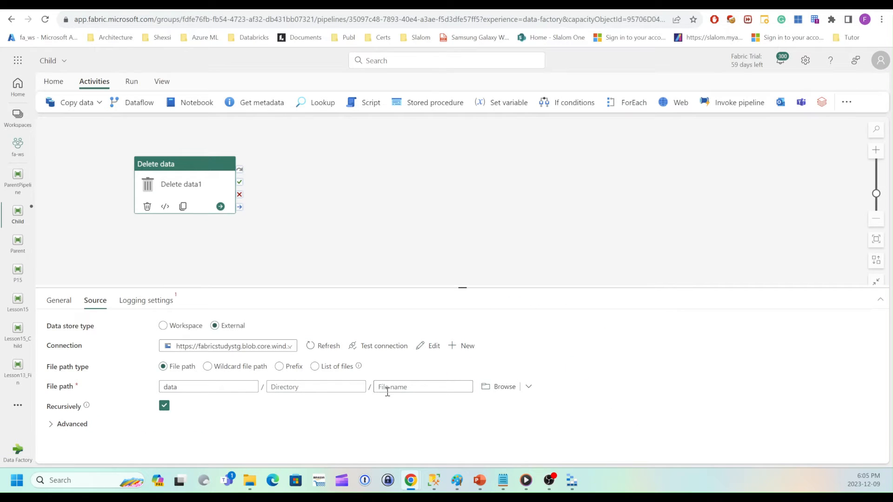
{"action": "mouse_move", "coordinate": [505, 387]}
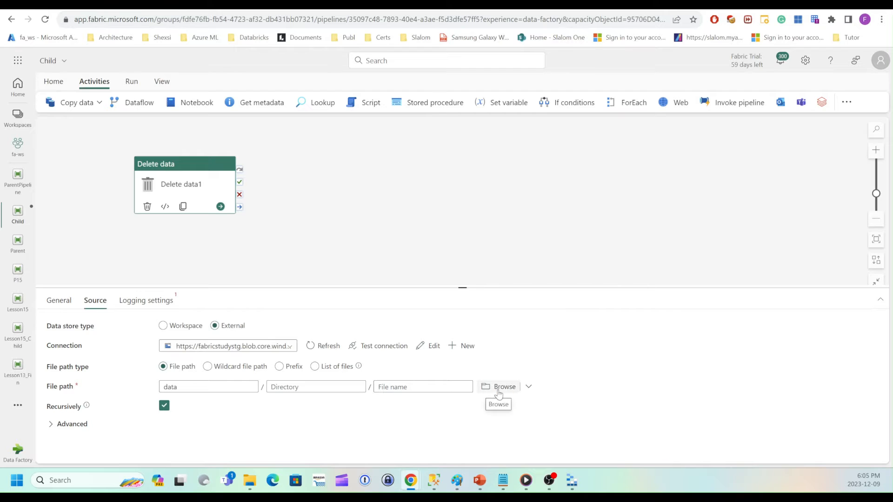
{"action": "left_click", "coordinate": [498, 387]}
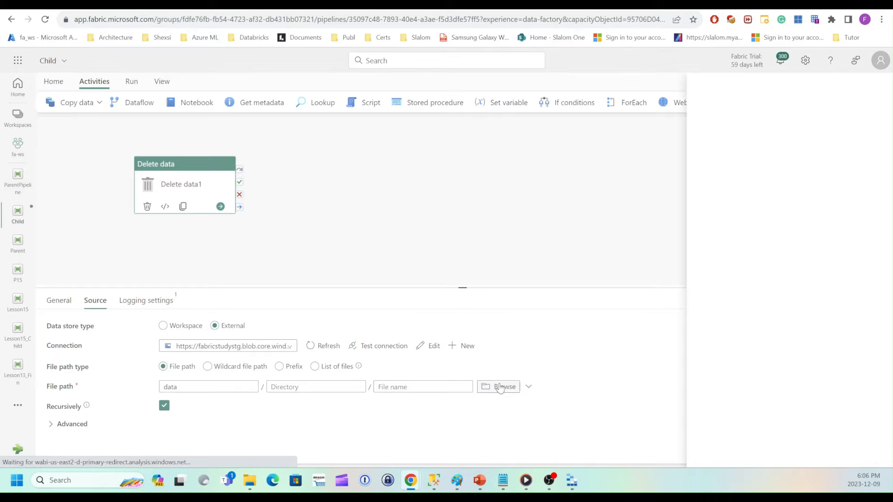
{"action": "left_click", "coordinate": [503, 387]}
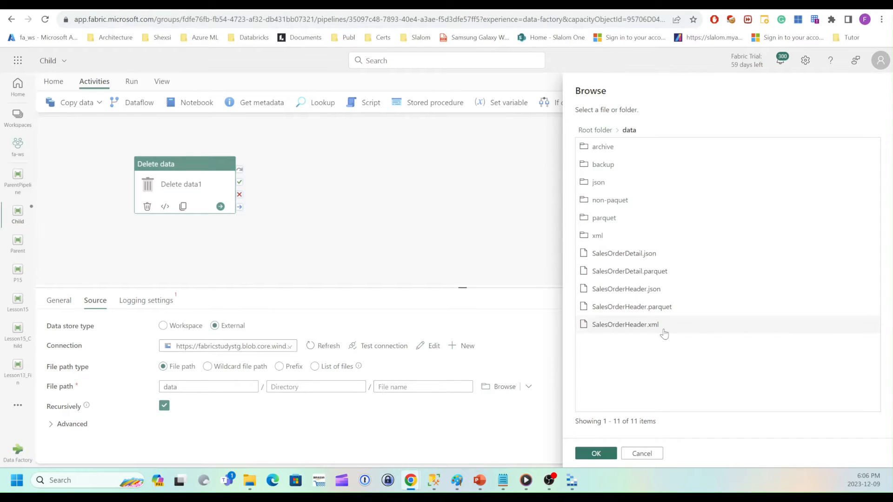
{"action": "left_click", "coordinate": [625, 324]}
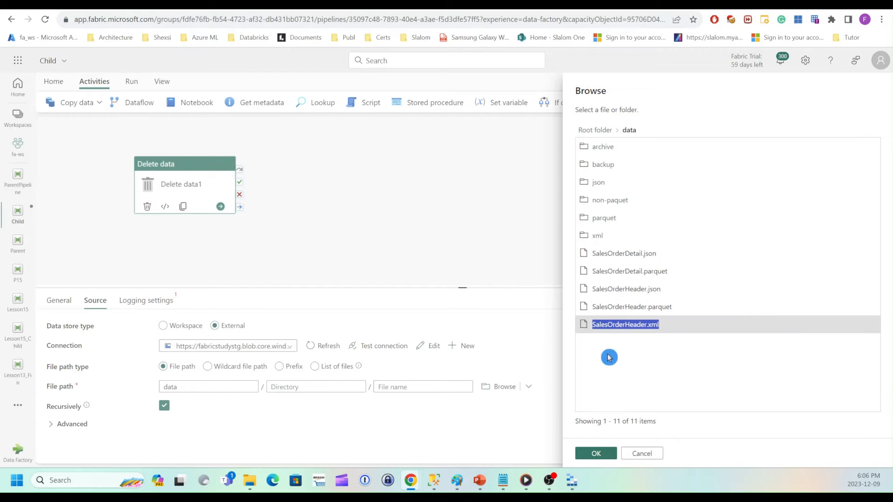
{"action": "mouse_move", "coordinate": [627, 368]}
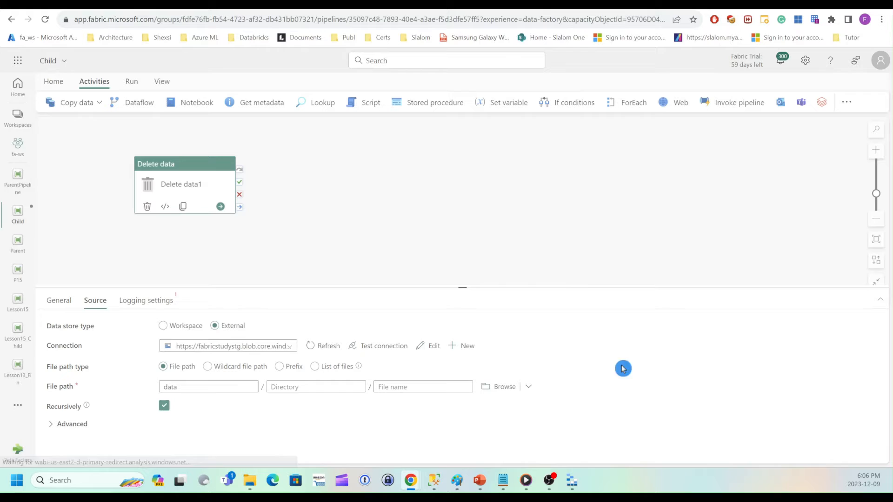
{"action": "left_click", "coordinate": [422, 387]}
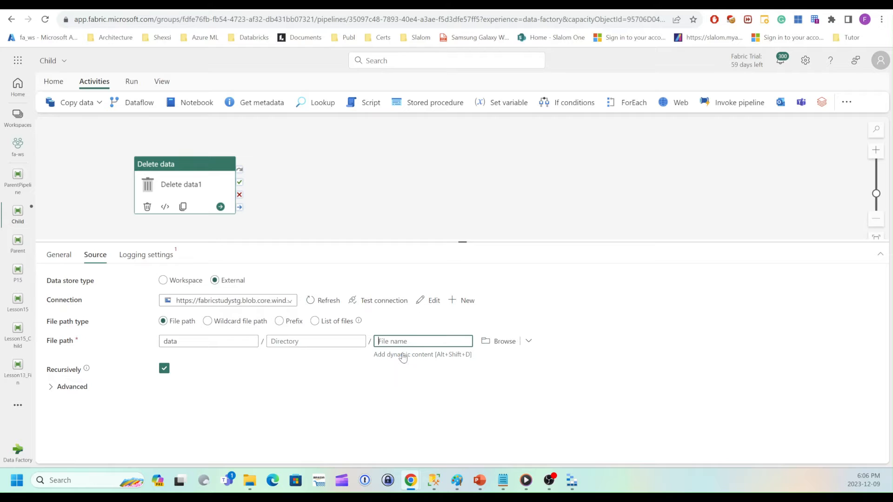
{"action": "left_click", "coordinate": [503, 340]}
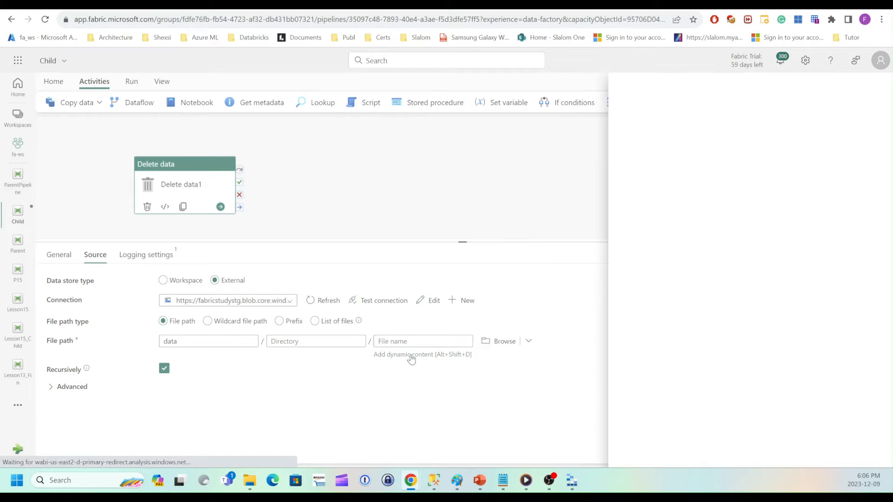
{"action": "left_click", "coordinate": [411, 354]}
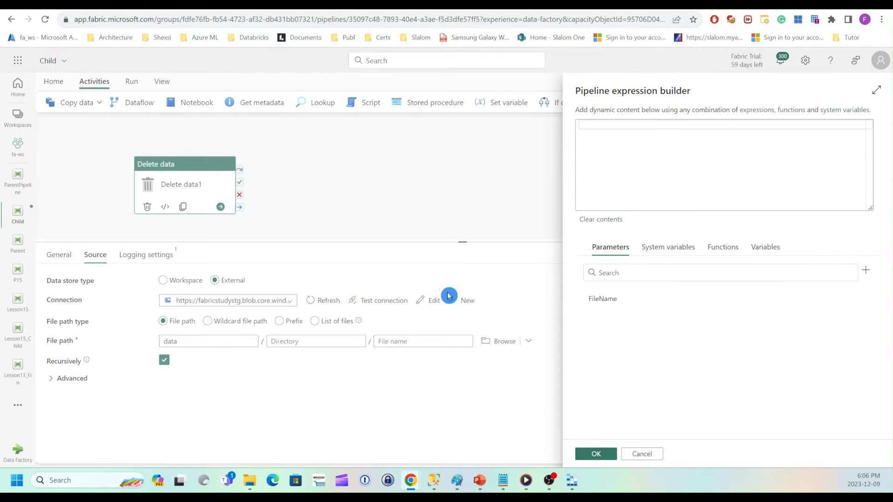
{"action": "mouse_move", "coordinate": [667, 320]}
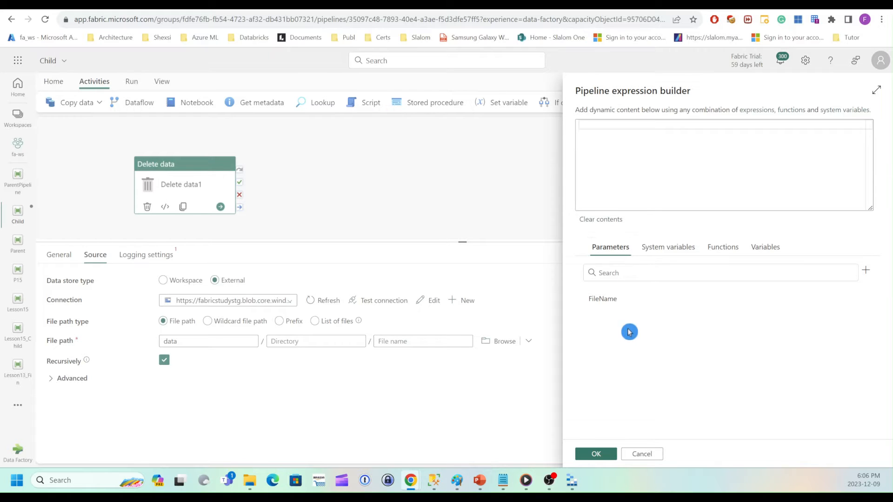
{"action": "left_click", "coordinate": [602, 299]}
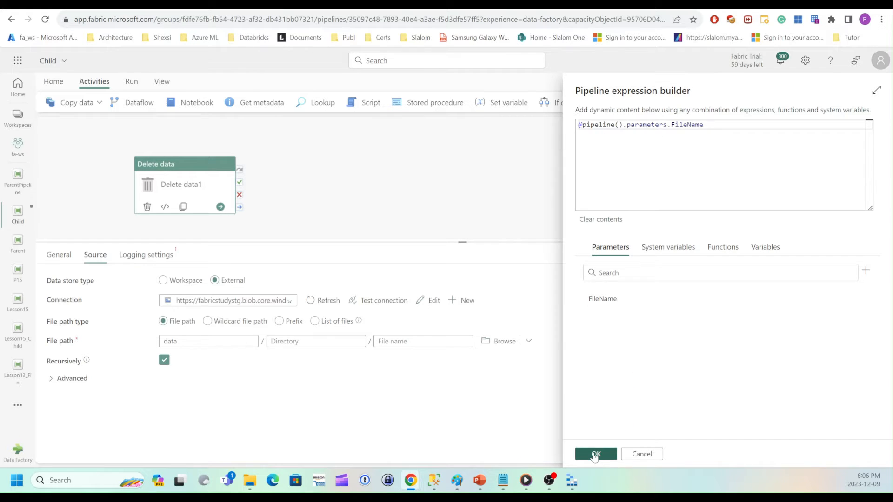
{"action": "left_click", "coordinate": [595, 454]}
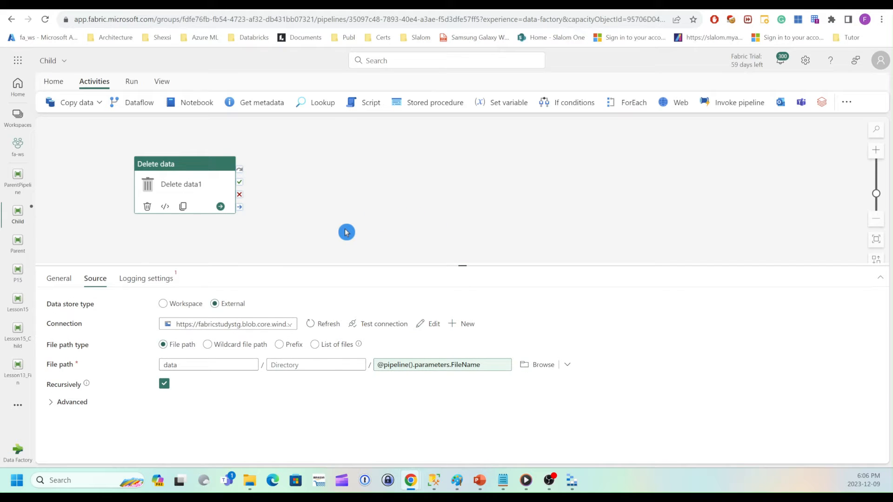
{"action": "mouse_move", "coordinate": [216, 409]}
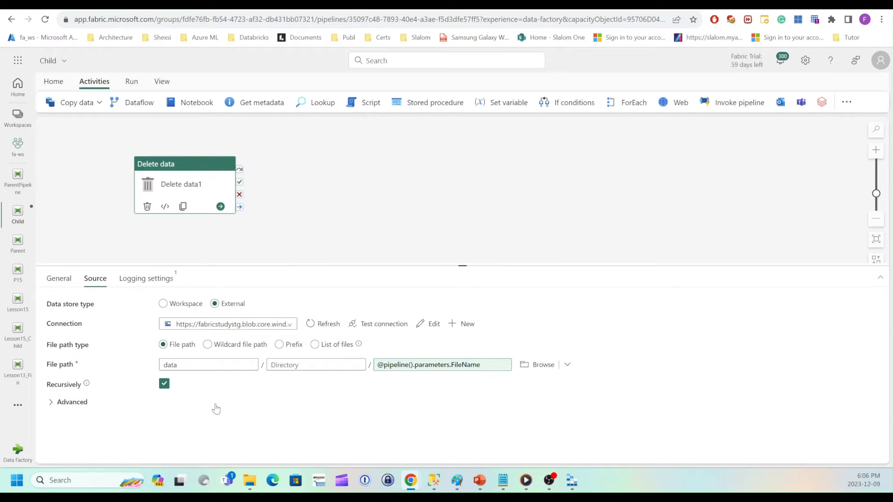
{"action": "mouse_move", "coordinate": [87, 384]}
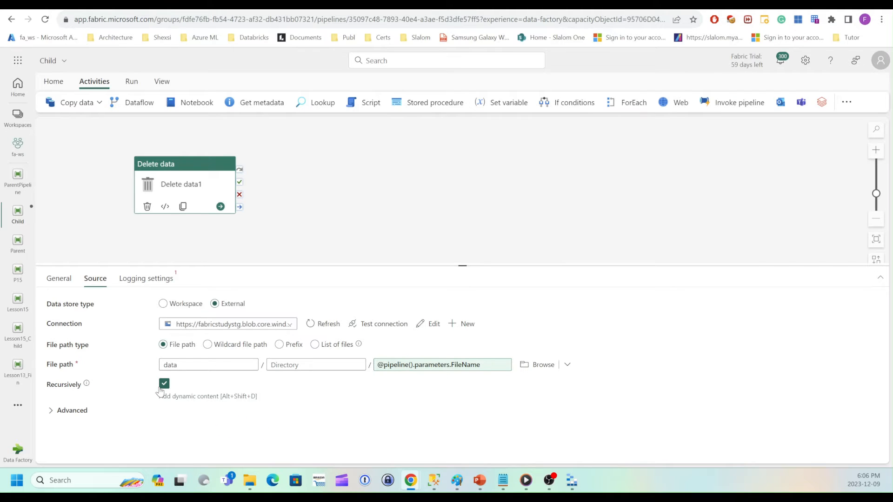
{"action": "mouse_move", "coordinate": [165, 393]}
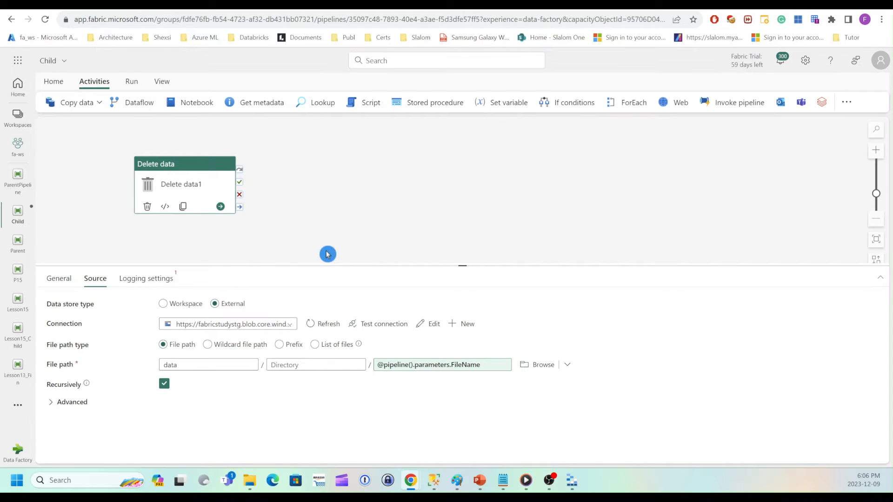
{"action": "mouse_move", "coordinate": [384, 388]}
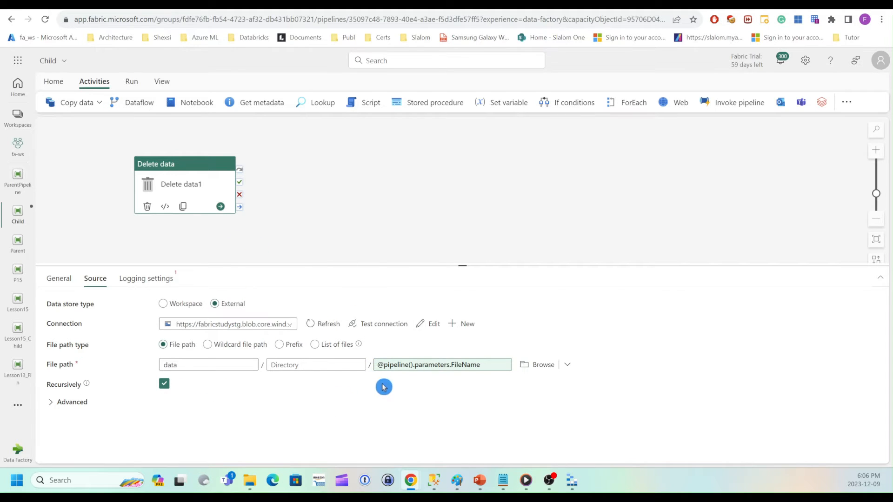
{"action": "mouse_move", "coordinate": [421, 383]}
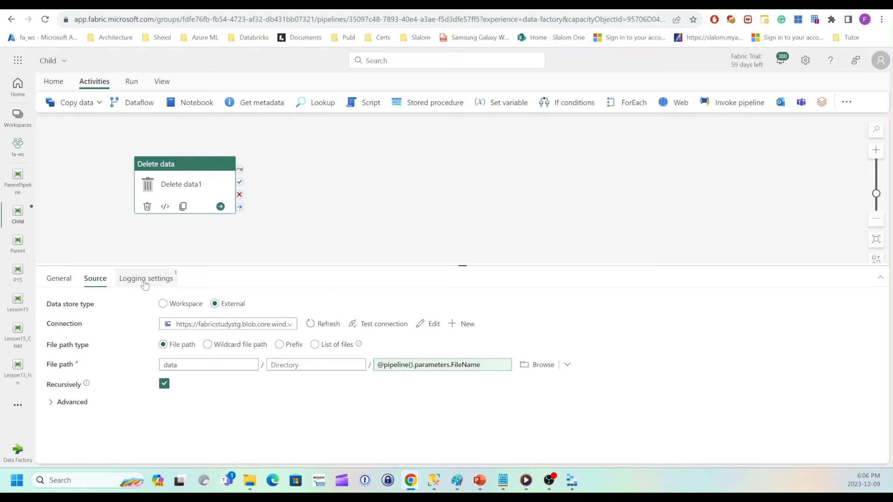
Enable Delete data1 logging to the logs folder on the fabricstudystg connection.
{"action": "left_click", "coordinate": [146, 279]}
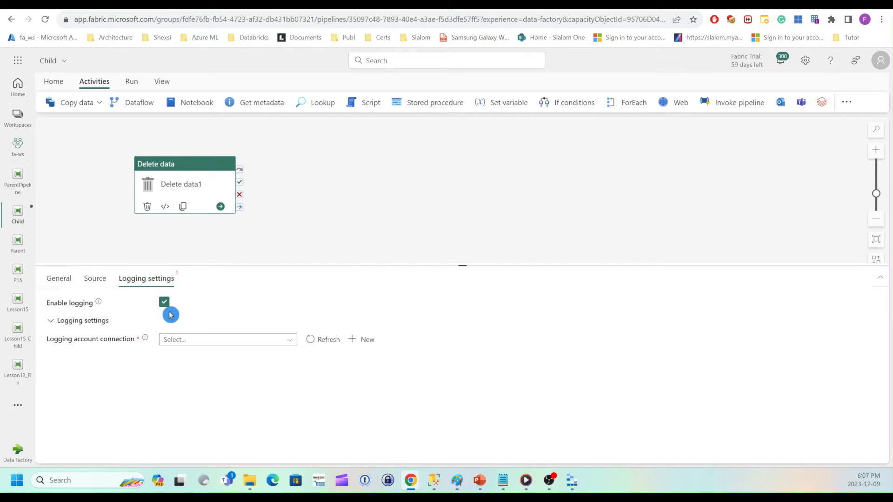
{"action": "mouse_move", "coordinate": [251, 311]}
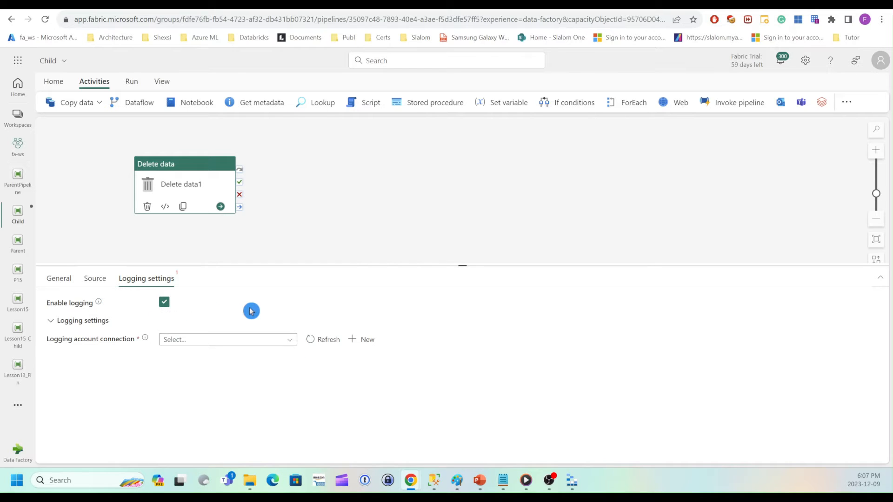
{"action": "mouse_move", "coordinate": [251, 340]}
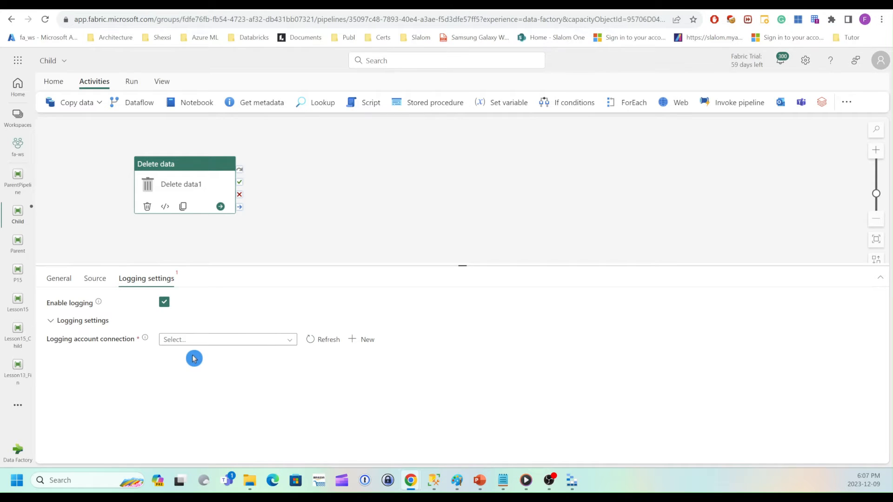
{"action": "mouse_move", "coordinate": [284, 354]}
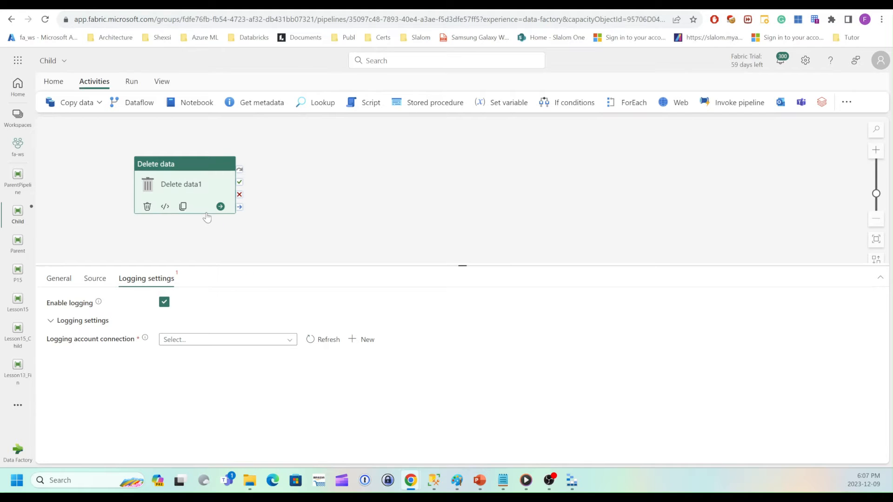
{"action": "left_click", "coordinate": [227, 339]}
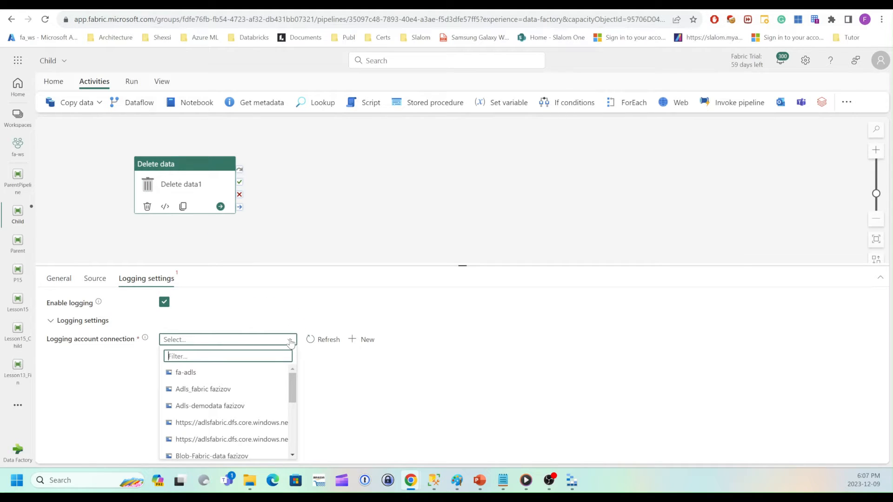
{"action": "scroll", "scroll_direction": "down", "scroll_amount": 3}
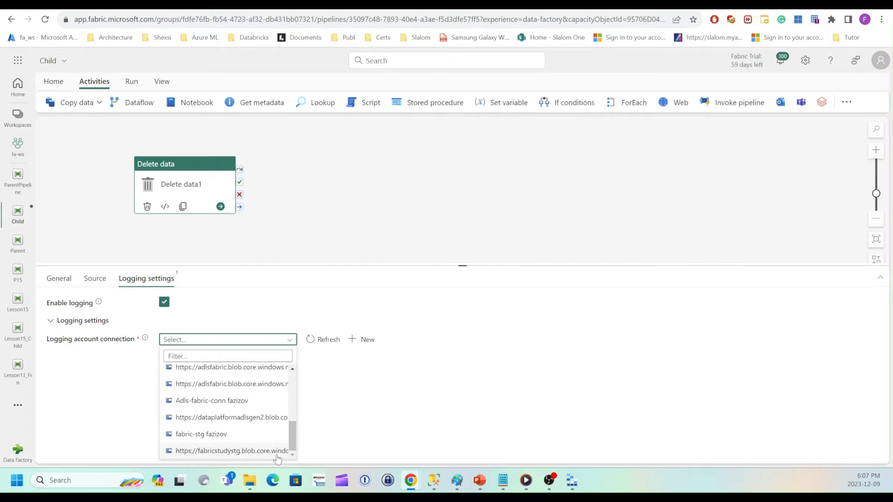
{"action": "left_click", "coordinate": [232, 451]}
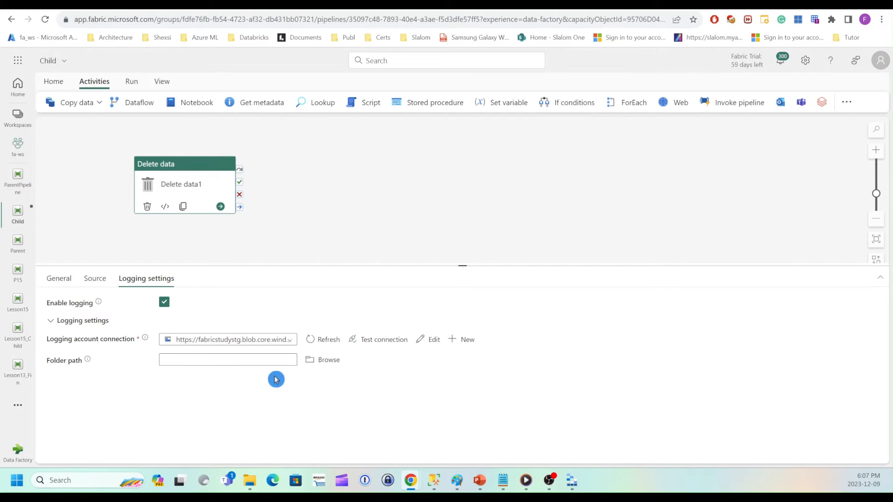
{"action": "left_click", "coordinate": [322, 360]}
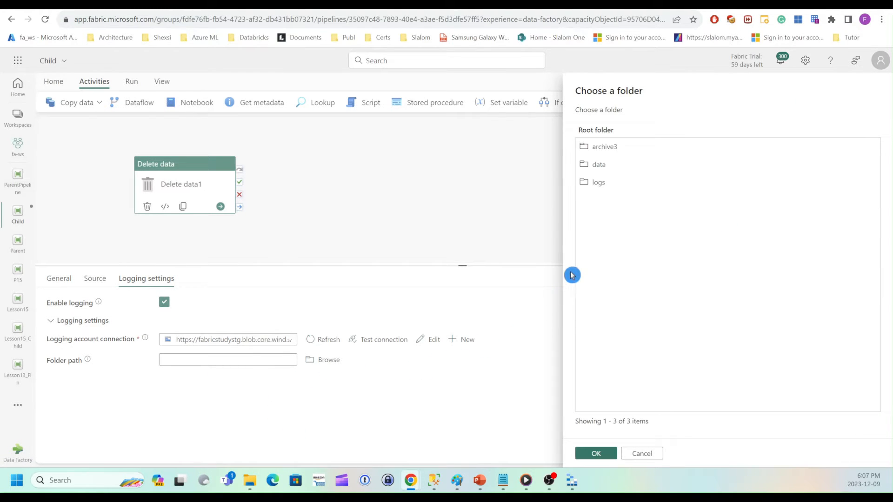
{"action": "left_click", "coordinate": [599, 182]}
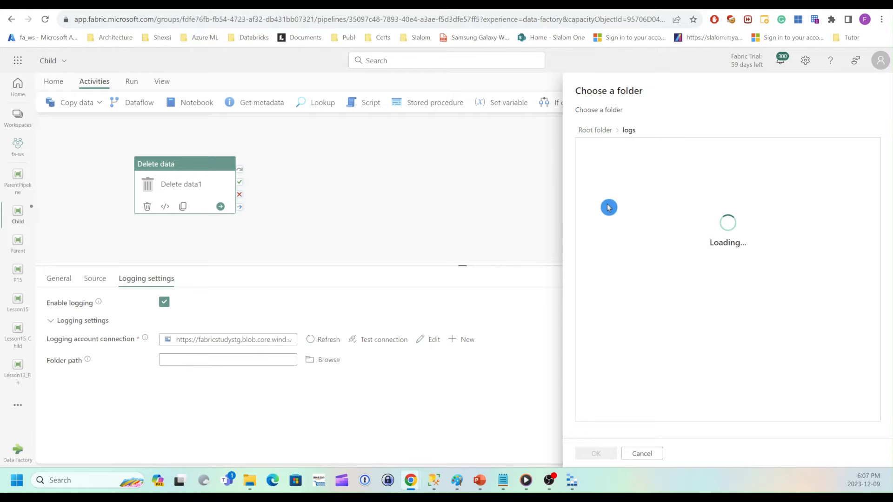
{"action": "left_click", "coordinate": [595, 454]}
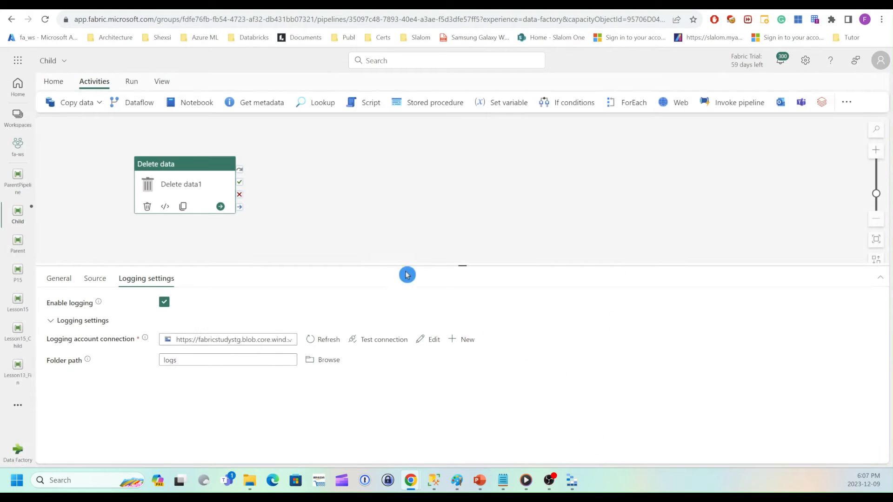
{"action": "mouse_move", "coordinate": [310, 243]}
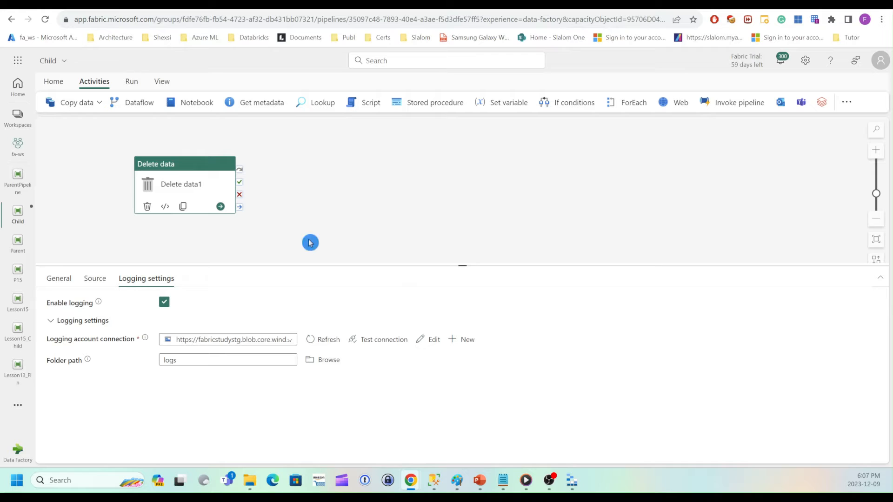
{"action": "mouse_move", "coordinate": [260, 244]}
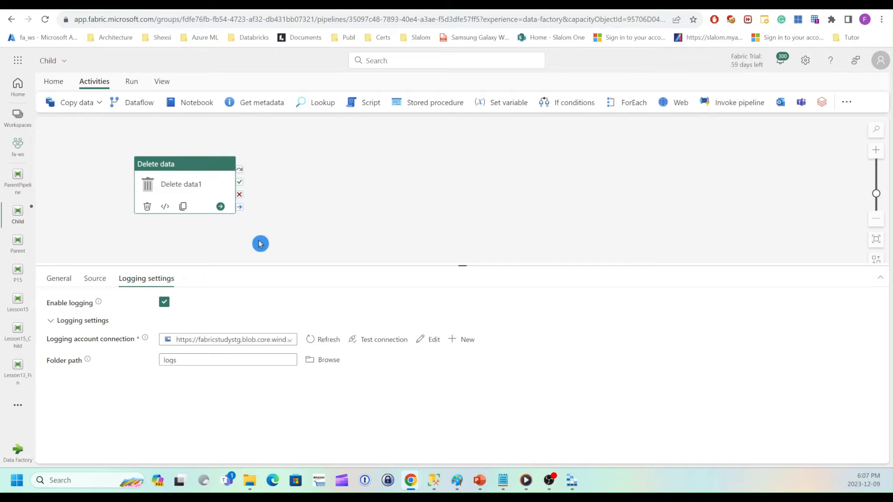
{"action": "mouse_move", "coordinate": [176, 149]}
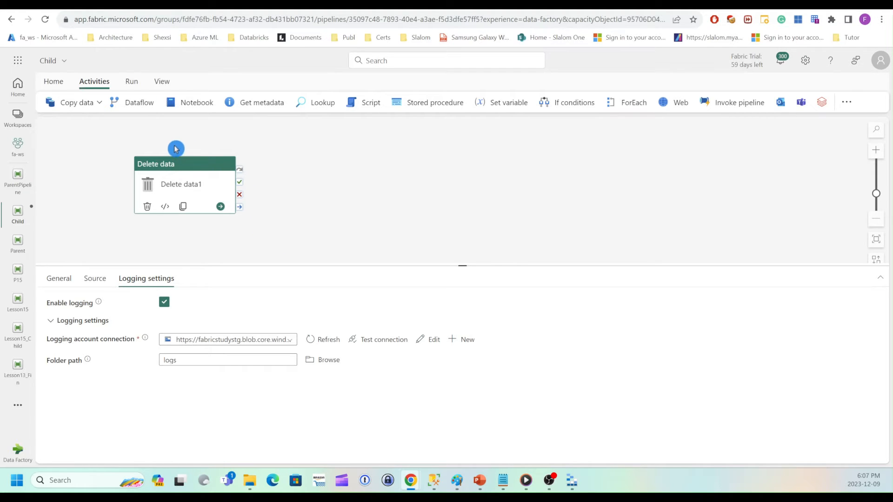
{"action": "mouse_move", "coordinate": [249, 177]}
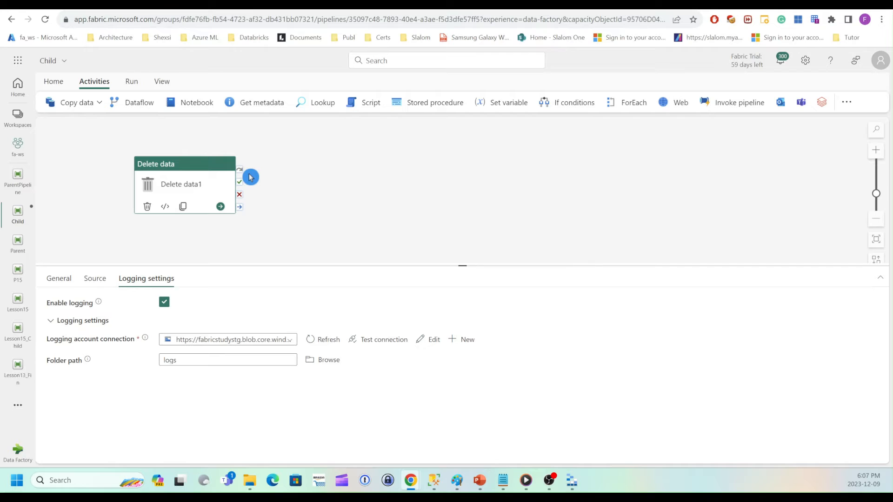
{"action": "mouse_move", "coordinate": [135, 221]}
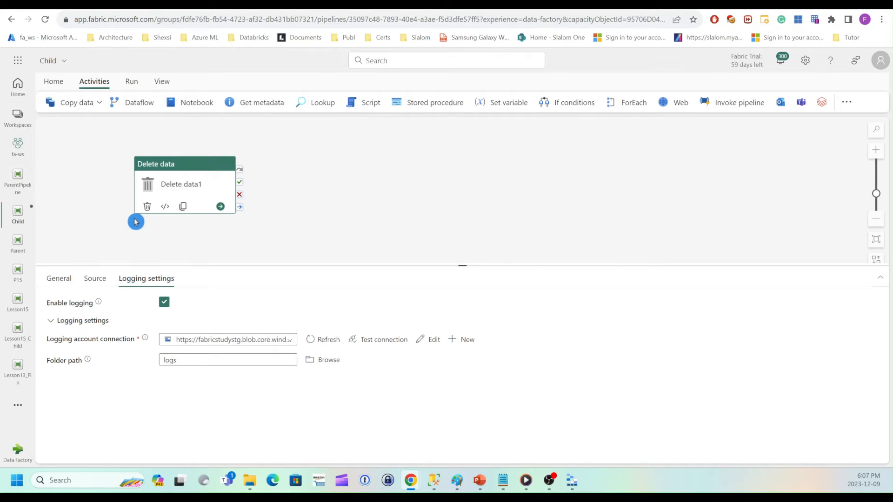
{"action": "mouse_move", "coordinate": [255, 256]}
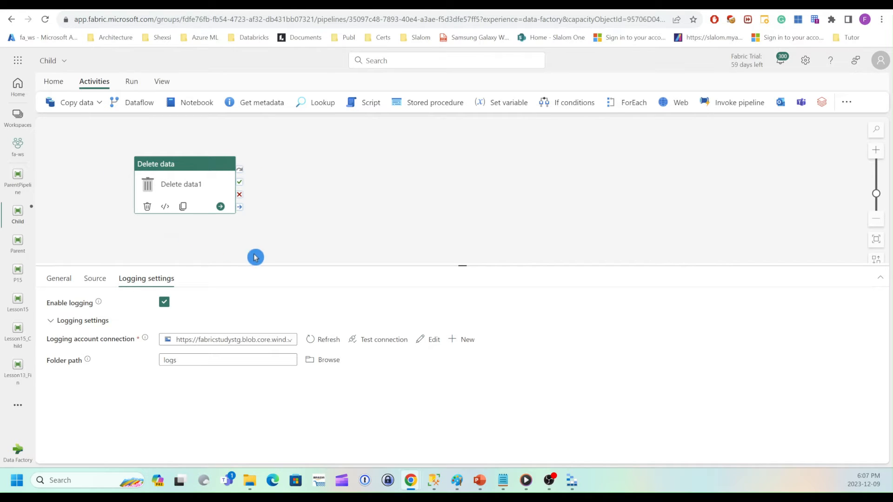
{"action": "mouse_move", "coordinate": [262, 258]}
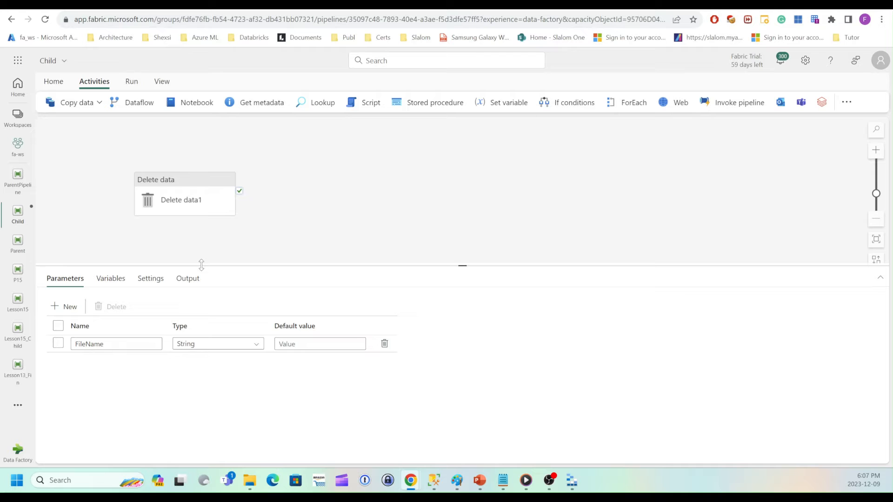
{"action": "mouse_move", "coordinate": [328, 208]}
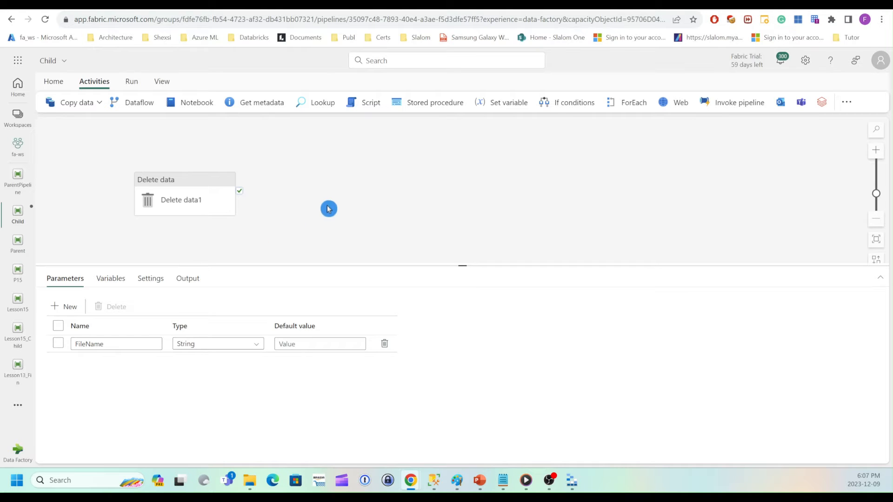
{"action": "mouse_move", "coordinate": [506, 102]}
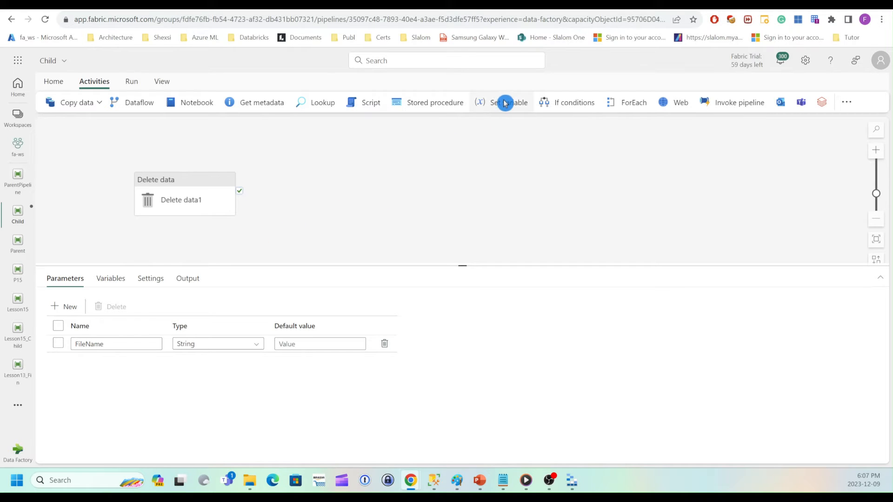
Add Set variable1 after Delete data1 with variable type Pipeline return value.
{"action": "left_click", "coordinate": [507, 102]}
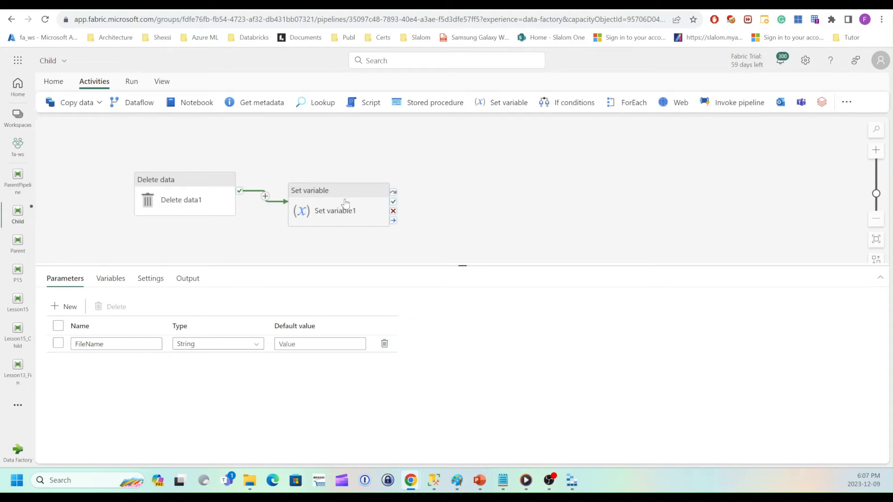
{"action": "left_click", "coordinate": [334, 210]}
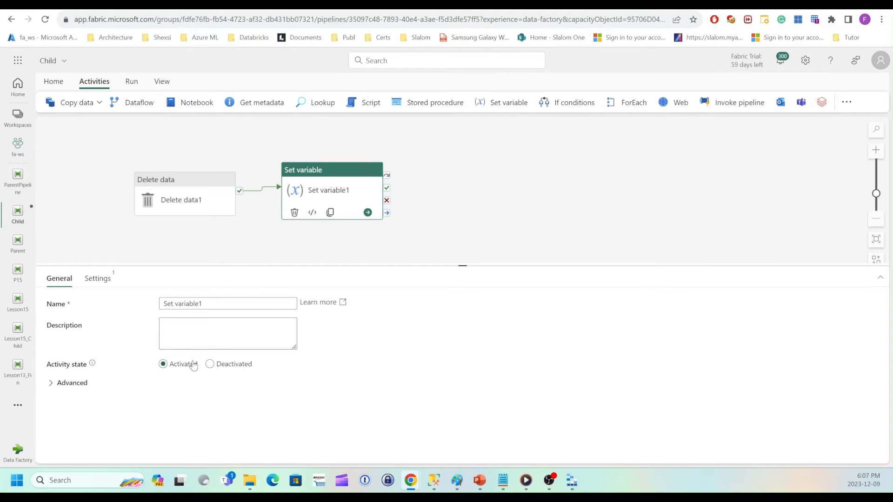
{"action": "left_click", "coordinate": [97, 279]}
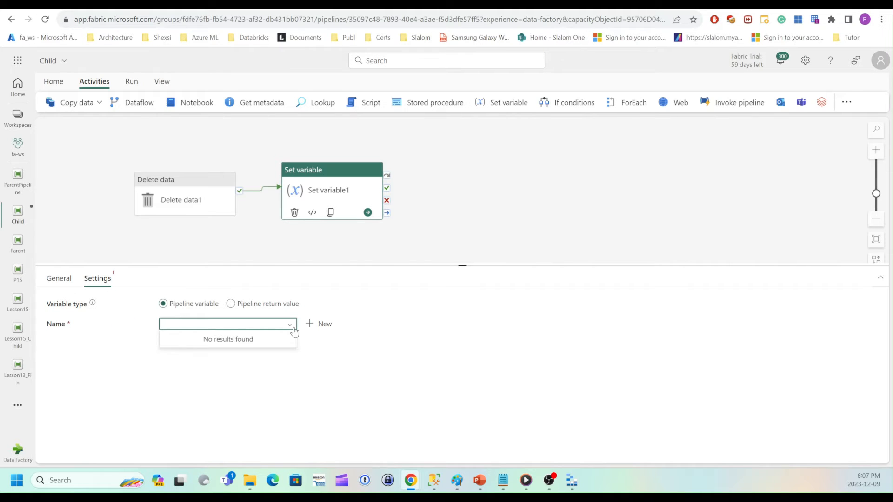
{"action": "left_click", "coordinate": [230, 315]}
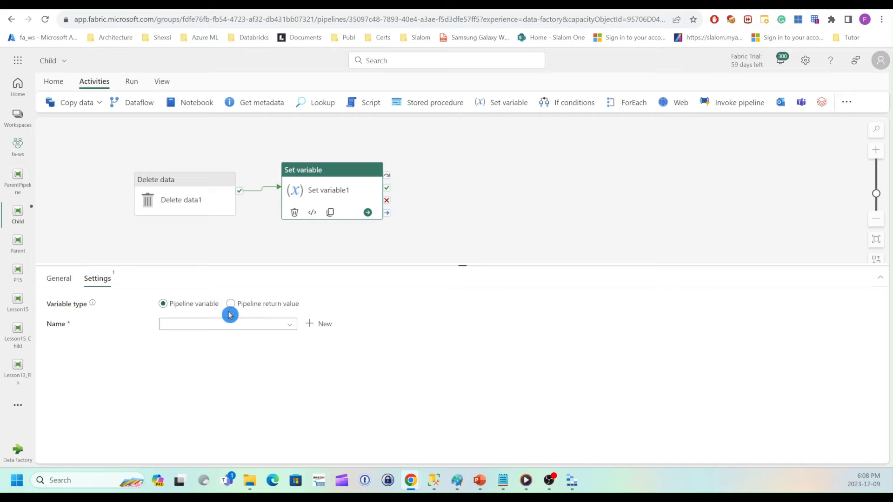
{"action": "left_click", "coordinate": [230, 303]}
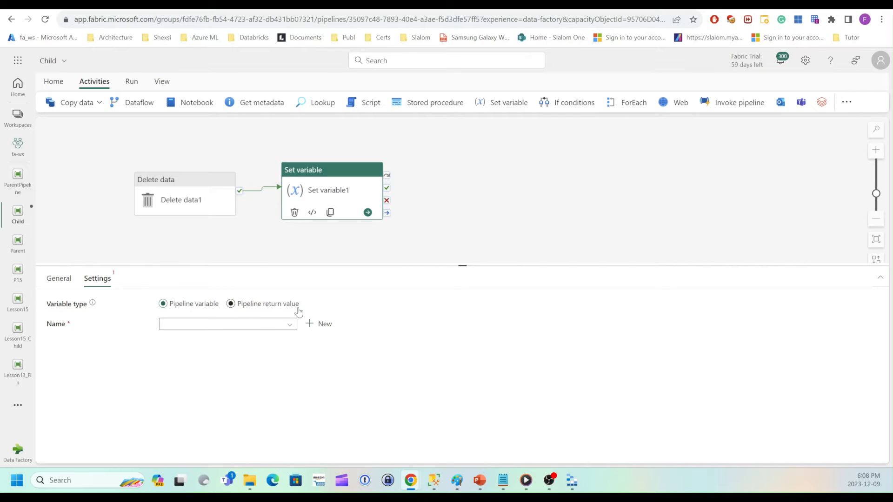
{"action": "left_click", "coordinate": [230, 303]}
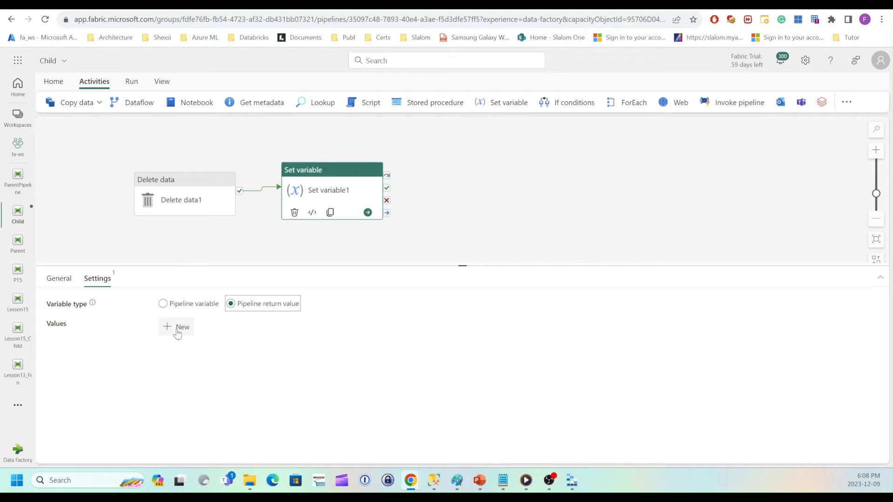
Add return value RetVal as Int 100, then open ParentPipeline.
{"action": "left_click", "coordinate": [176, 326]}
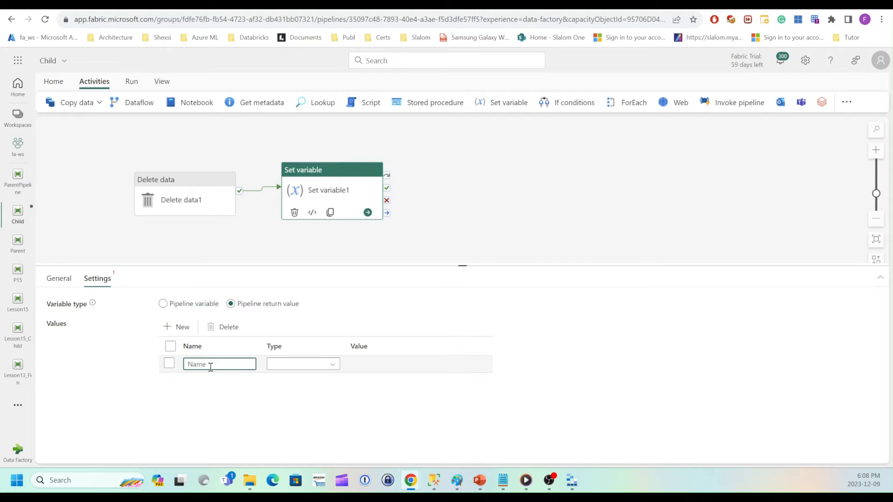
{"action": "type", "text": "Re"}
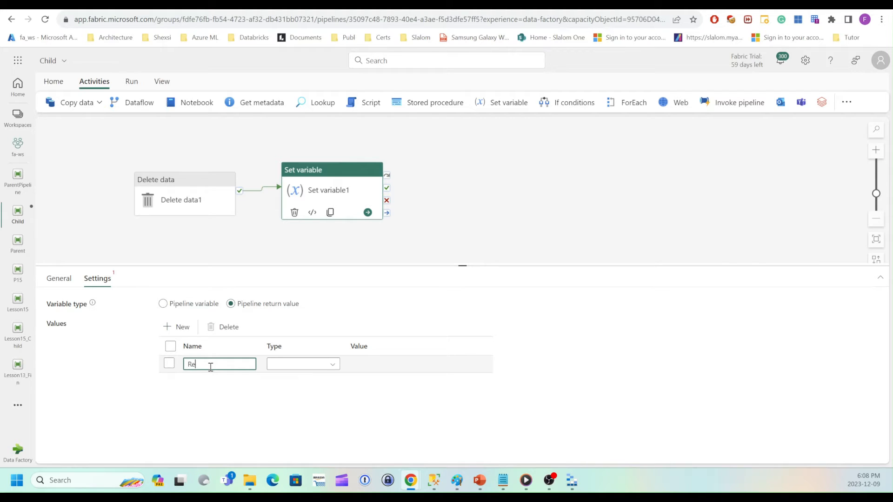
{"action": "type", "text": "tVal"}
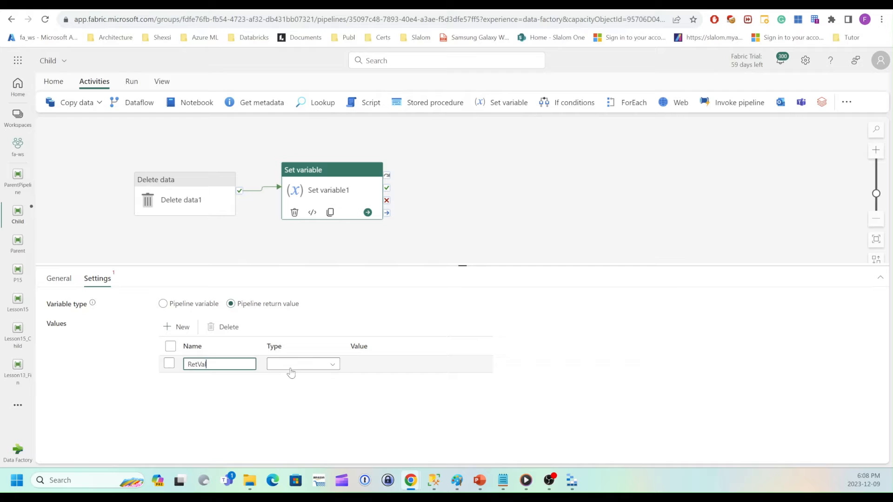
{"action": "left_click", "coordinate": [302, 363]}
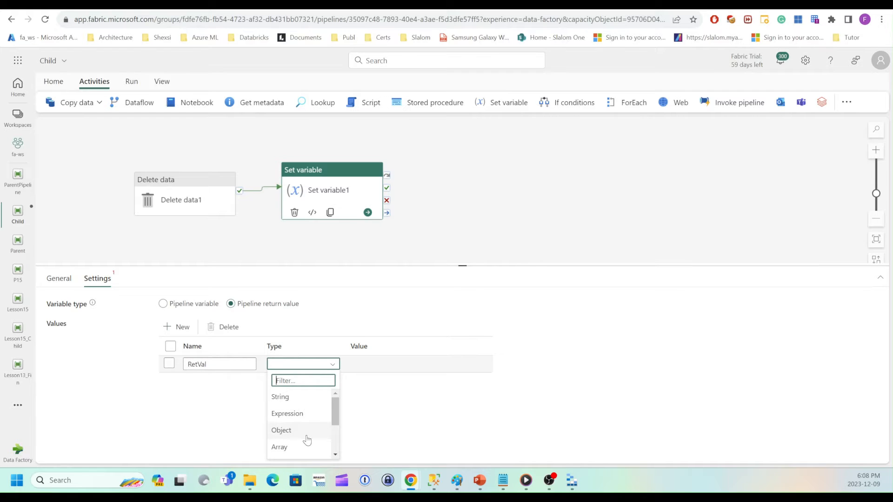
{"action": "scroll", "scroll_direction": "down", "scroll_amount": 3}
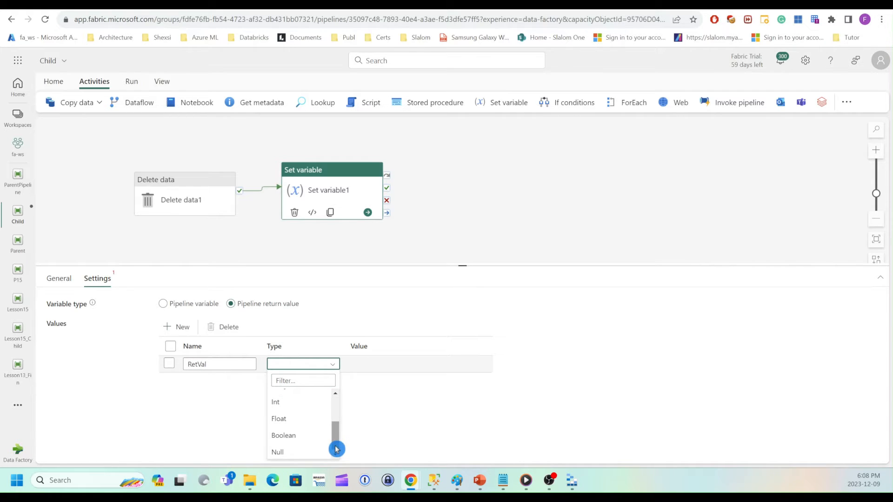
{"action": "left_click", "coordinate": [275, 401]}
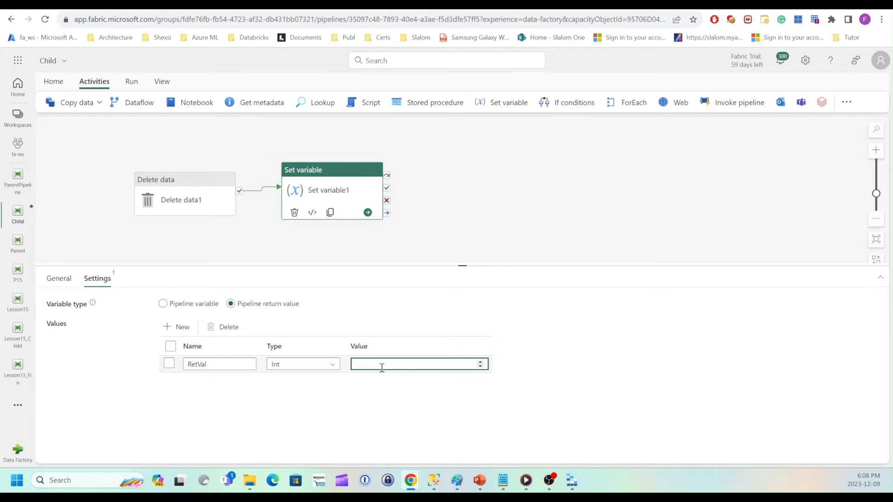
{"action": "type", "text": "100"}
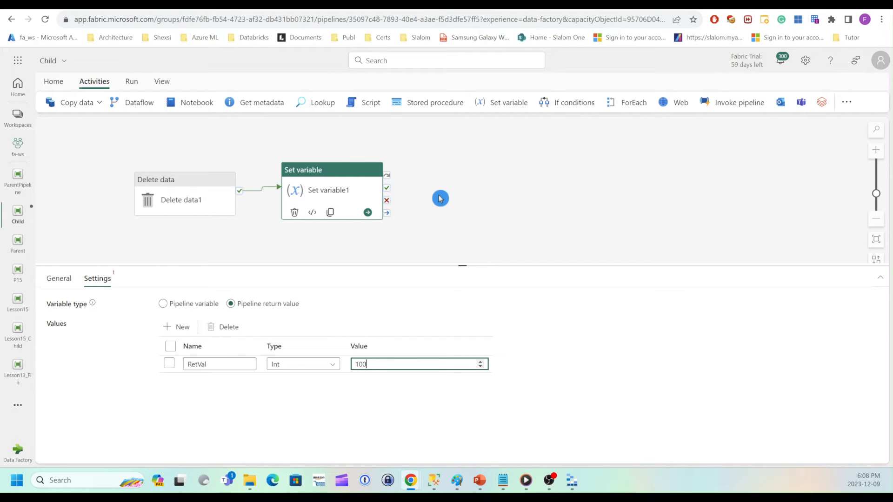
{"action": "mouse_move", "coordinate": [446, 214]}
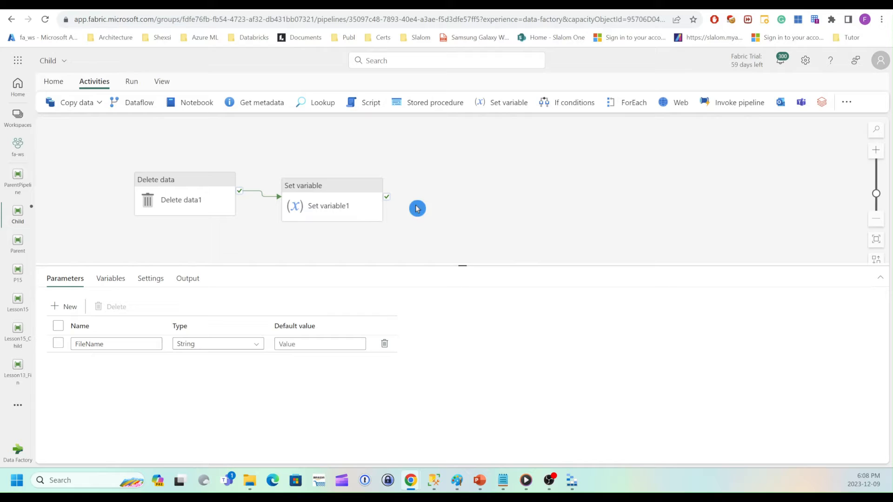
{"action": "left_click", "coordinate": [53, 80]}
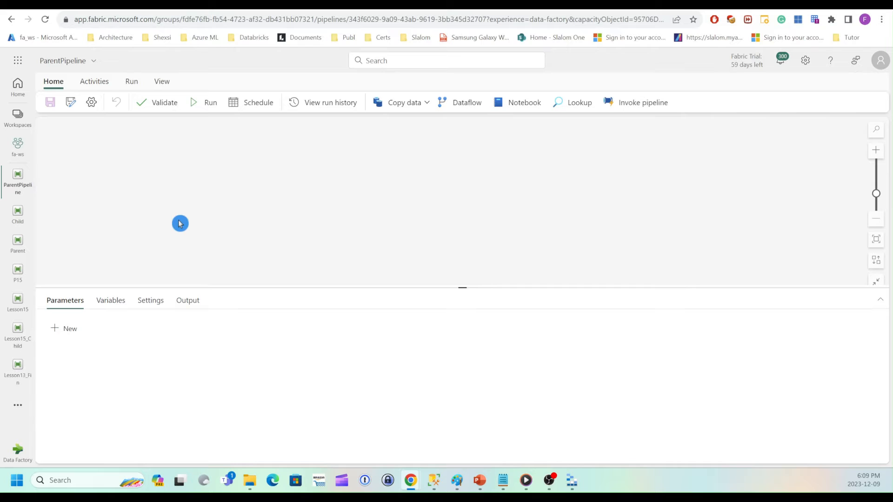
{"action": "mouse_move", "coordinate": [192, 178]}
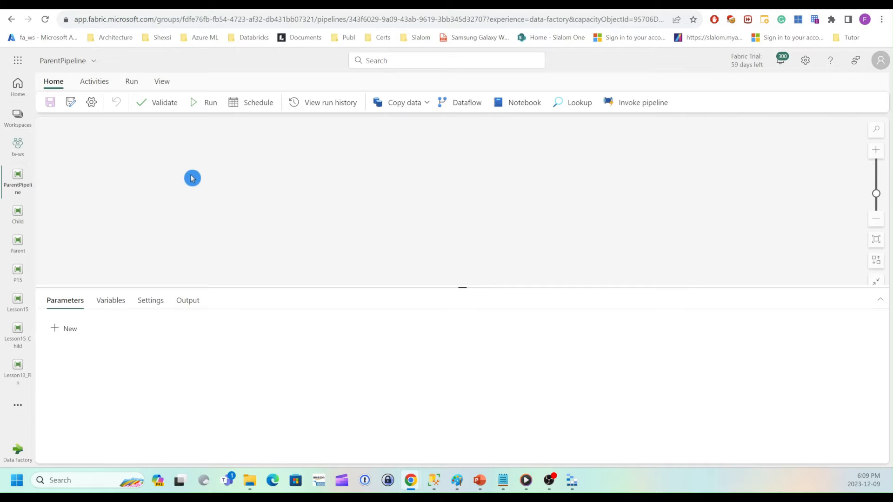
{"action": "mouse_move", "coordinate": [201, 181]}
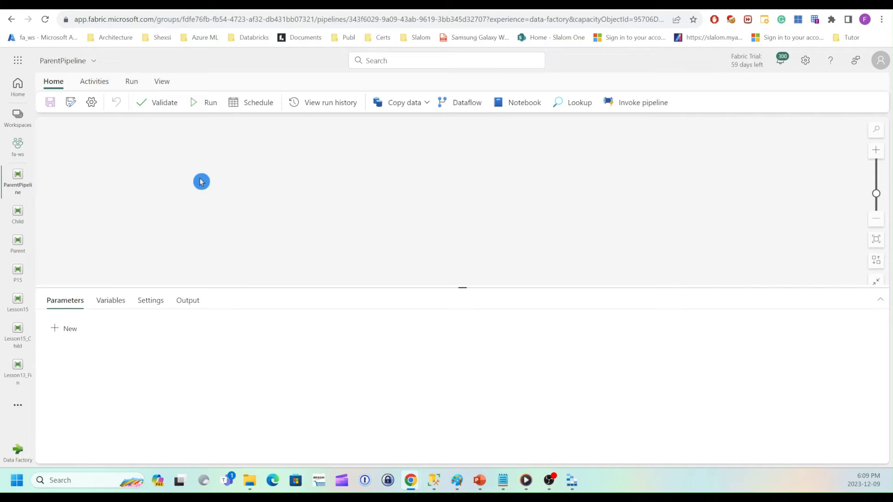
{"action": "mouse_move", "coordinate": [604, 206]}
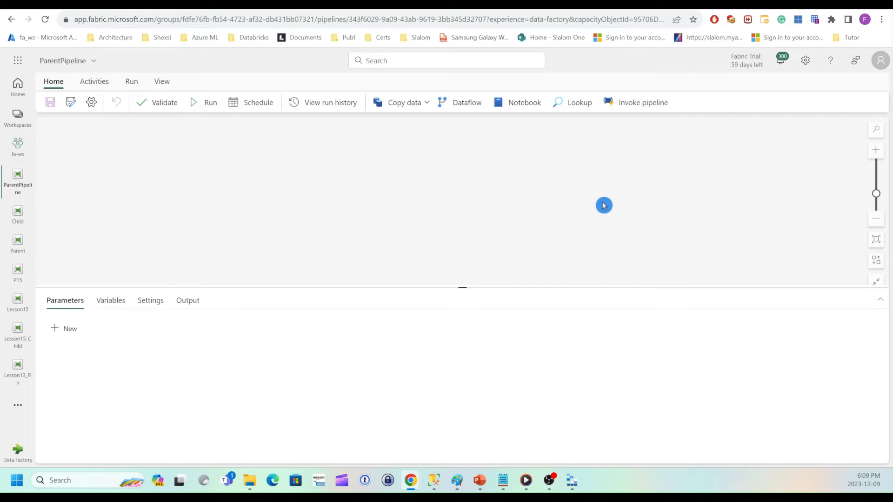
Add Invoke pipeline1 calling Child with FileName set to SalesOrderHeader.xml.
{"action": "left_click", "coordinate": [642, 103]}
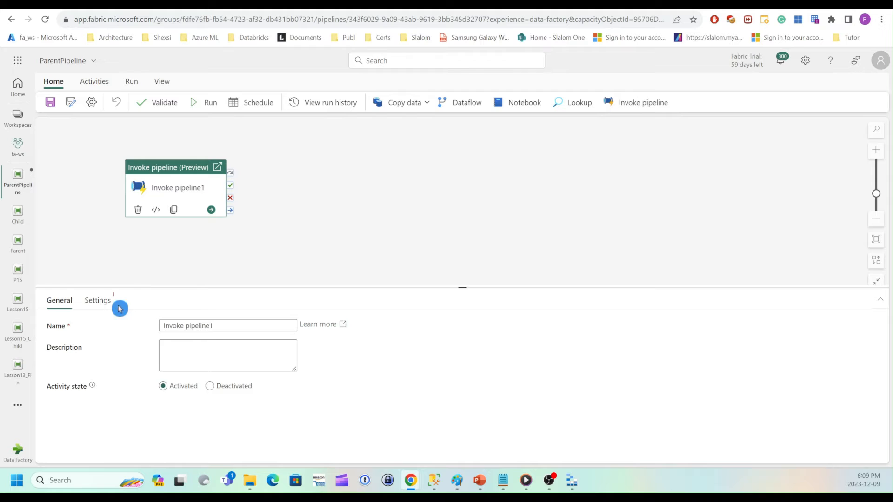
{"action": "left_click", "coordinate": [97, 300]}
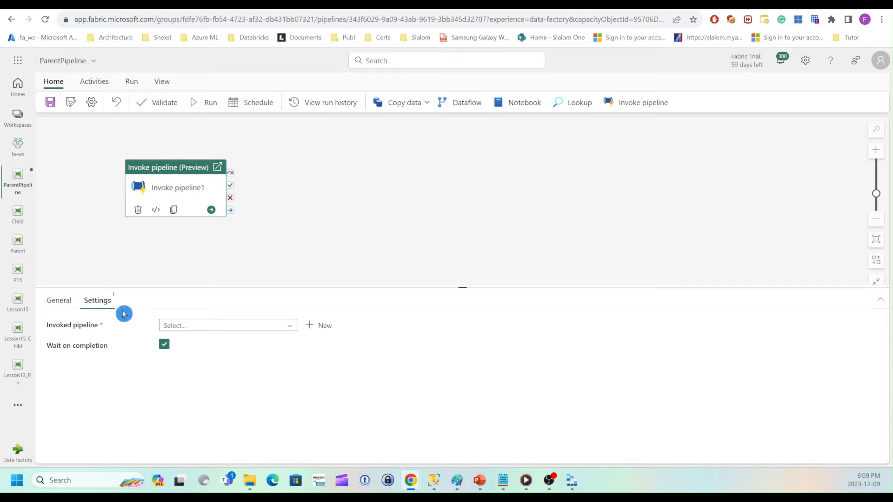
{"action": "left_click", "coordinate": [227, 325]}
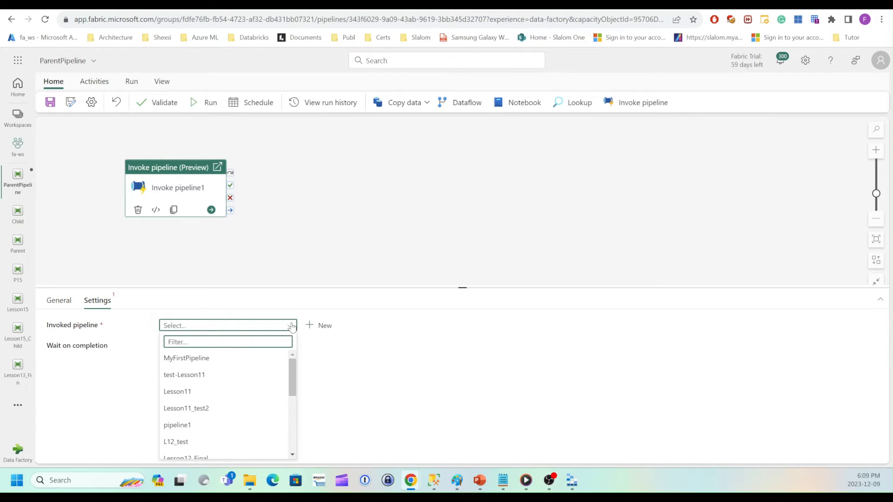
{"action": "scroll", "scroll_direction": "down", "scroll_amount": 3}
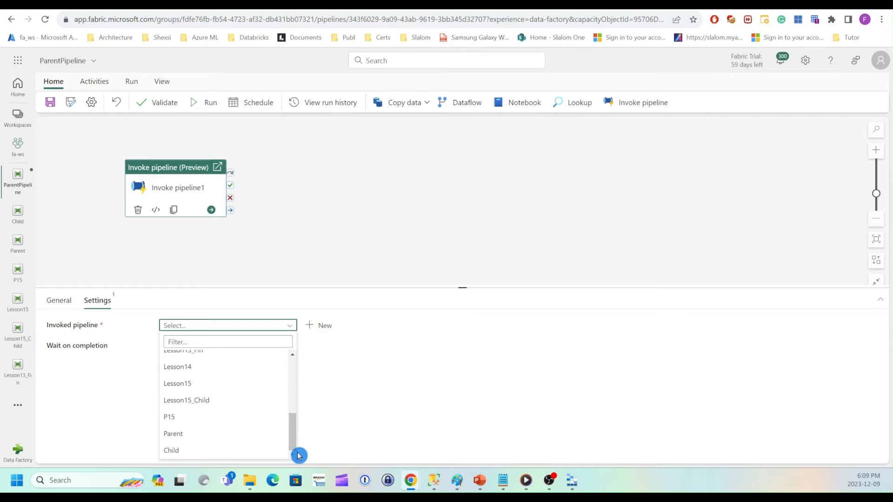
{"action": "left_click", "coordinate": [170, 451]}
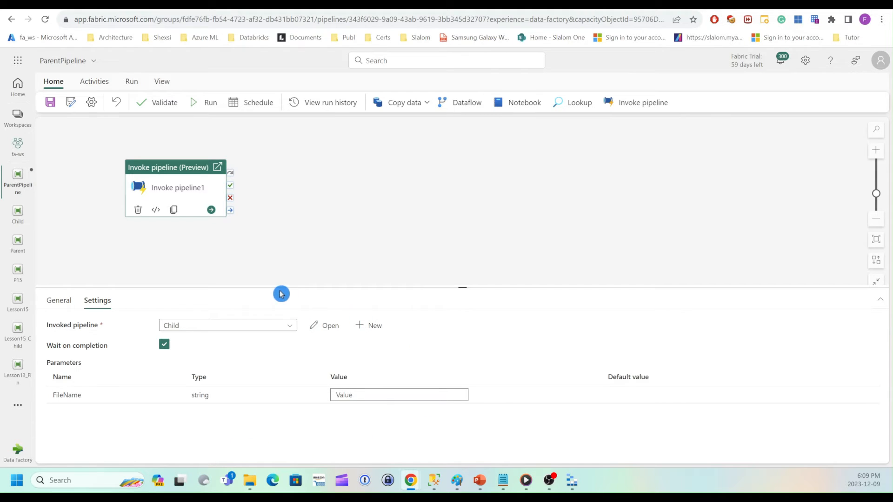
{"action": "mouse_move", "coordinate": [138, 415]}
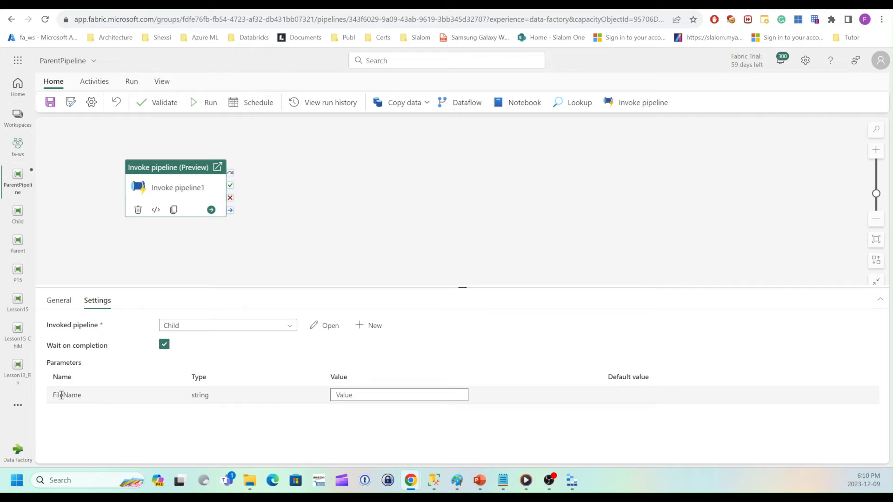
{"action": "left_click", "coordinate": [399, 394]}
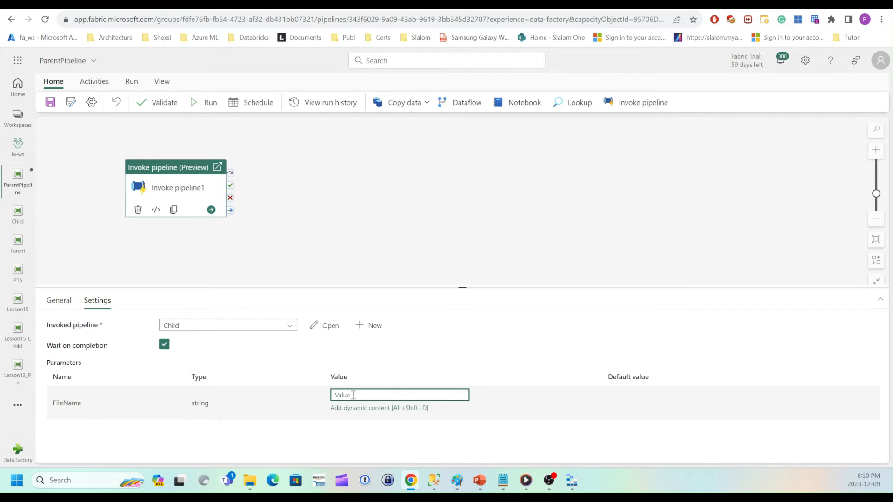
{"action": "type", "text": "SalesOrderHeader.xml"}
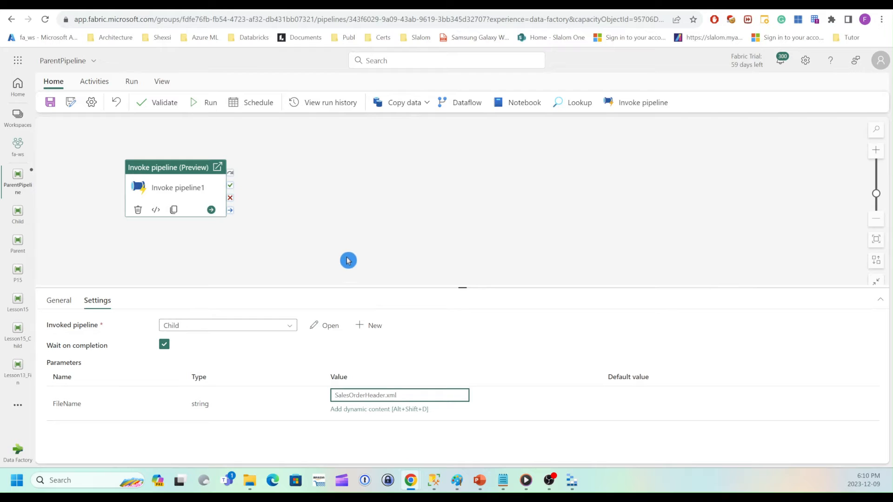
{"action": "left_click", "coordinate": [341, 226]}
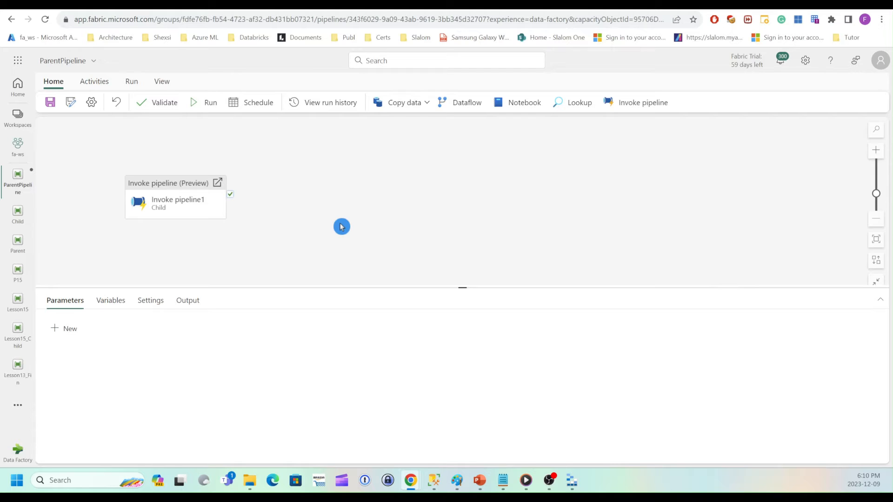
{"action": "mouse_move", "coordinate": [285, 234]}
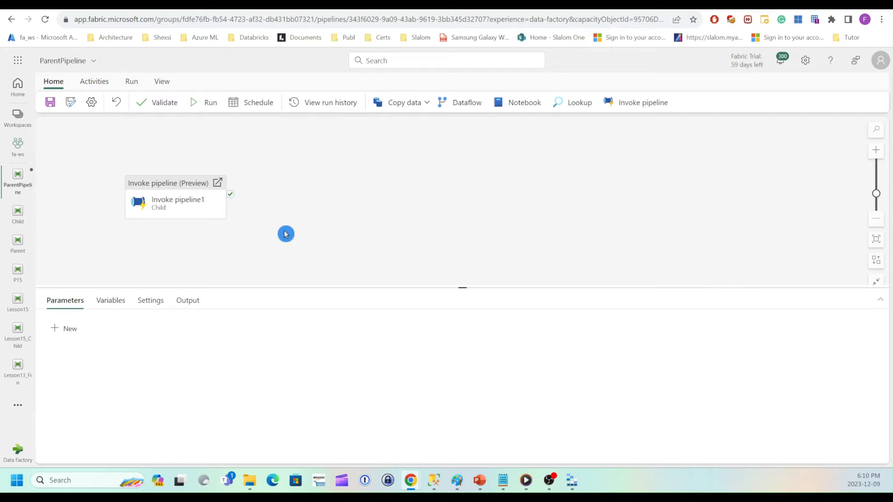
{"action": "mouse_move", "coordinate": [254, 236]}
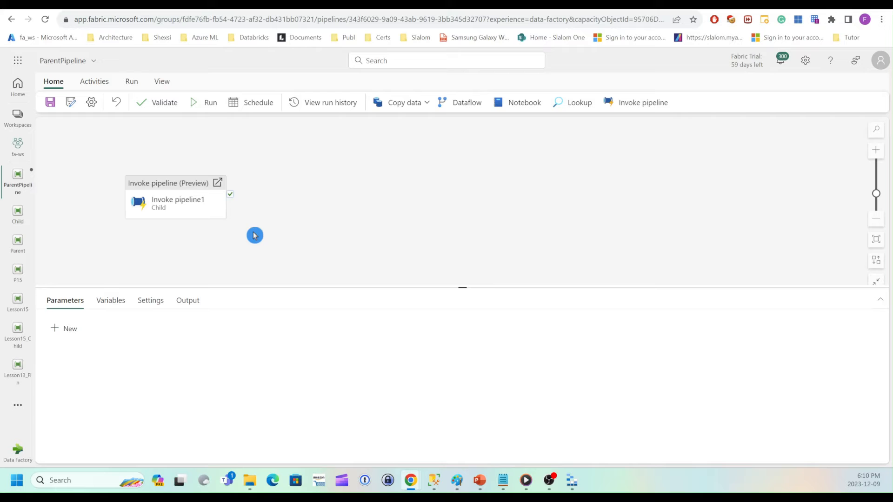
{"action": "mouse_move", "coordinate": [176, 195]}
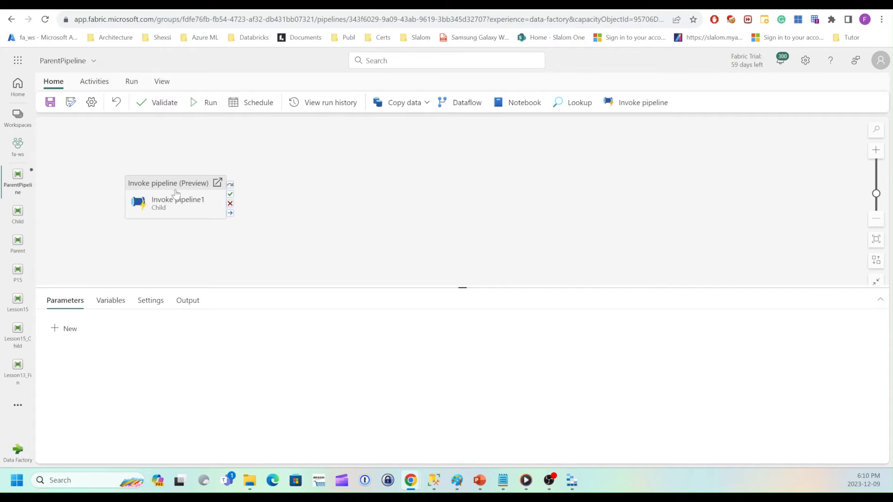
Add Set variable1 after Invoke pipeline1 and create the Integer variable ChildStatus.
{"action": "left_click", "coordinate": [94, 81]}
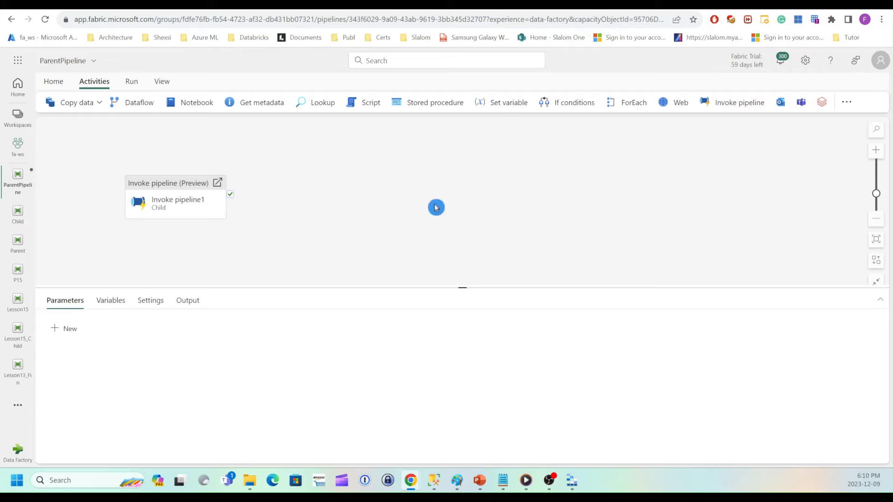
{"action": "left_click", "coordinate": [508, 102]}
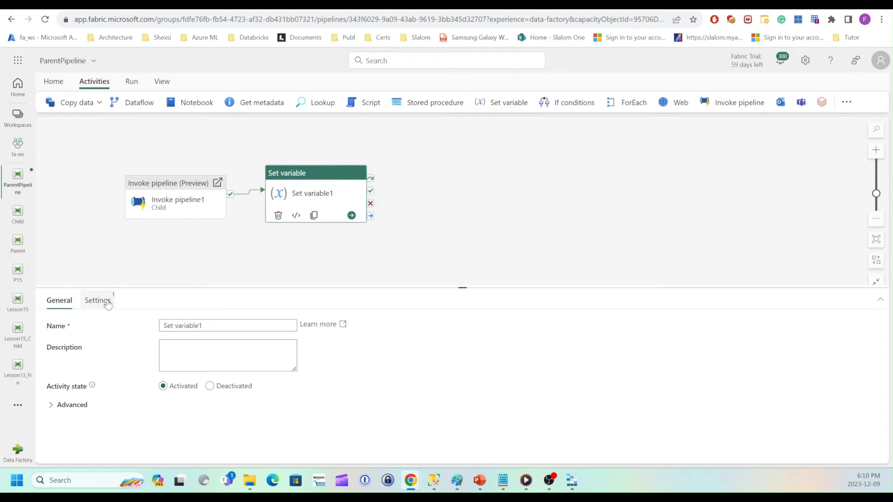
{"action": "left_click", "coordinate": [97, 300]}
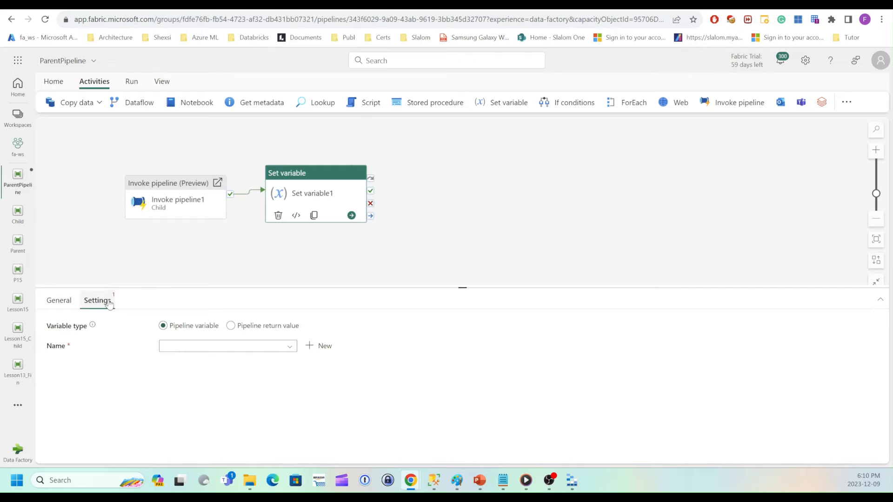
{"action": "mouse_move", "coordinate": [291, 373]}
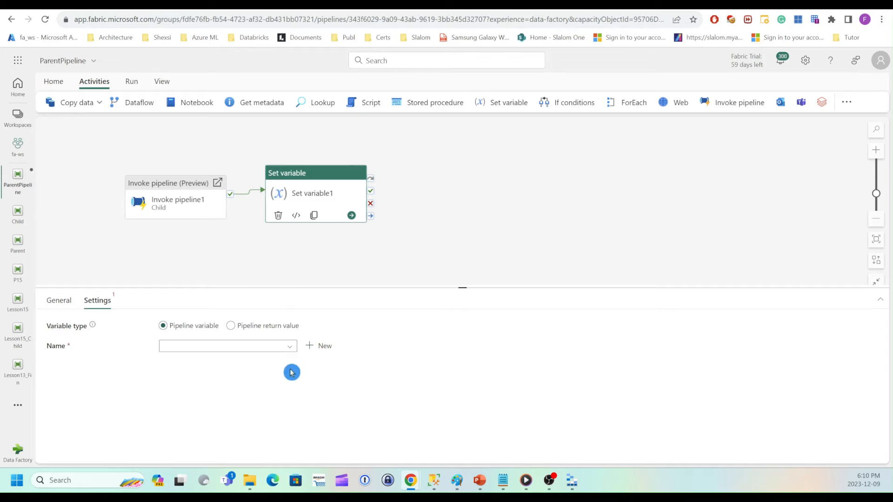
{"action": "mouse_move", "coordinate": [210, 284]}
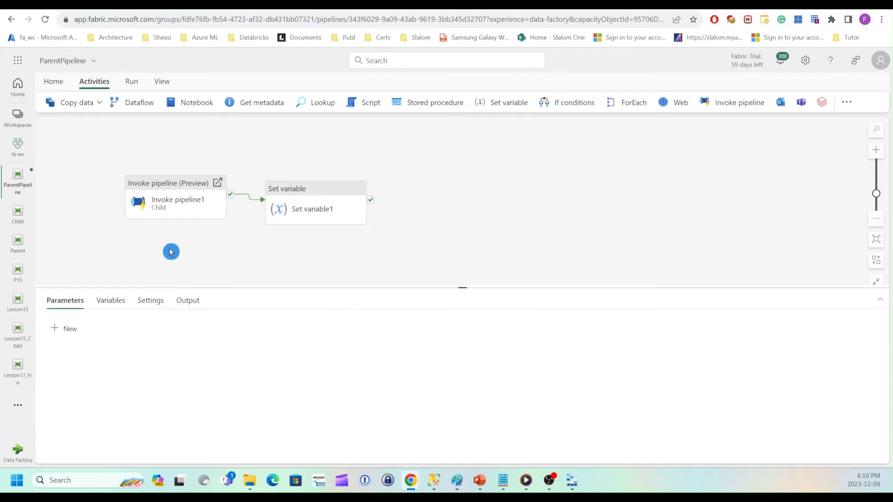
{"action": "mouse_move", "coordinate": [192, 255]}
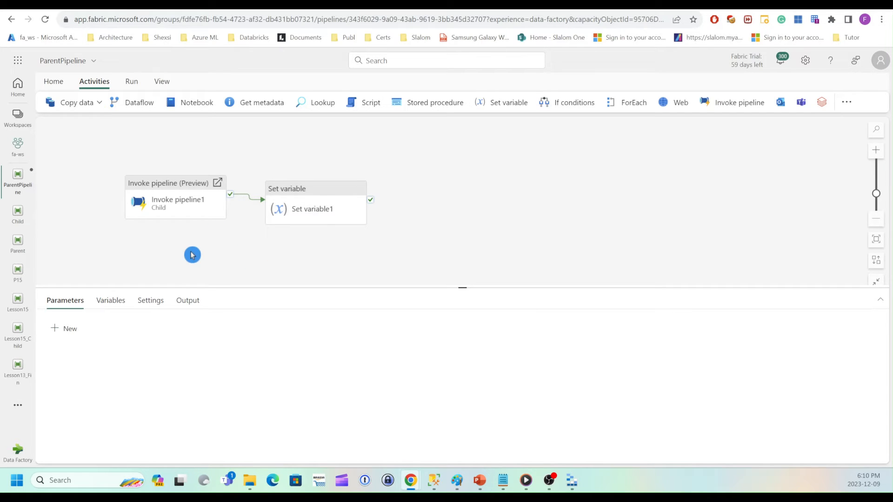
{"action": "left_click", "coordinate": [109, 300]}
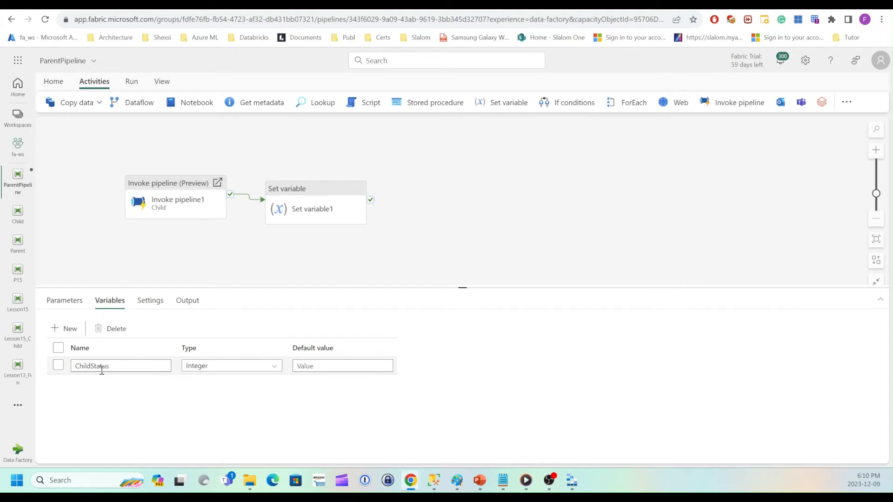
{"action": "left_click", "coordinate": [279, 265]}
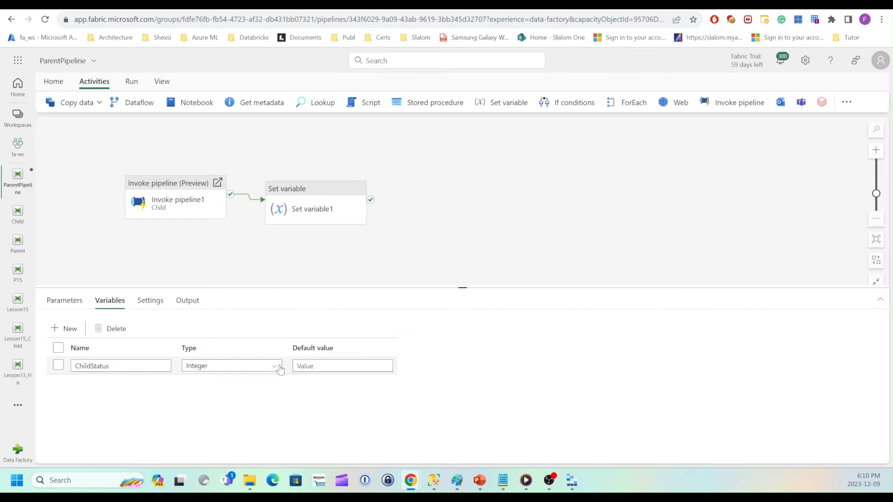
Point Set variable1 at ChildStatus and open the dynamic content editor for its value.
{"action": "left_click", "coordinate": [312, 193]}
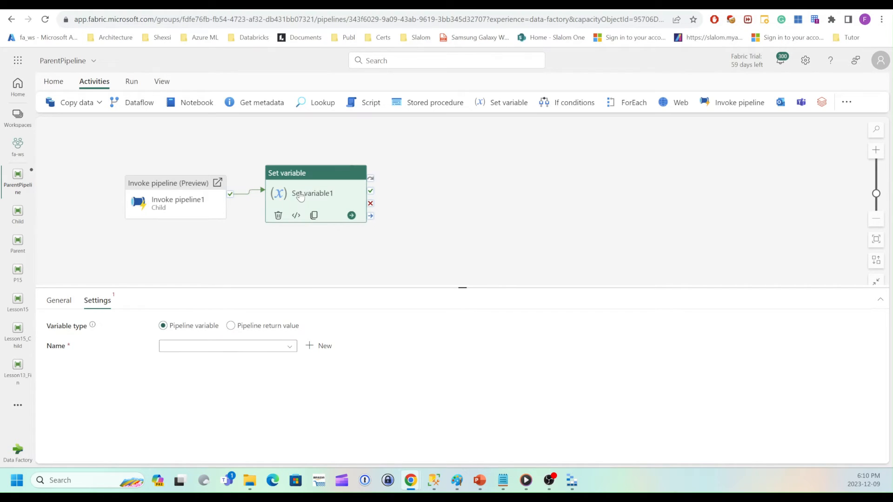
{"action": "mouse_move", "coordinate": [243, 356]}
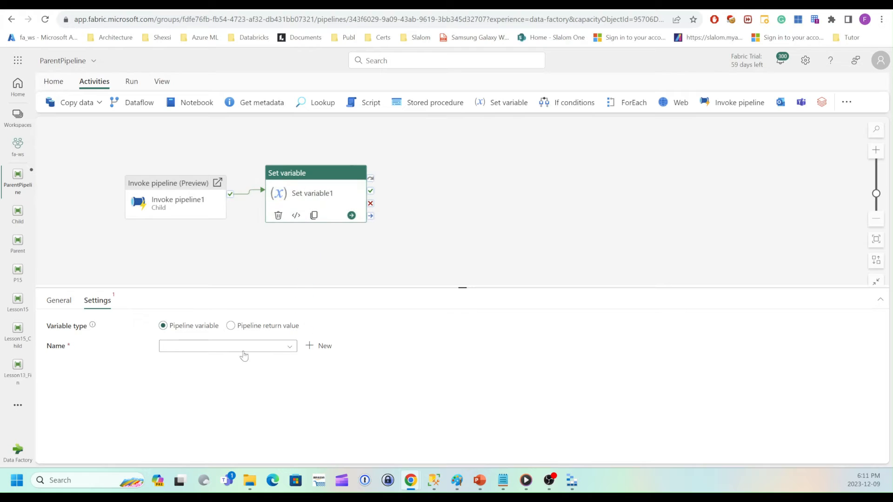
{"action": "left_click", "coordinate": [228, 345]}
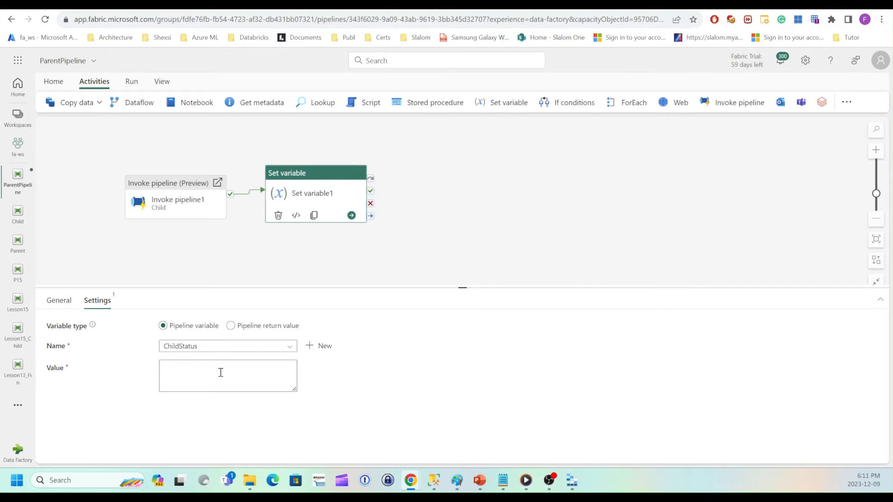
{"action": "left_click", "coordinate": [228, 376]}
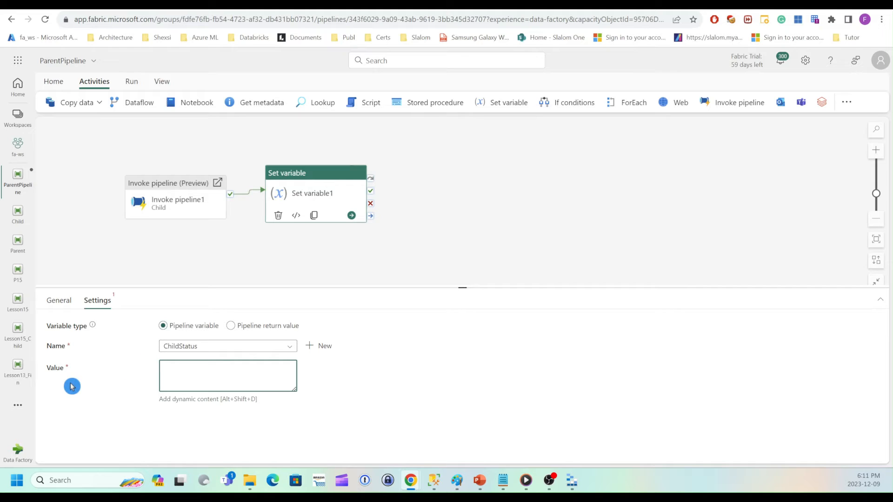
{"action": "mouse_move", "coordinate": [189, 419]}
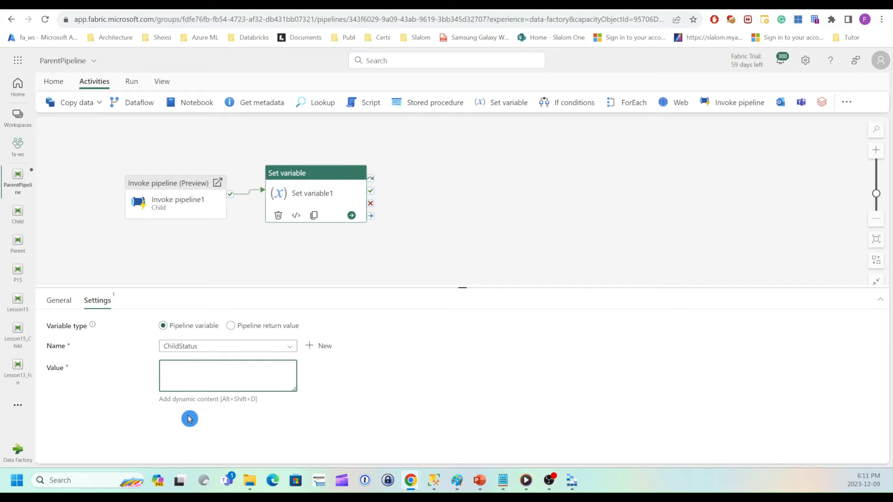
{"action": "mouse_move", "coordinate": [56, 369]}
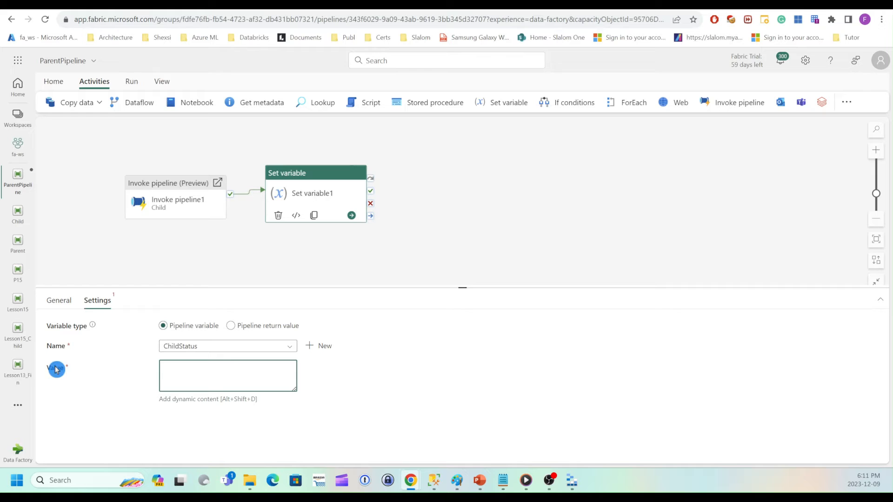
{"action": "mouse_move", "coordinate": [219, 402]}
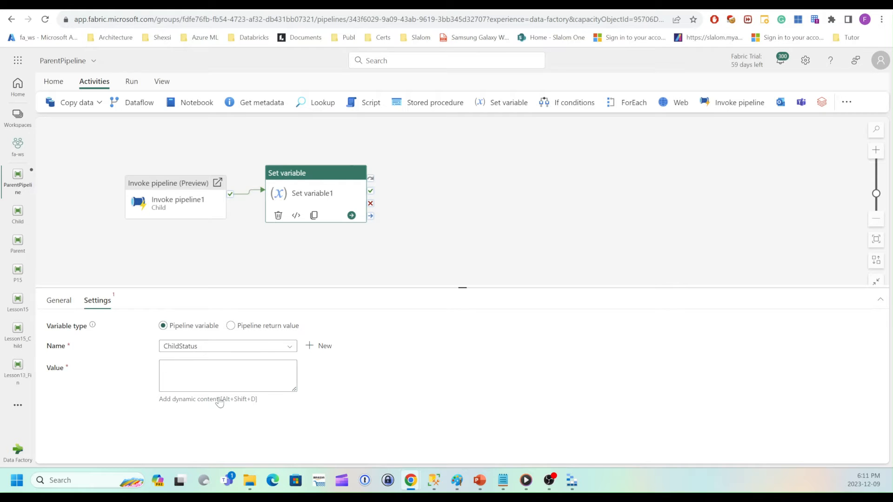
{"action": "left_click", "coordinate": [190, 398]}
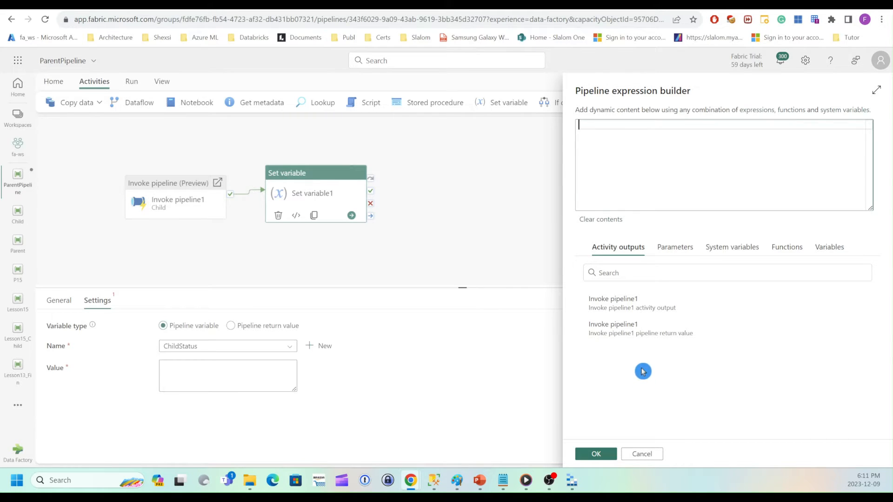
{"action": "mouse_move", "coordinate": [642, 329]}
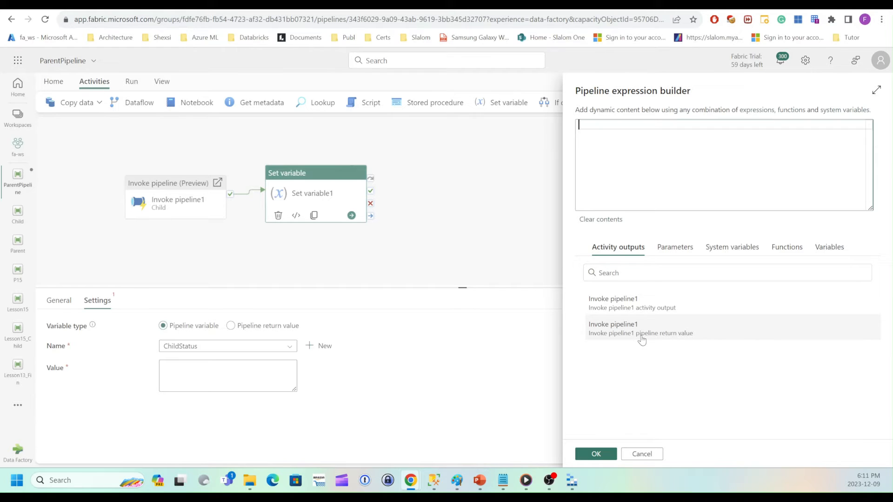
{"action": "mouse_move", "coordinate": [688, 342]}
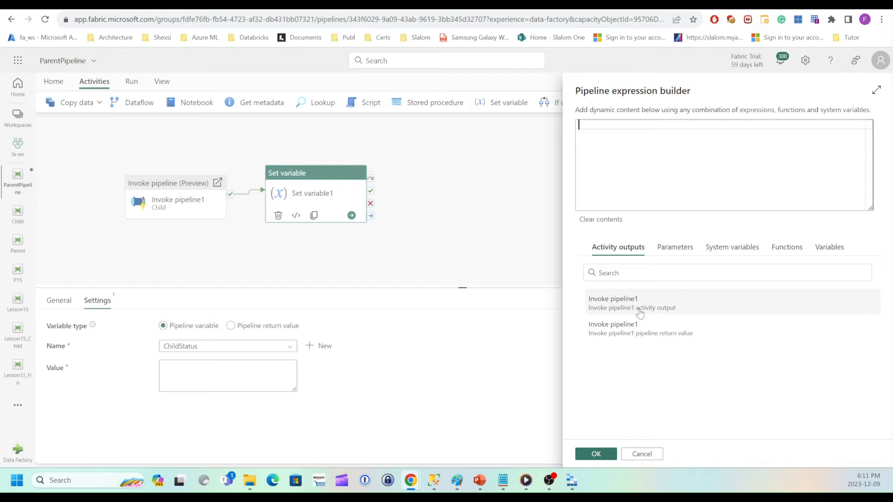
{"action": "mouse_move", "coordinate": [645, 333]}
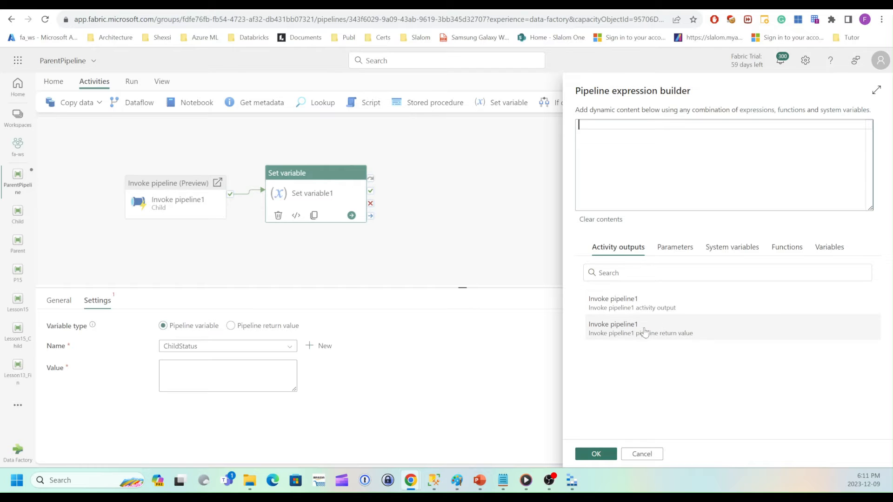
{"action": "mouse_move", "coordinate": [634, 342]}
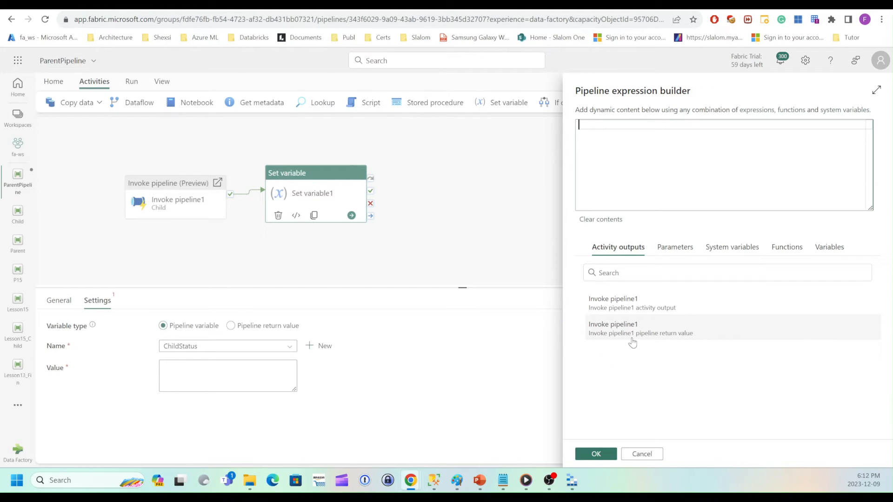
{"action": "mouse_move", "coordinate": [640, 333]}
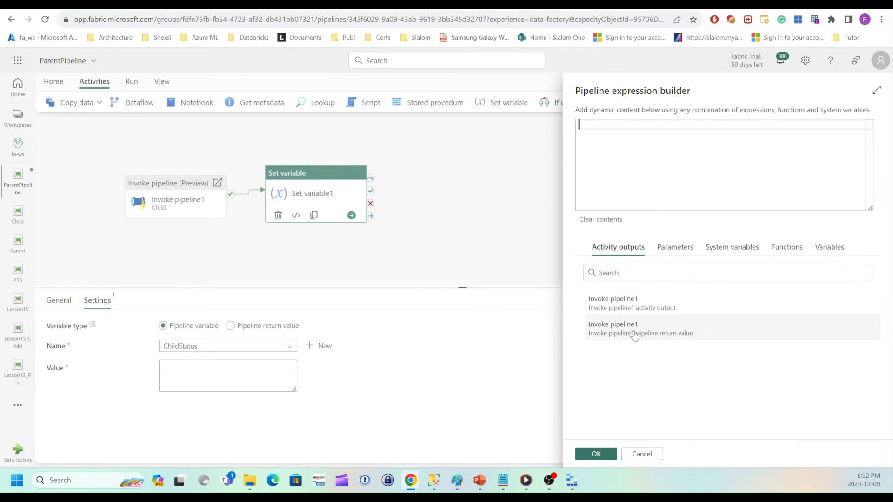
{"action": "left_click", "coordinate": [640, 329]}
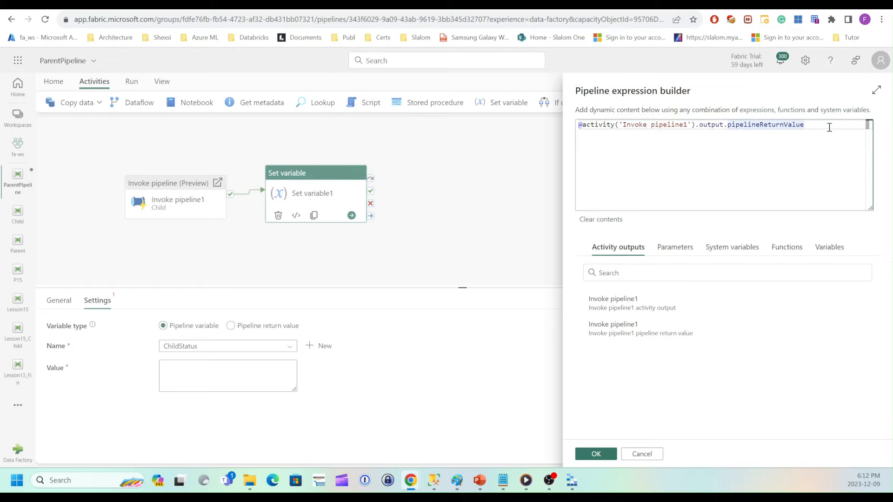
{"action": "type", "text": "."}
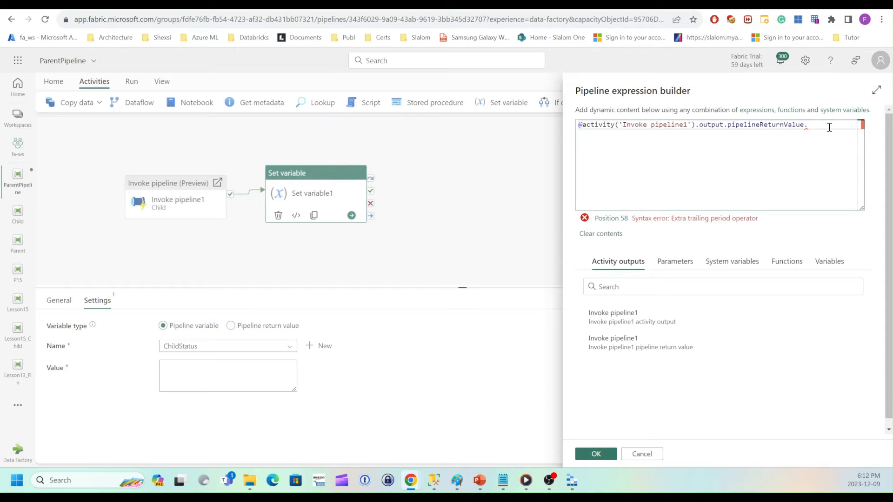
{"action": "type", "text": "retVal"}
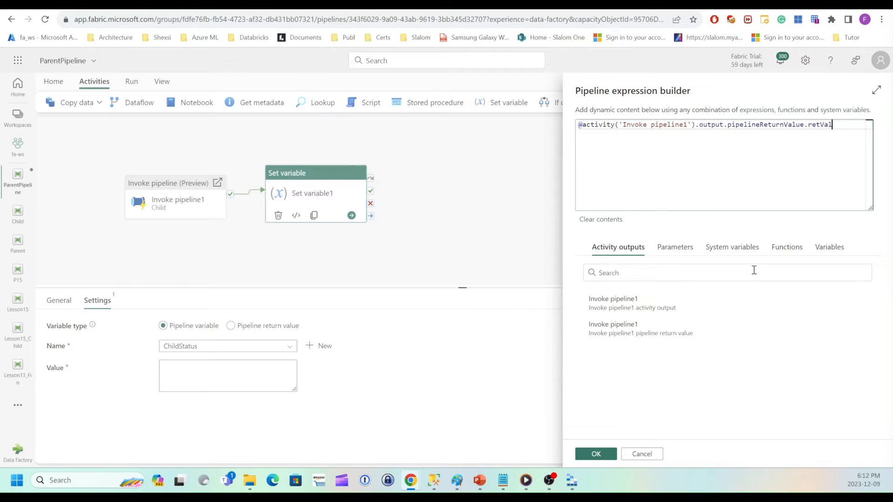
{"action": "left_click", "coordinate": [596, 454]}
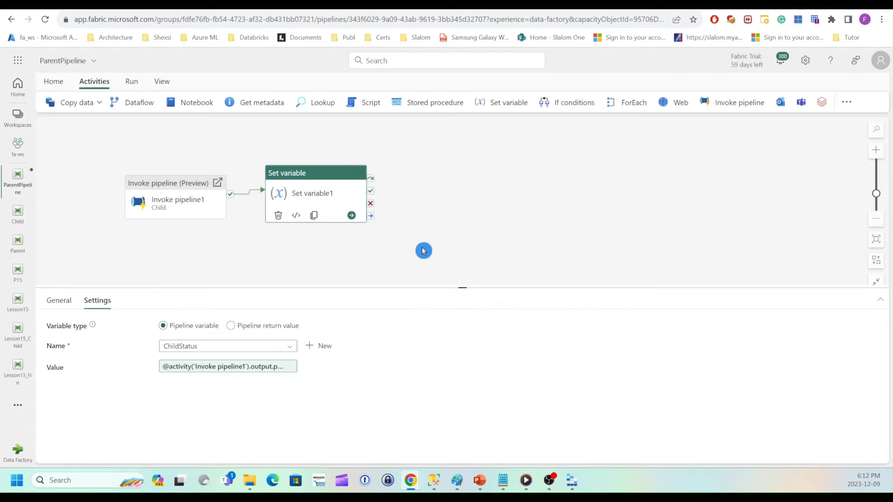
{"action": "mouse_move", "coordinate": [450, 208]}
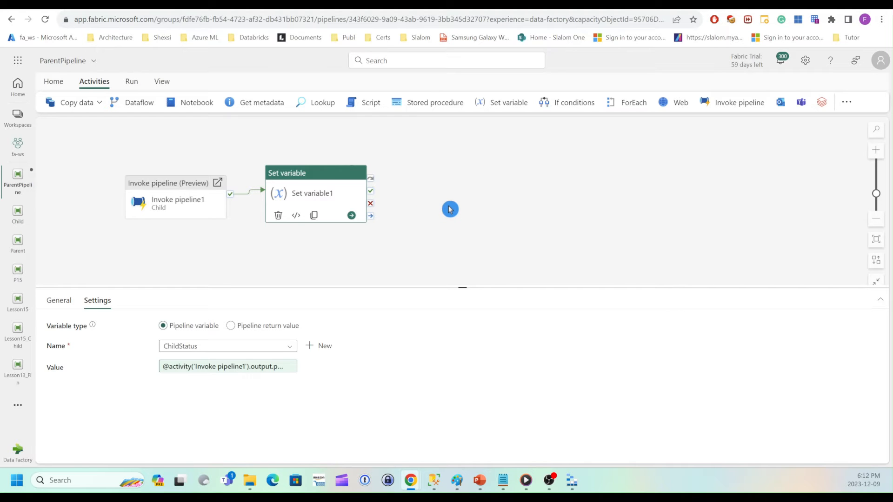
Save and run ParentPipeline, then refresh the Output results to confirm both activities succeeded.
{"action": "left_click", "coordinate": [53, 81]}
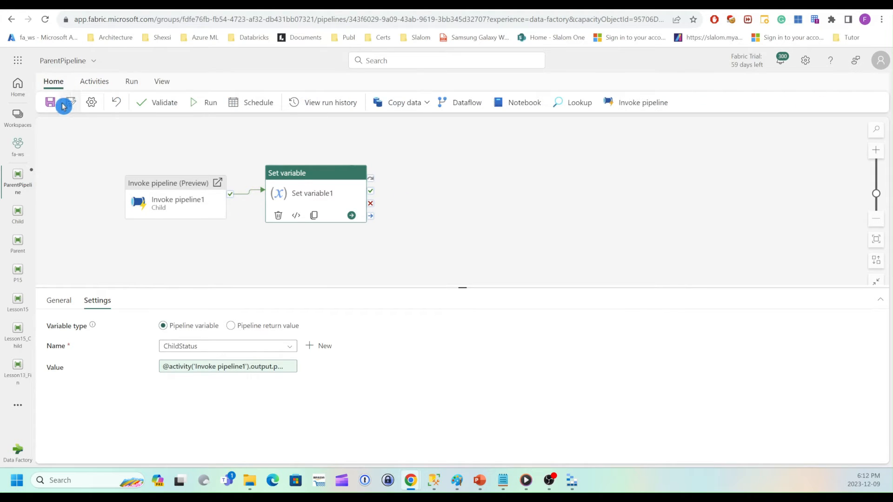
{"action": "left_click", "coordinate": [51, 102]}
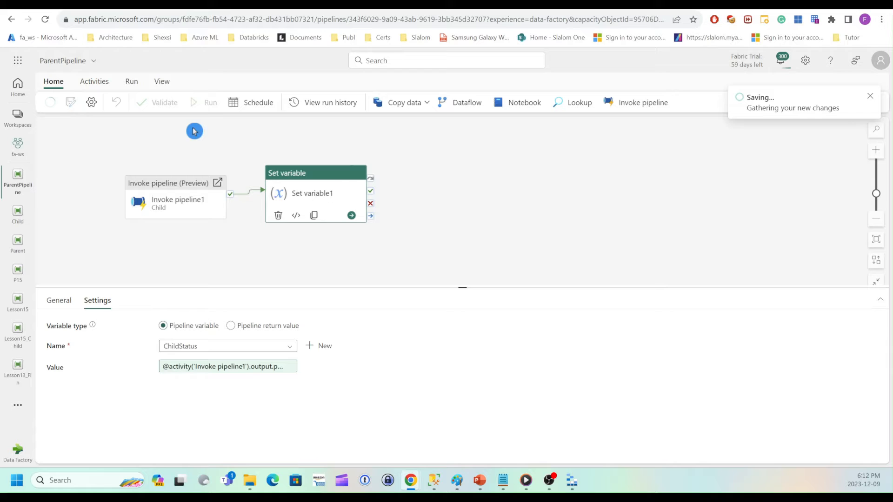
{"action": "left_click", "coordinate": [203, 103]}
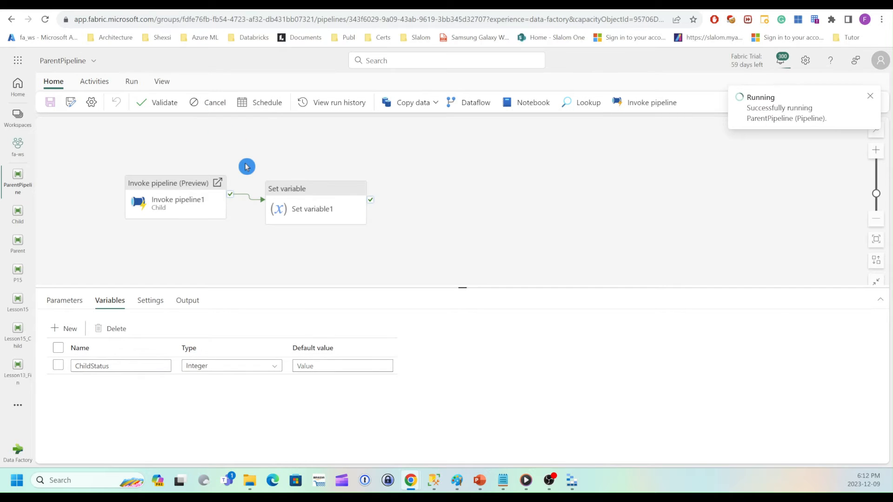
{"action": "left_click", "coordinate": [187, 300]}
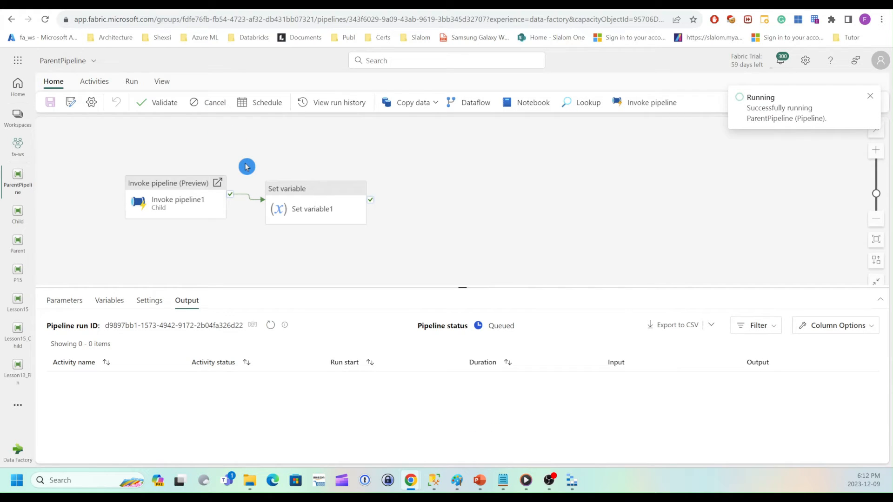
{"action": "left_click", "coordinate": [870, 96]}
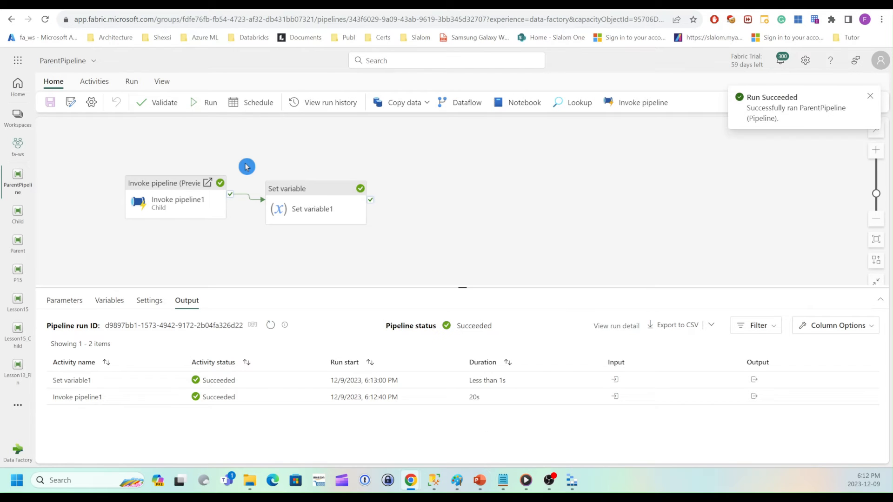
{"action": "mouse_move", "coordinate": [254, 166]}
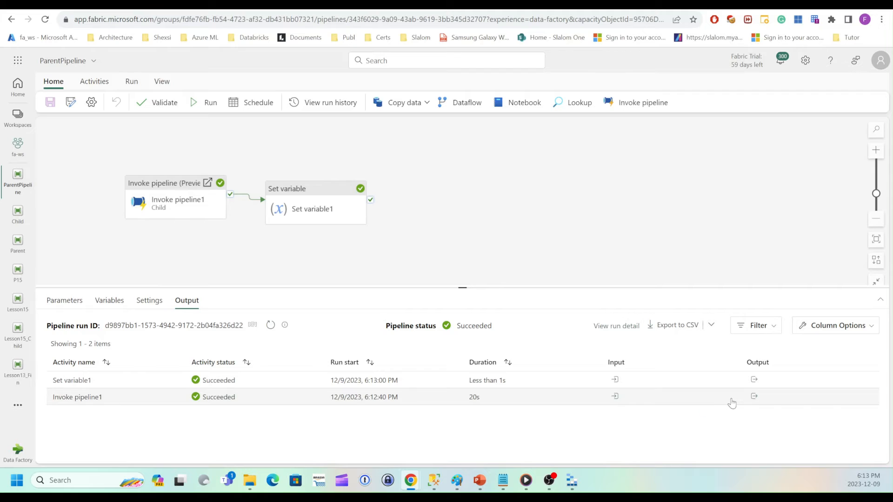
{"action": "left_click", "coordinate": [615, 380]}
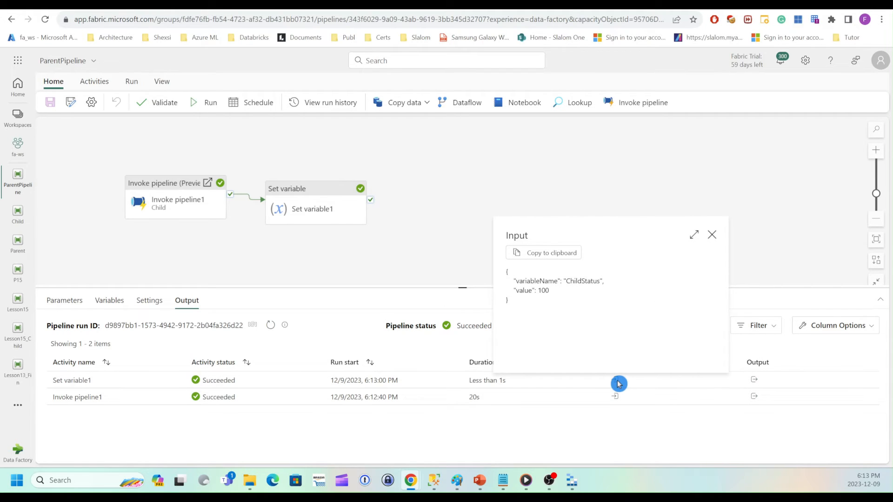
{"action": "mouse_move", "coordinate": [538, 292]}
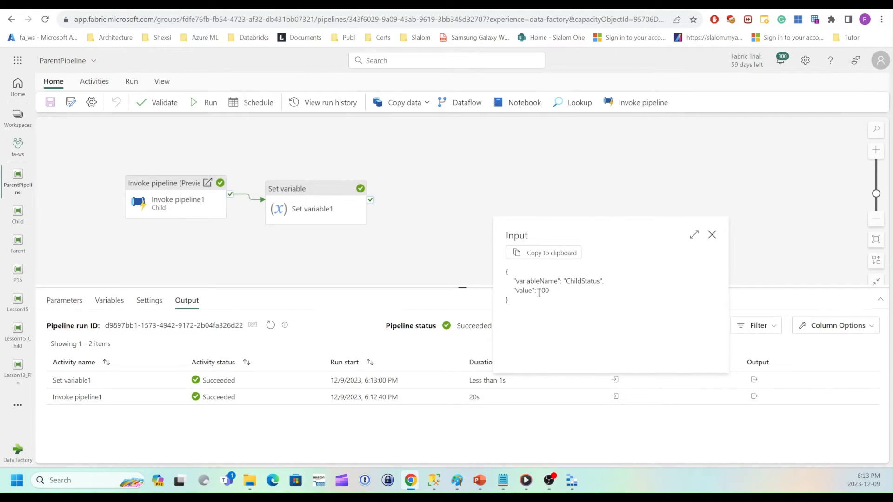
{"action": "mouse_move", "coordinate": [550, 294]}
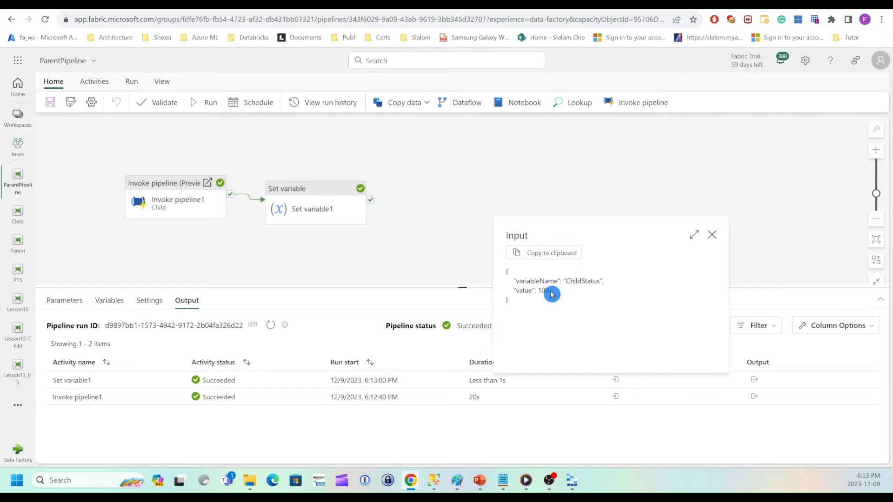
{"action": "mouse_move", "coordinate": [723, 241]}
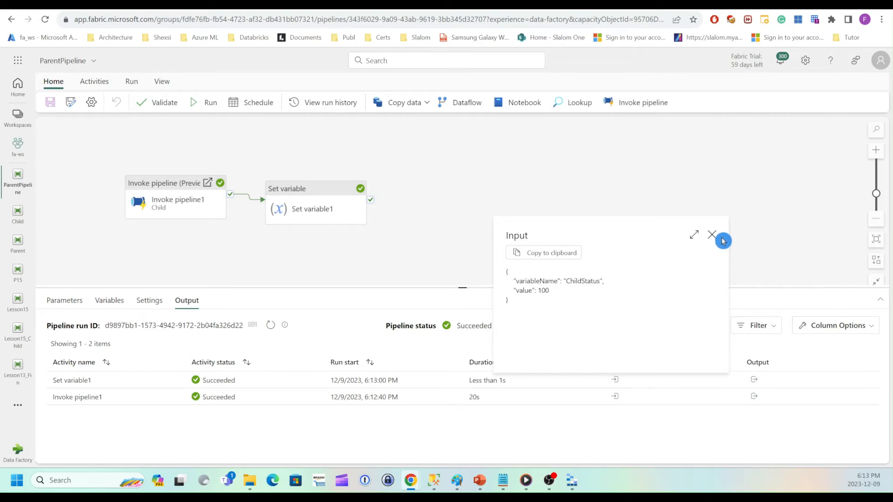
{"action": "left_click", "coordinate": [711, 235]}
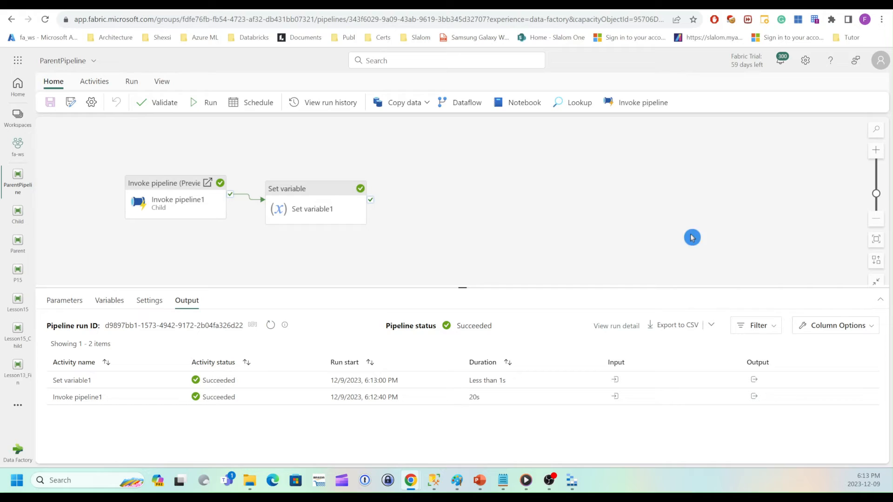
{"action": "mouse_move", "coordinate": [409, 256]}
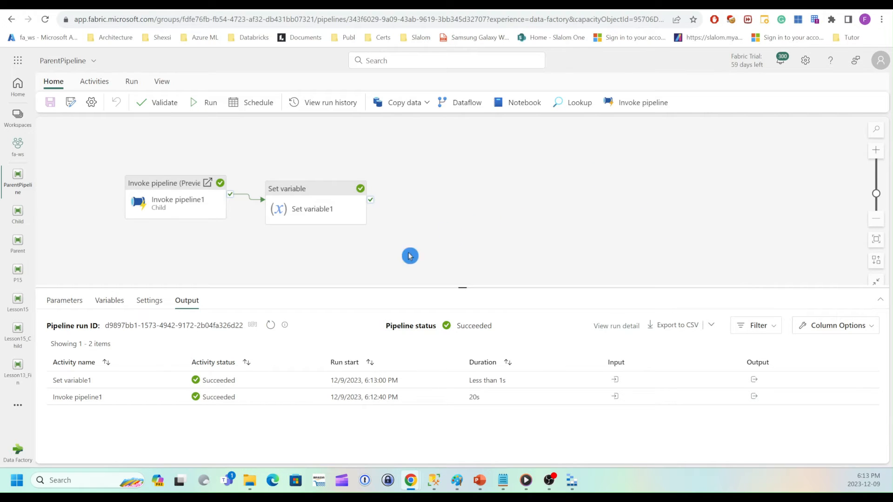
{"action": "mouse_move", "coordinate": [208, 183]}
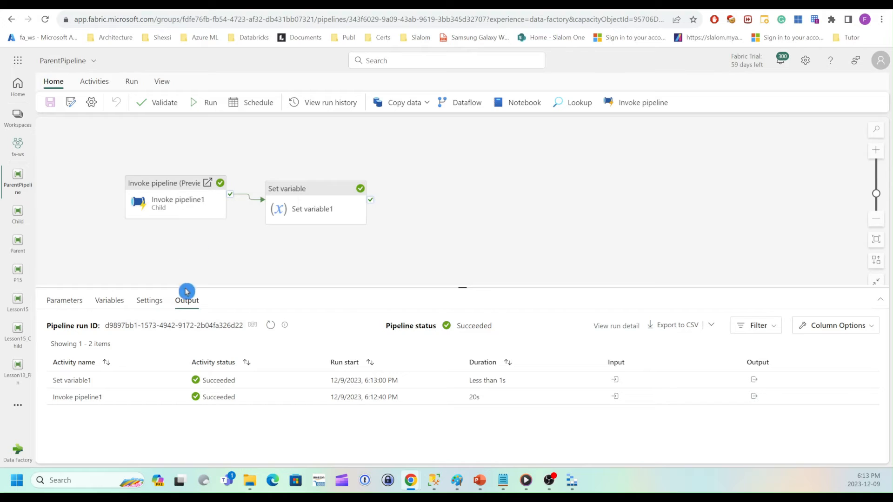
{"action": "mouse_move", "coordinate": [94, 397]}
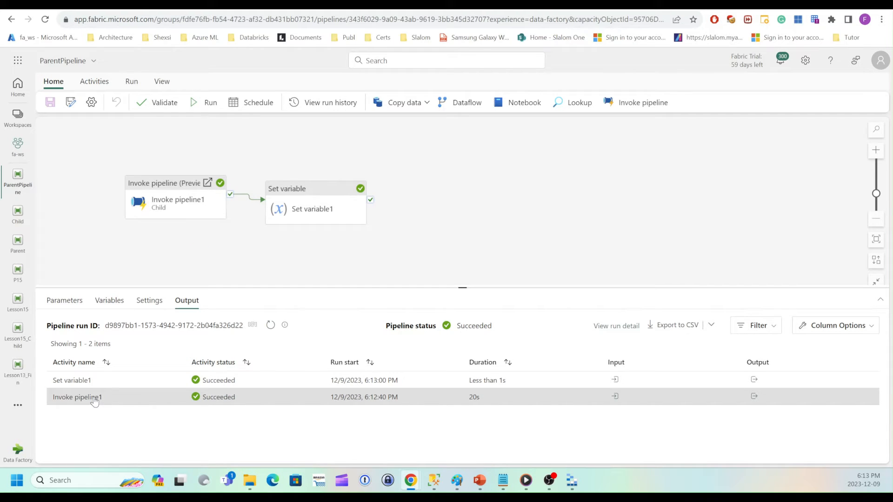
{"action": "mouse_move", "coordinate": [203, 187]}
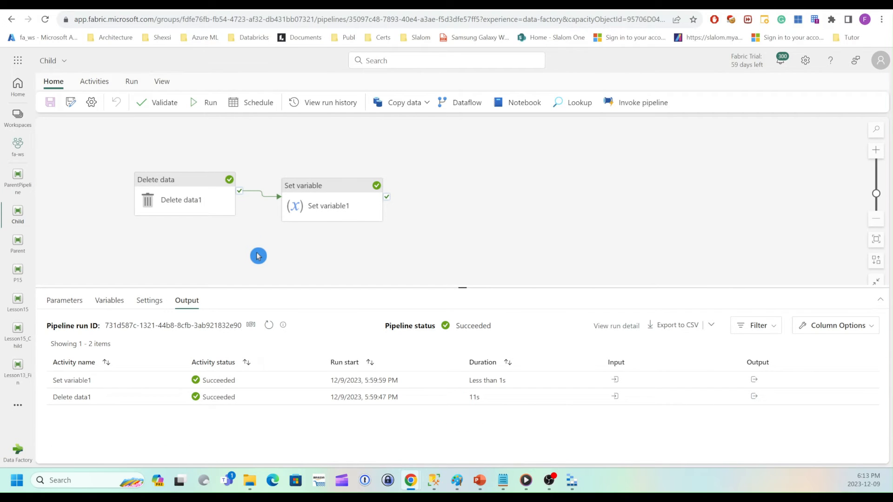
{"action": "mouse_move", "coordinate": [340, 352]}
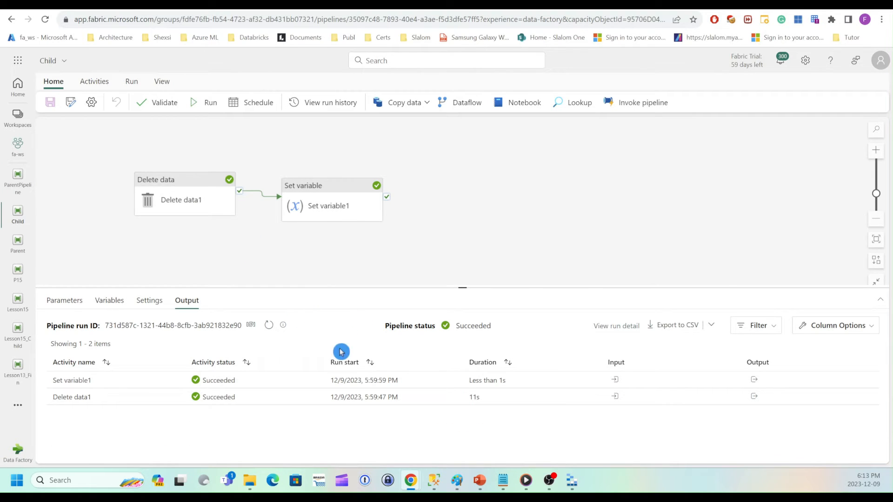
{"action": "mouse_move", "coordinate": [418, 361]}
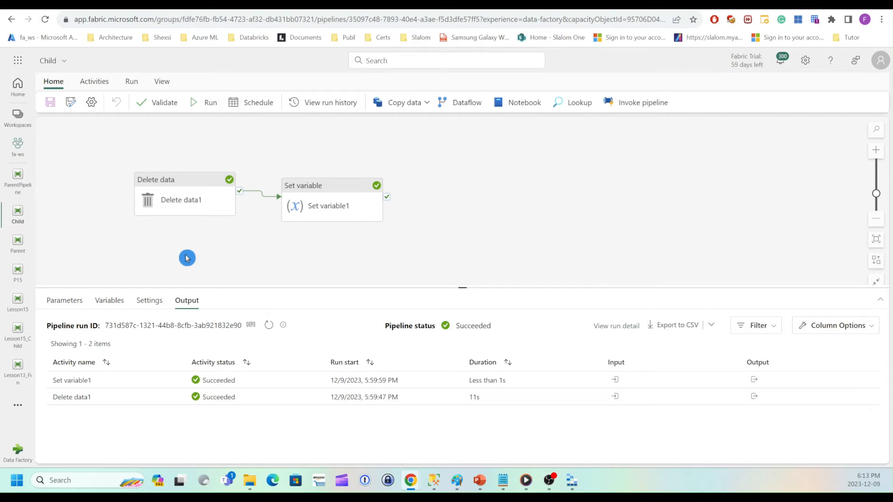
{"action": "mouse_move", "coordinate": [268, 325]}
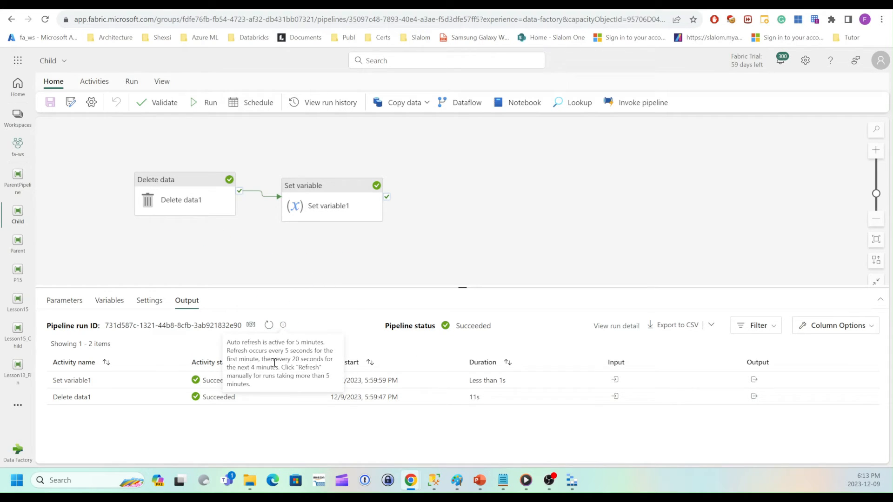
{"action": "mouse_move", "coordinate": [335, 410]}
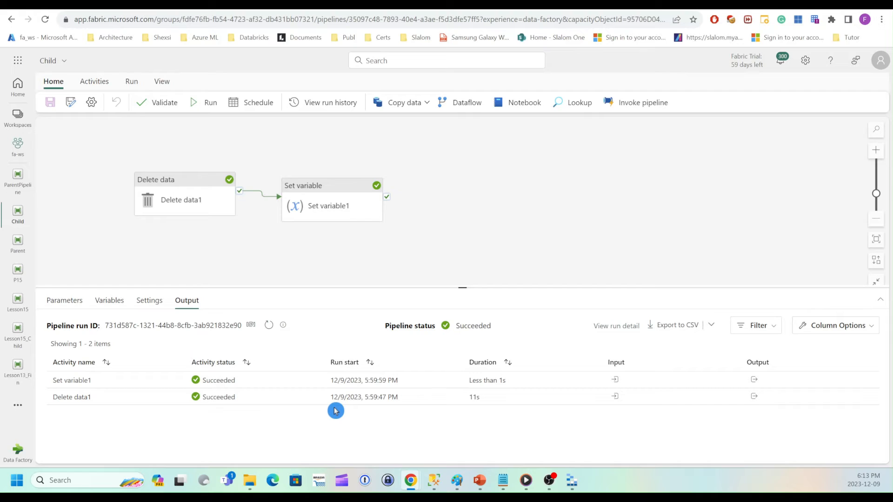
{"action": "mouse_move", "coordinate": [312, 309]}
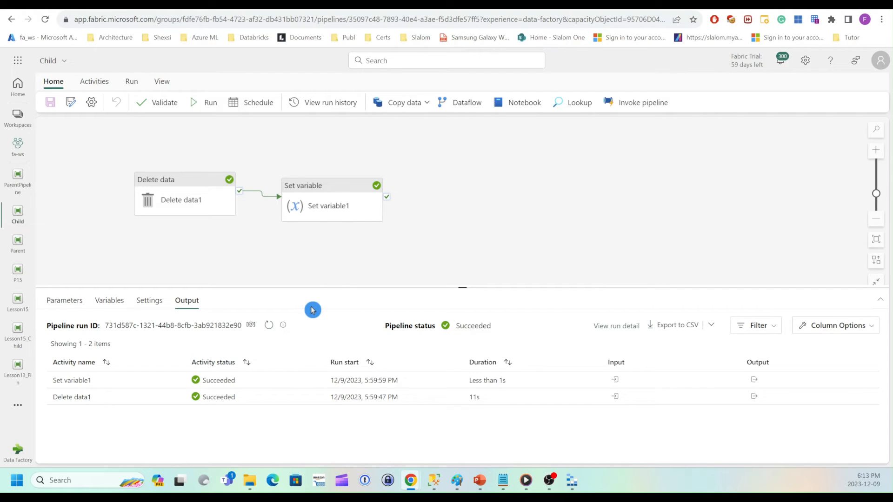
{"action": "mouse_move", "coordinate": [599, 275]}
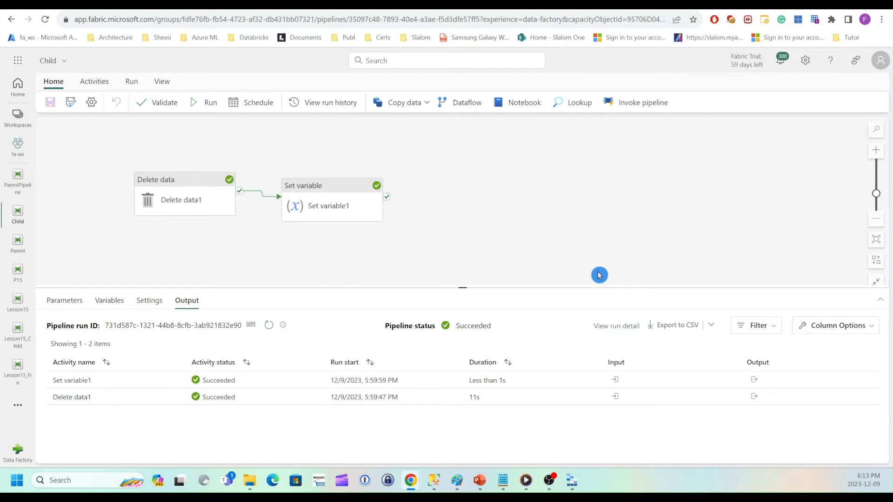
{"action": "left_click", "coordinate": [572, 480]}
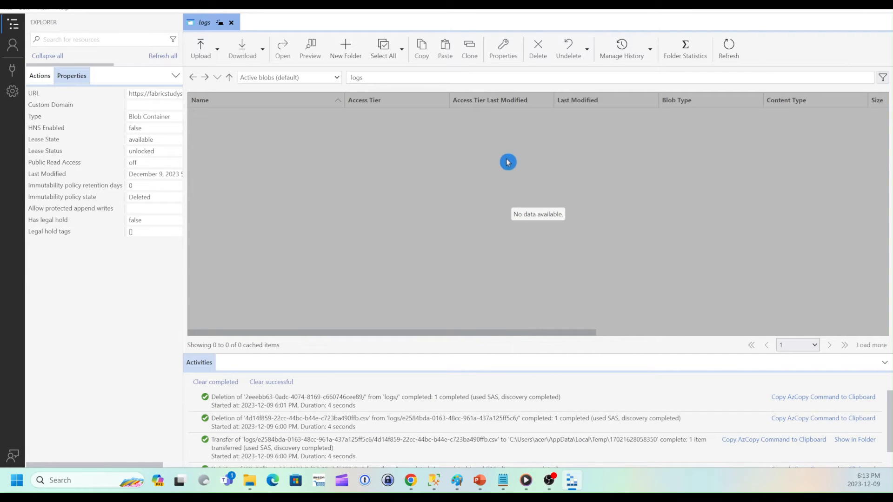
Refresh the logs container and open the run's delete log CSV despite the security warning.
{"action": "left_click", "coordinate": [728, 48]}
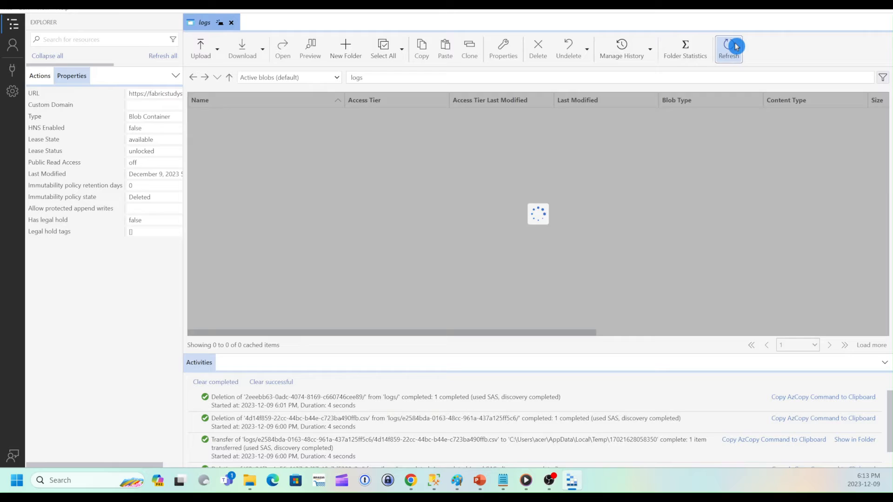
{"action": "left_click", "coordinate": [728, 49]}
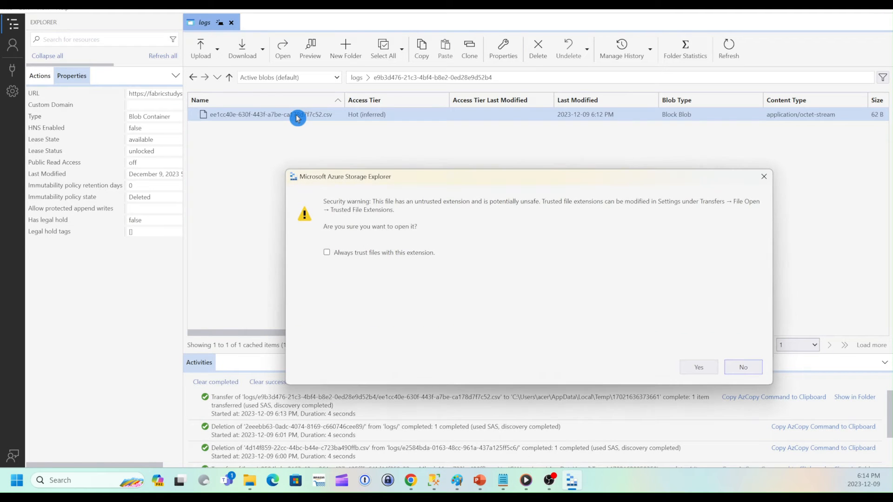
{"action": "mouse_move", "coordinate": [497, 227]}
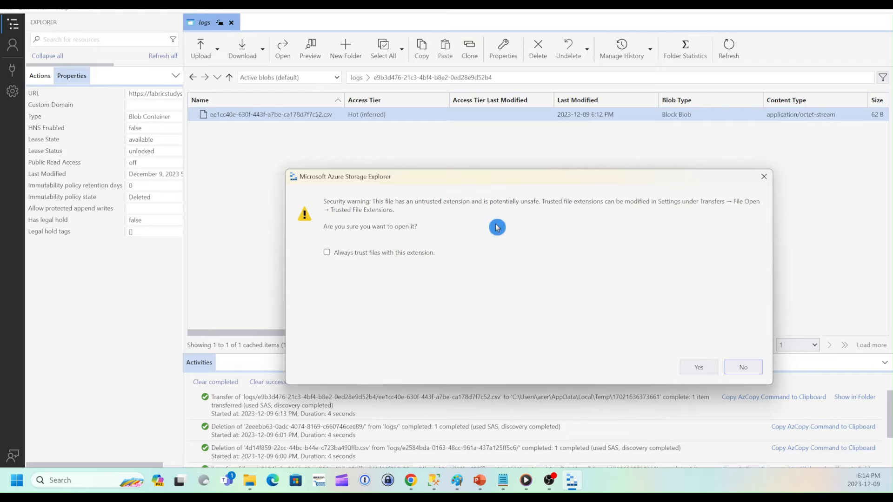
{"action": "left_click", "coordinate": [698, 367]}
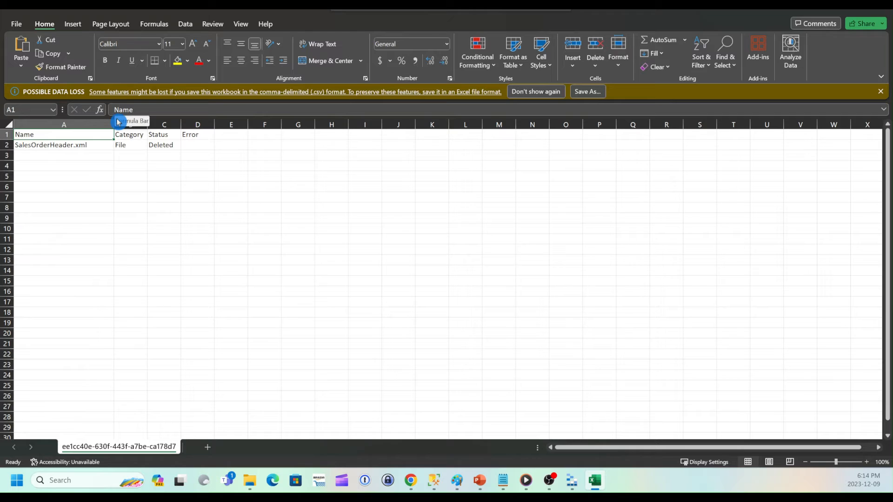
{"action": "mouse_move", "coordinate": [175, 152]}
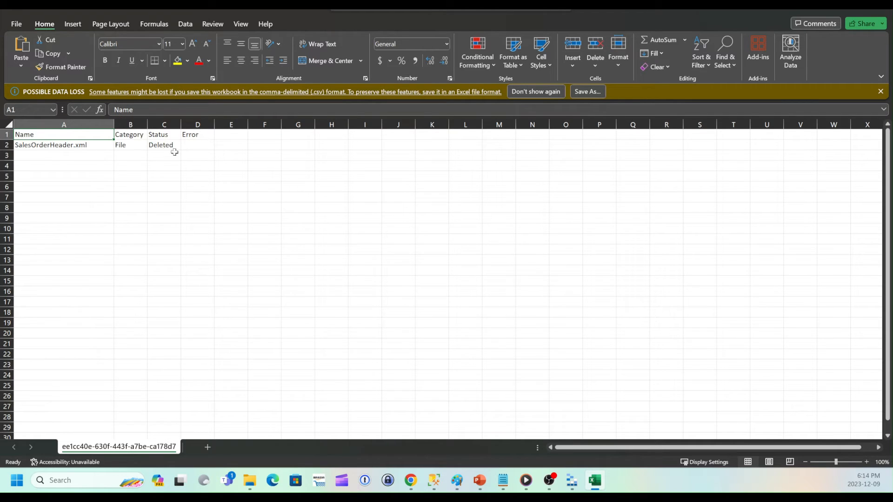
{"action": "mouse_move", "coordinate": [184, 151]}
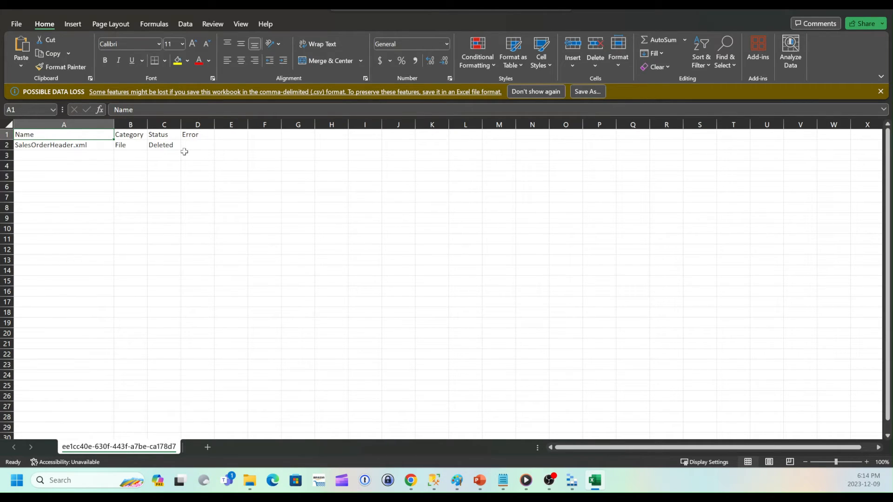
{"action": "mouse_move", "coordinate": [674, 185]}
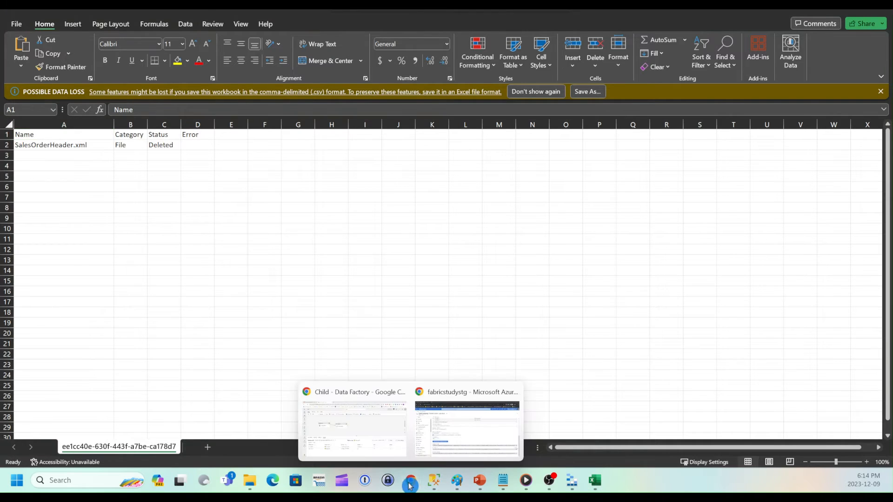
Switch back to the Data Factory browser window and open the Lesson15_Child pipeline.
{"action": "left_click", "coordinate": [353, 425]}
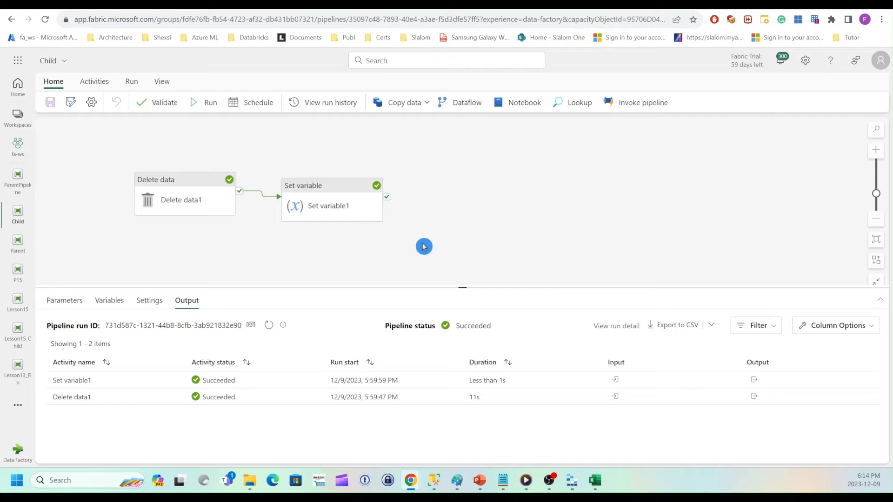
{"action": "mouse_move", "coordinate": [288, 271]}
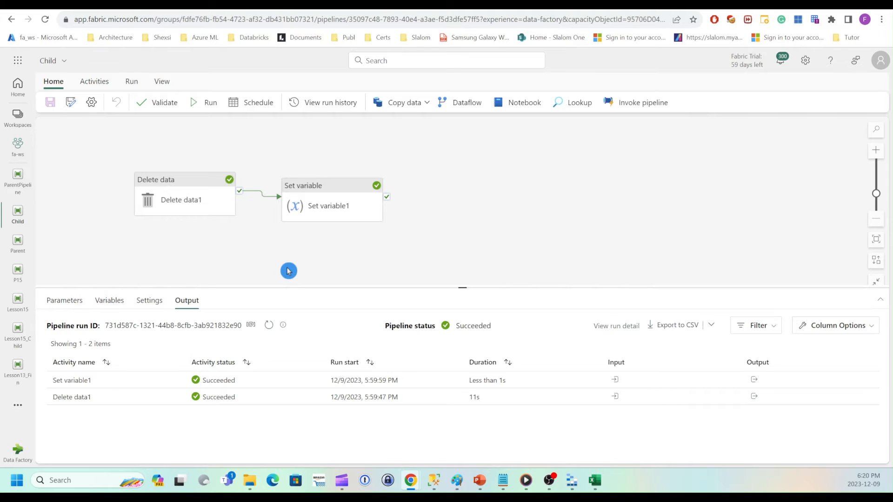
{"action": "left_click", "coordinate": [17, 332]}
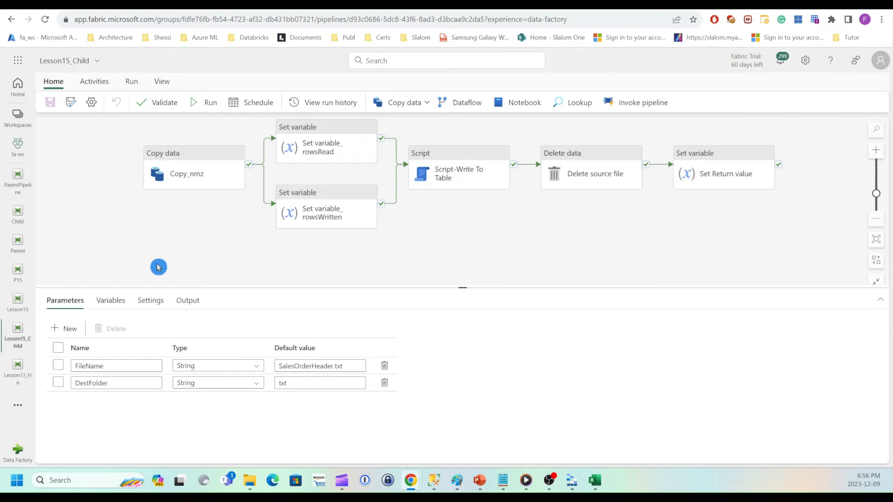
{"action": "mouse_move", "coordinate": [168, 264]}
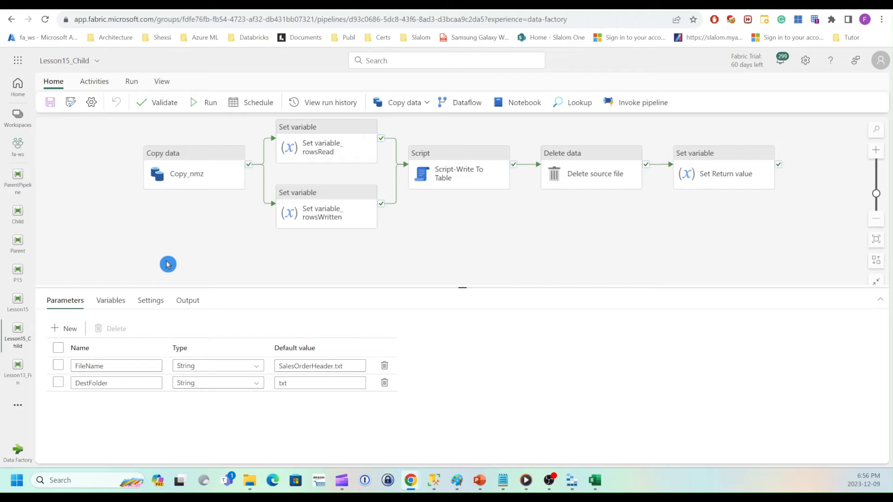
{"action": "mouse_move", "coordinate": [112, 202]}
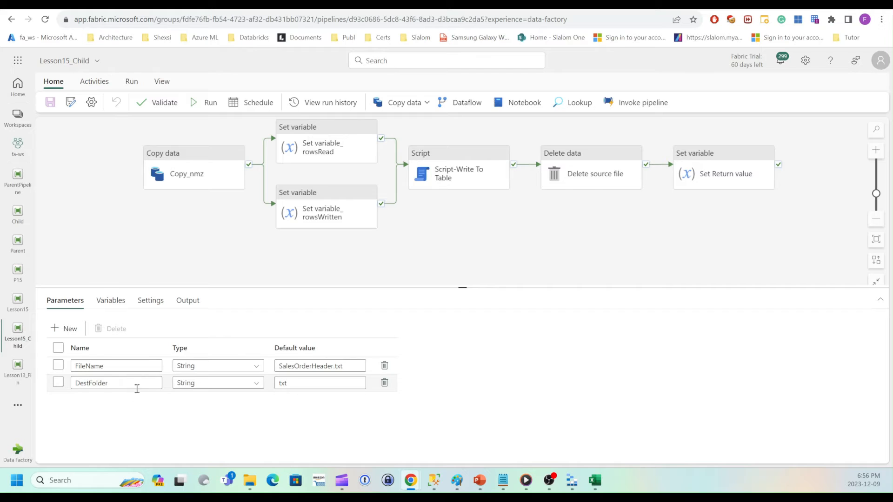
{"action": "mouse_move", "coordinate": [123, 382]}
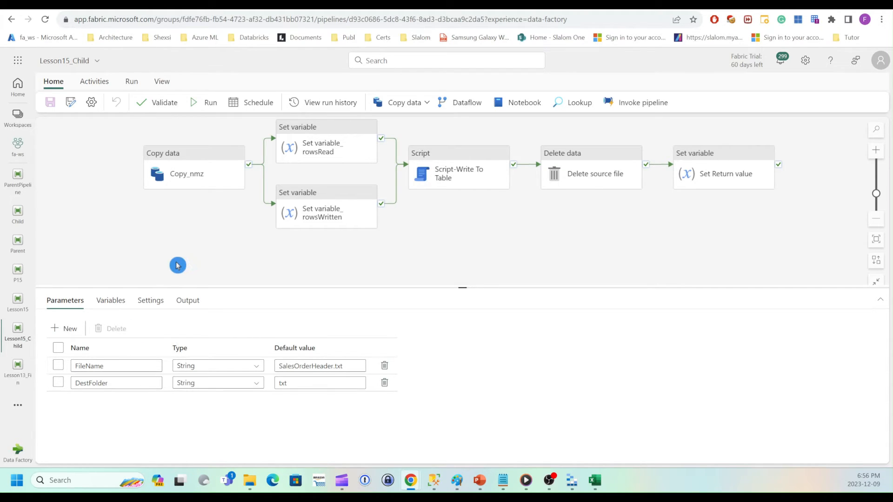
{"action": "mouse_move", "coordinate": [132, 300]}
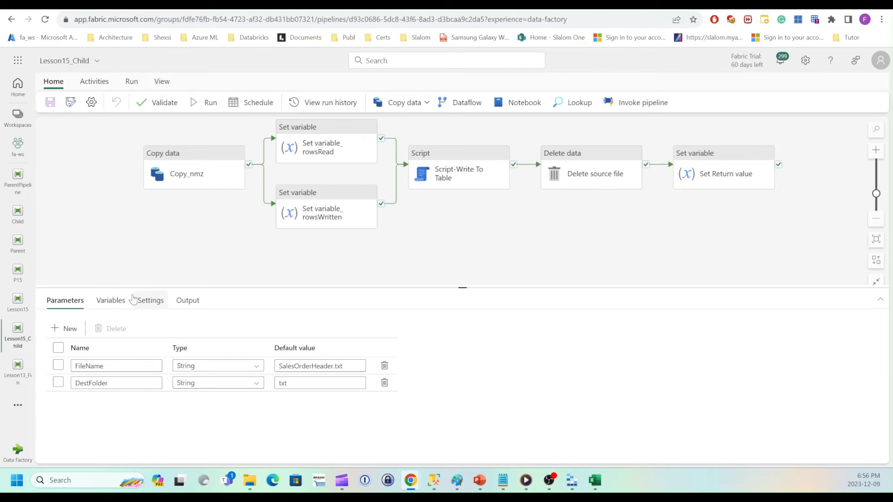
Show Lesson15_Child's RetStatus, RowRead and RowsWritten variables, then select Copy_nmz.
{"action": "left_click", "coordinate": [110, 300]}
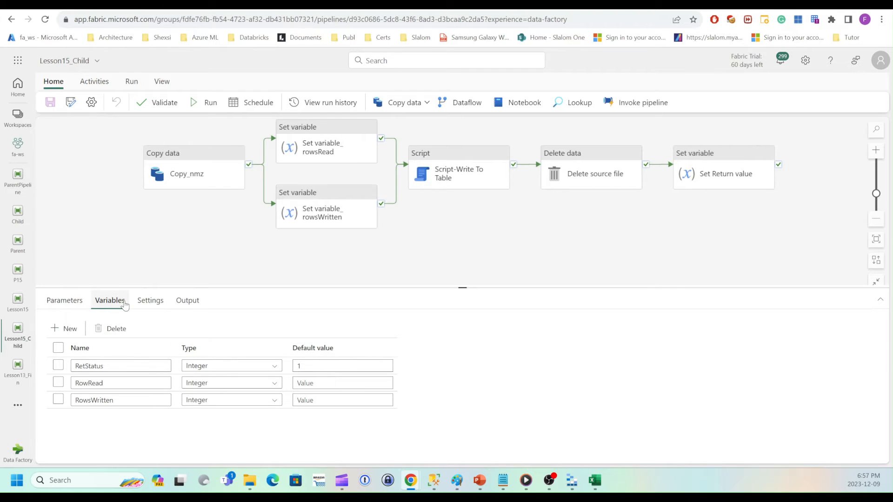
{"action": "mouse_move", "coordinate": [91, 382]}
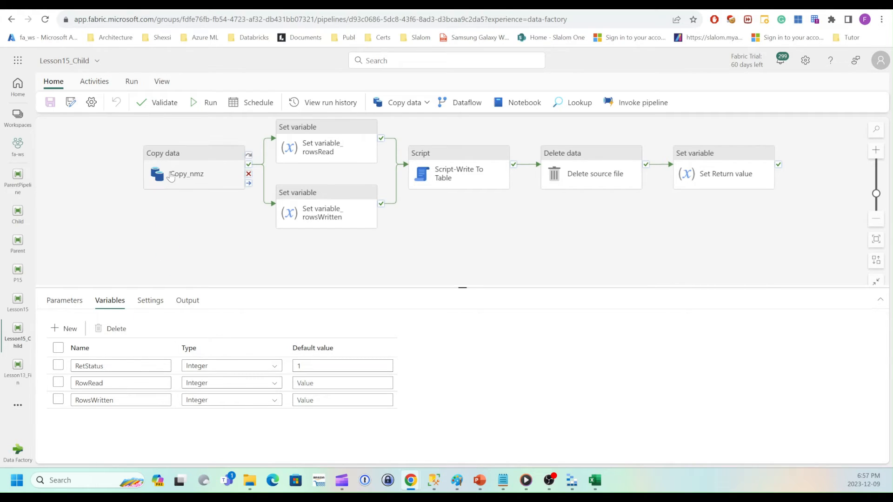
{"action": "left_click", "coordinate": [187, 243]}
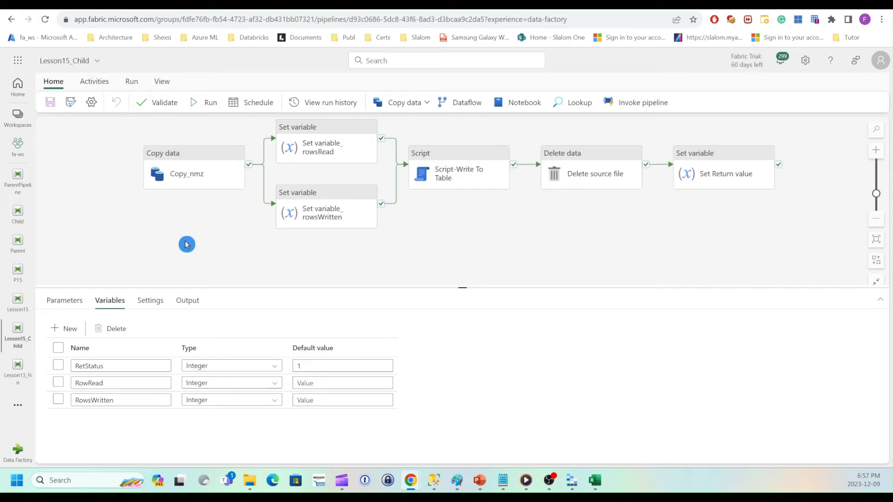
{"action": "mouse_move", "coordinate": [199, 246]}
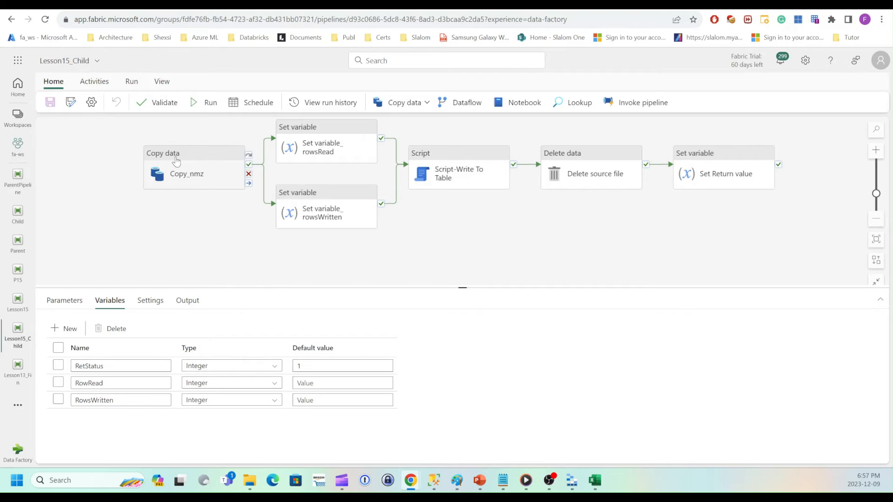
{"action": "left_click", "coordinate": [186, 158]}
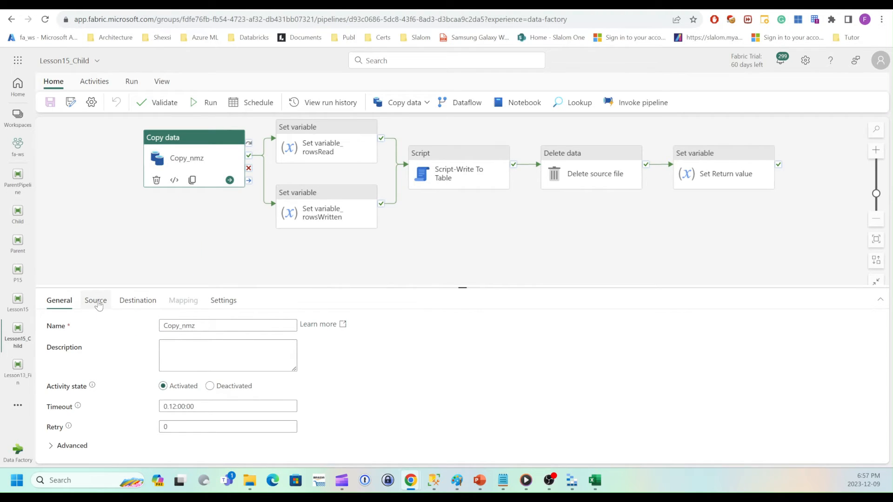
Review Copy_nmz copying data/FileName to archive3/DestFolder/FileName across Source and Destination.
{"action": "left_click", "coordinate": [95, 300]}
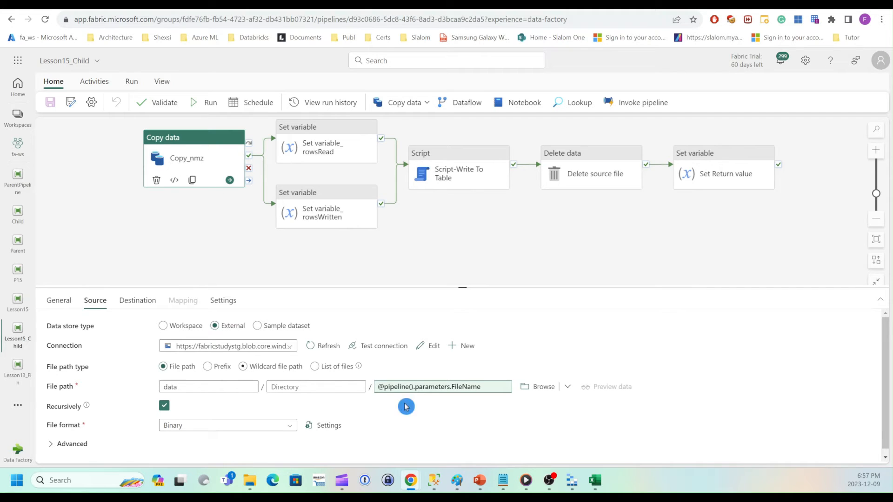
{"action": "left_click", "coordinate": [208, 386]}
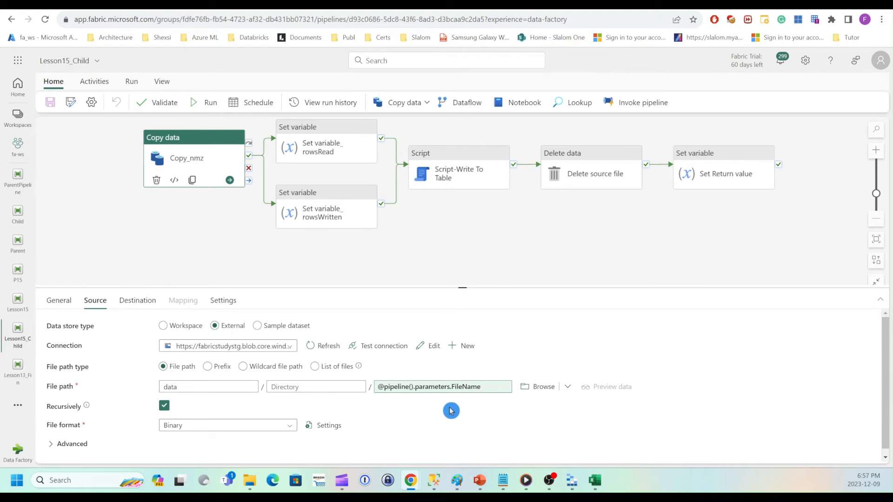
{"action": "mouse_move", "coordinate": [472, 399]}
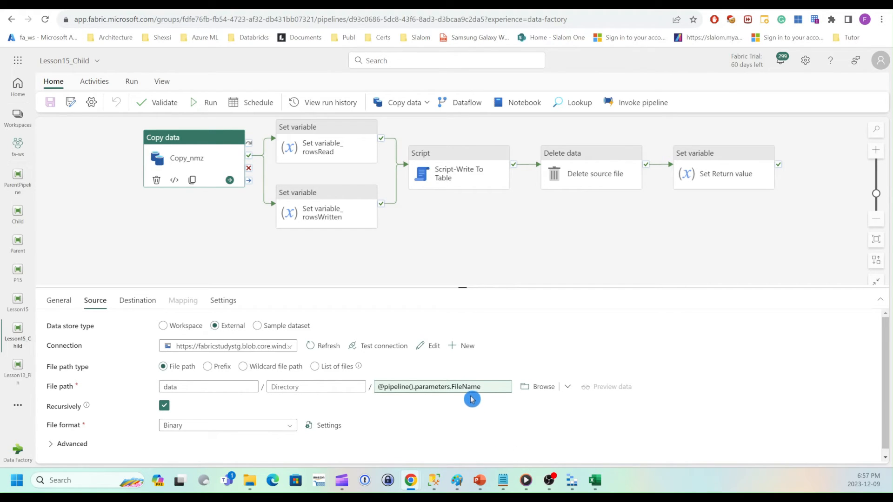
{"action": "left_click", "coordinate": [441, 387]}
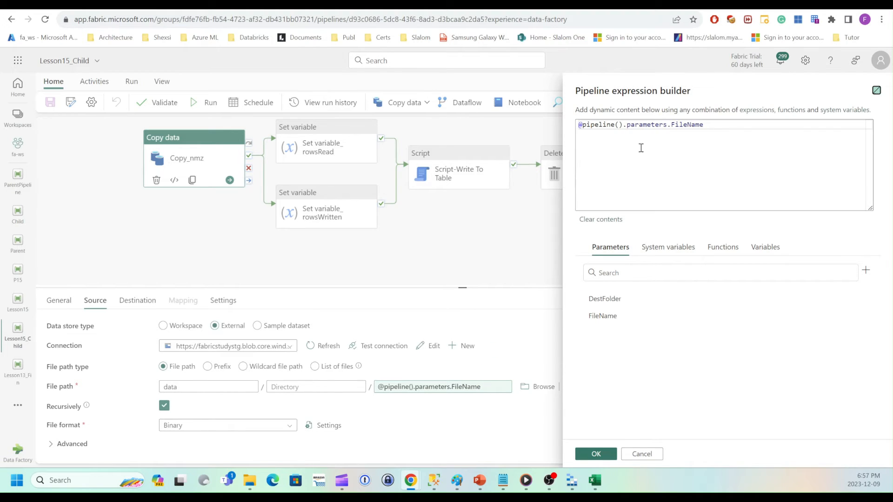
{"action": "mouse_move", "coordinate": [647, 316]}
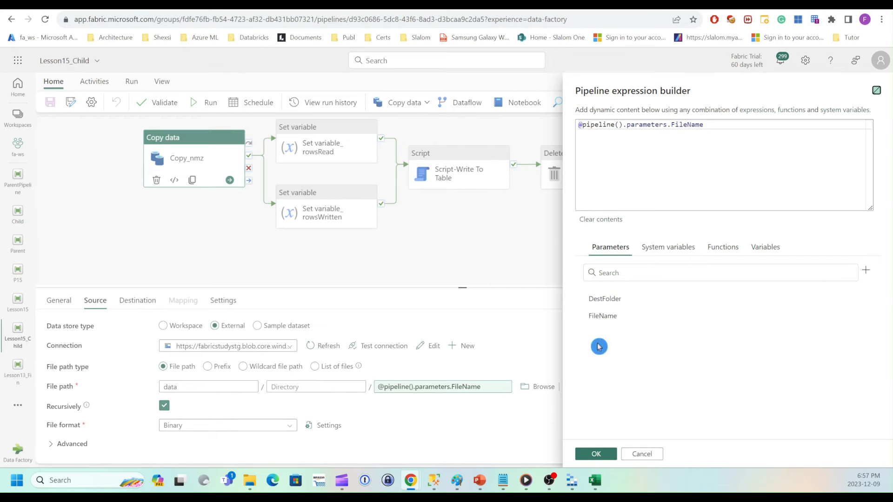
{"action": "left_click", "coordinate": [596, 454]}
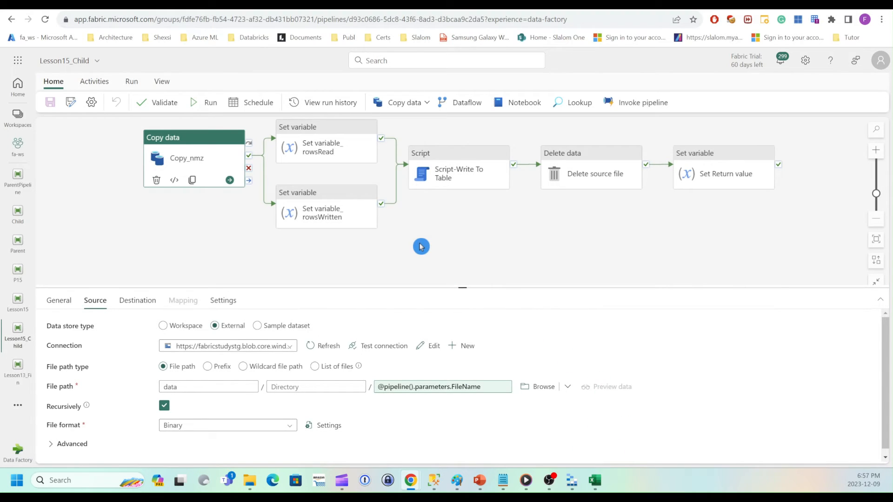
{"action": "mouse_move", "coordinate": [147, 346]}
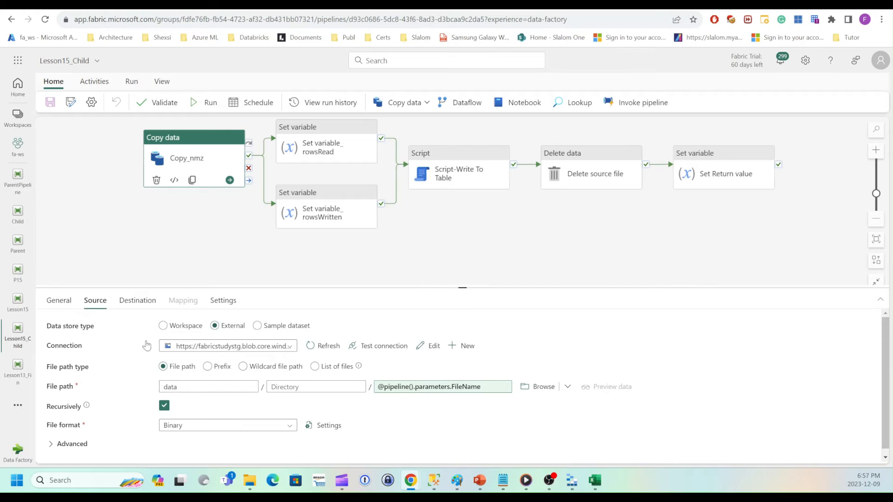
{"action": "left_click", "coordinate": [137, 300]}
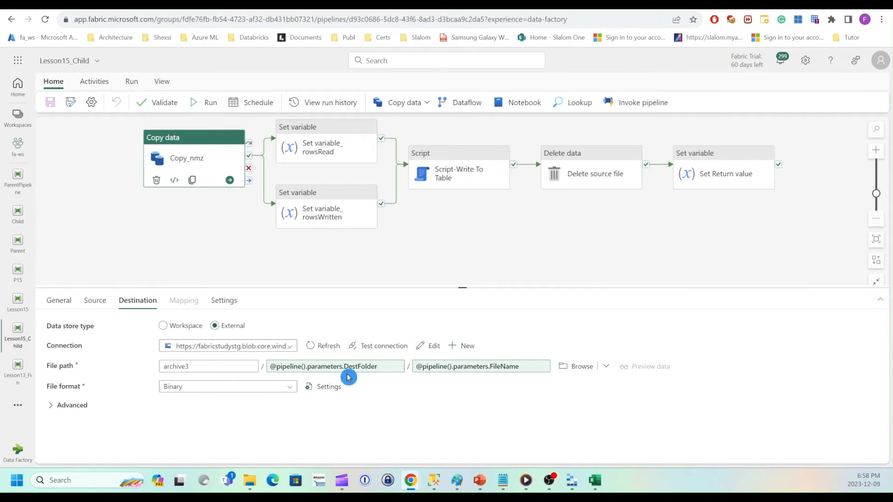
{"action": "left_click", "coordinate": [333, 366]}
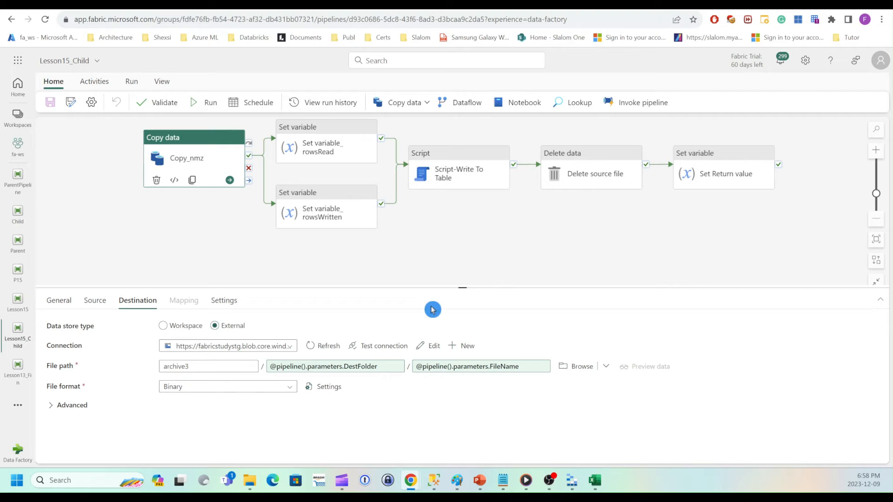
{"action": "mouse_move", "coordinate": [465, 288]}
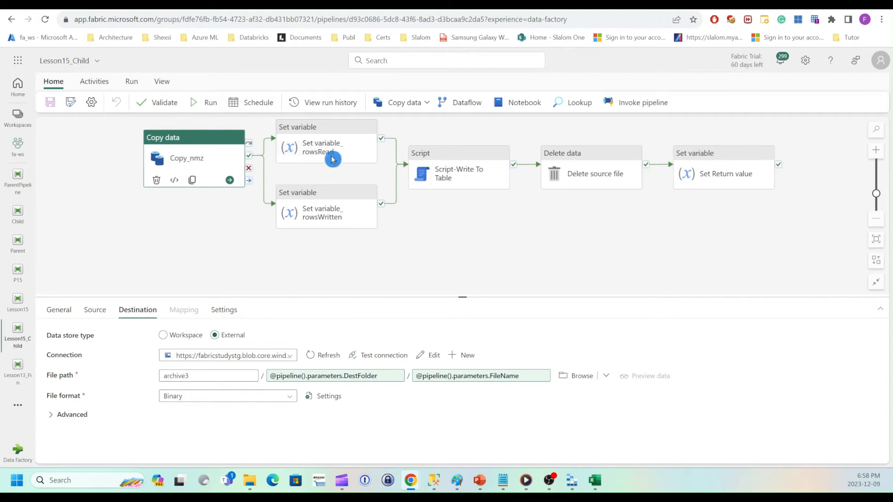
{"action": "left_click", "coordinate": [322, 134]}
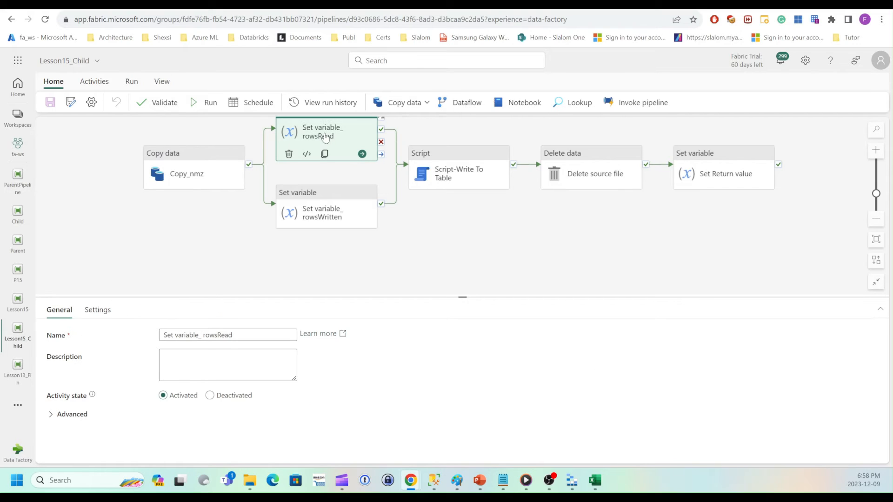
{"action": "mouse_move", "coordinate": [224, 163]}
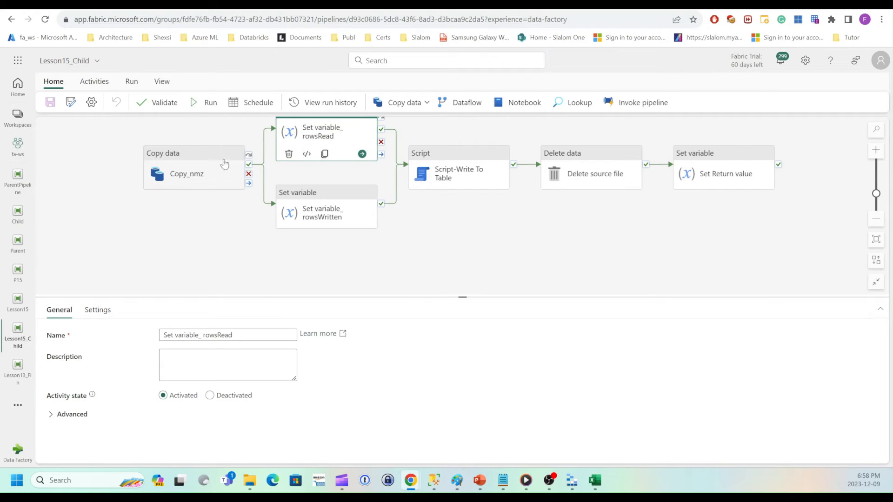
{"action": "left_click", "coordinate": [96, 309]}
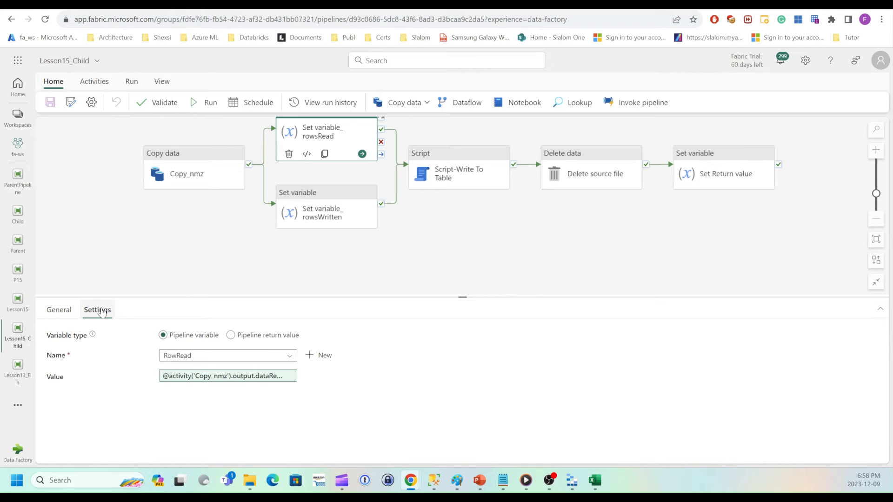
{"action": "mouse_move", "coordinate": [192, 366]}
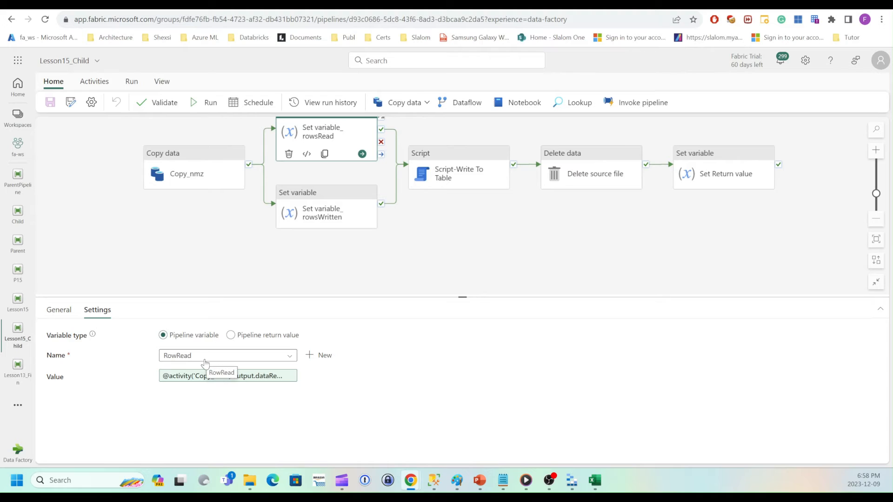
{"action": "mouse_move", "coordinate": [288, 447]}
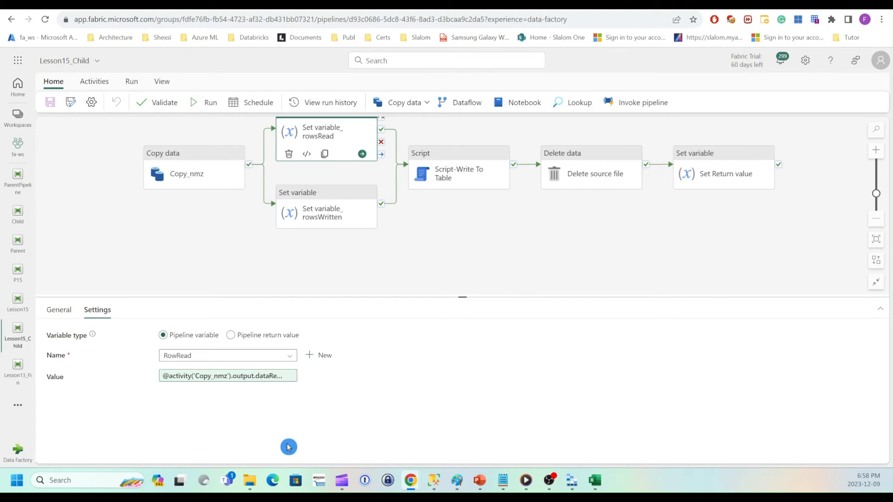
{"action": "mouse_move", "coordinate": [252, 393]}
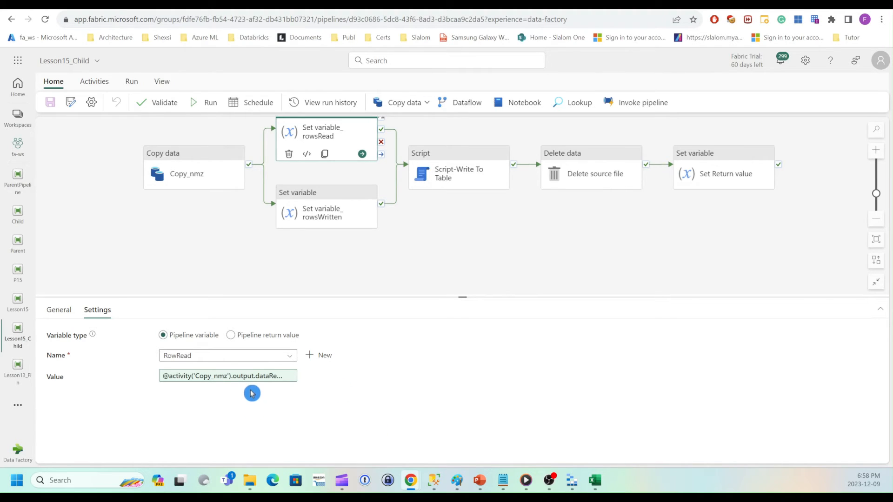
{"action": "left_click", "coordinate": [228, 376]}
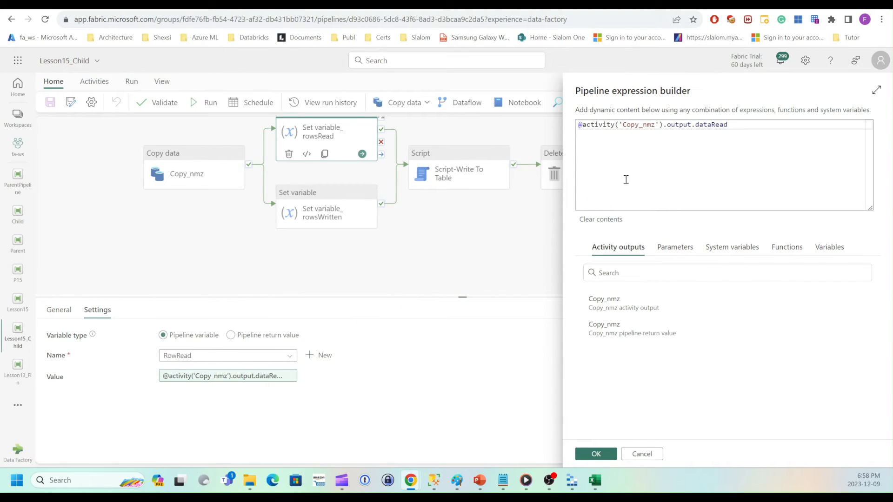
{"action": "mouse_move", "coordinate": [690, 124]}
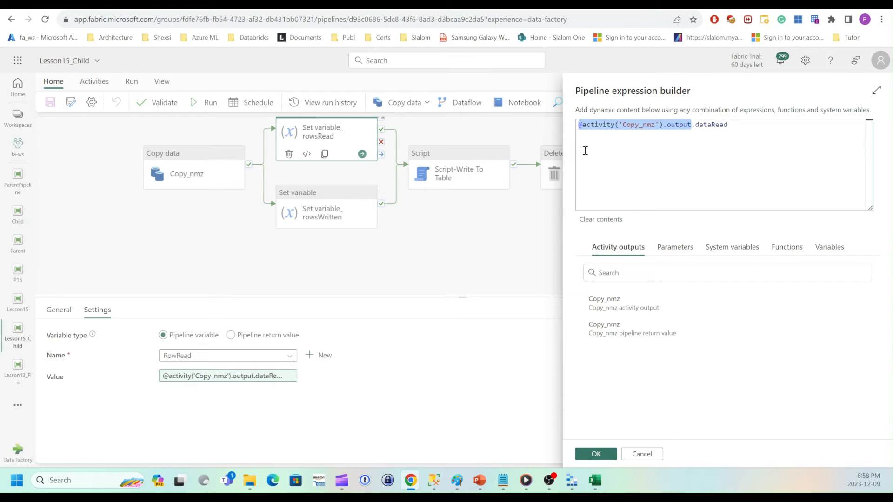
{"action": "mouse_move", "coordinate": [643, 328]}
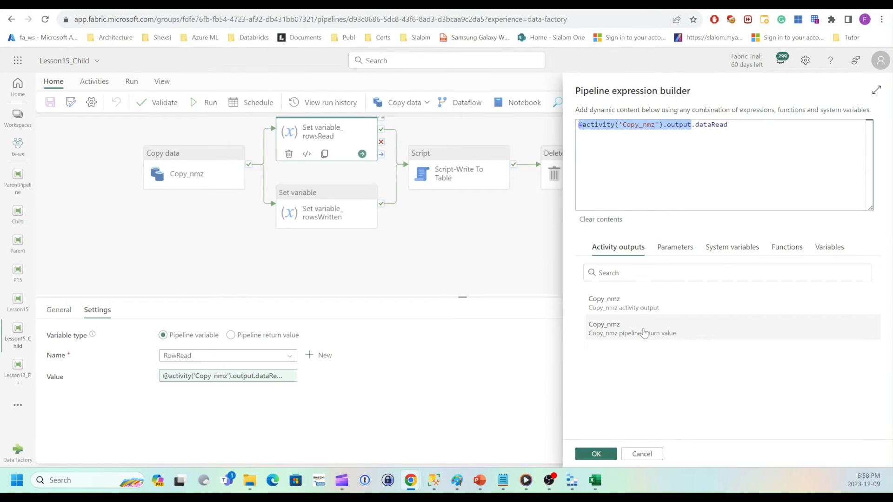
{"action": "mouse_move", "coordinate": [604, 302]}
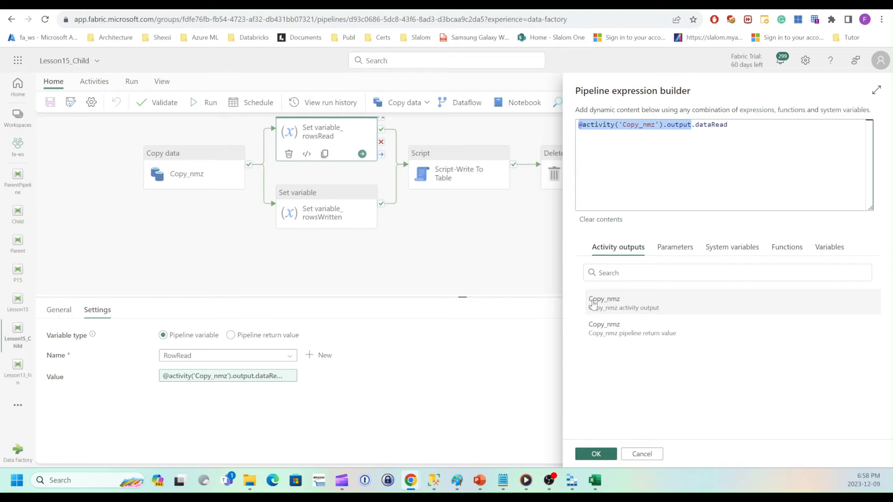
{"action": "mouse_move", "coordinate": [663, 277]}
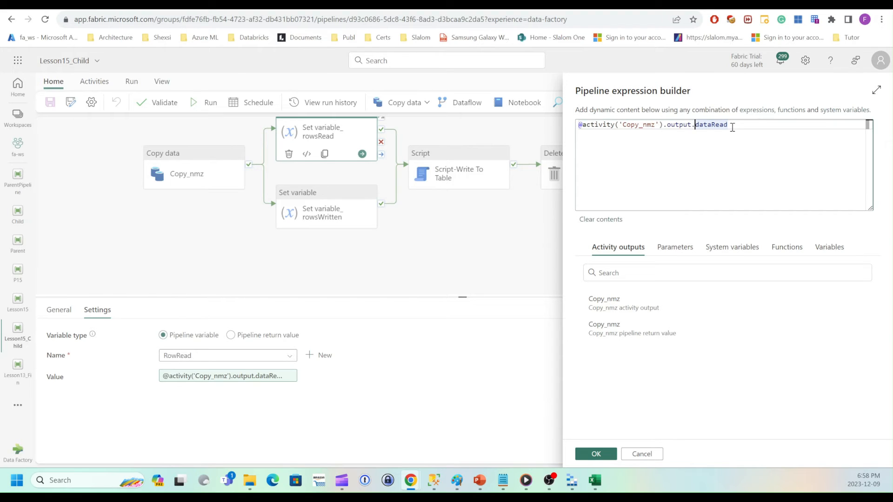
{"action": "mouse_move", "coordinate": [610, 433]}
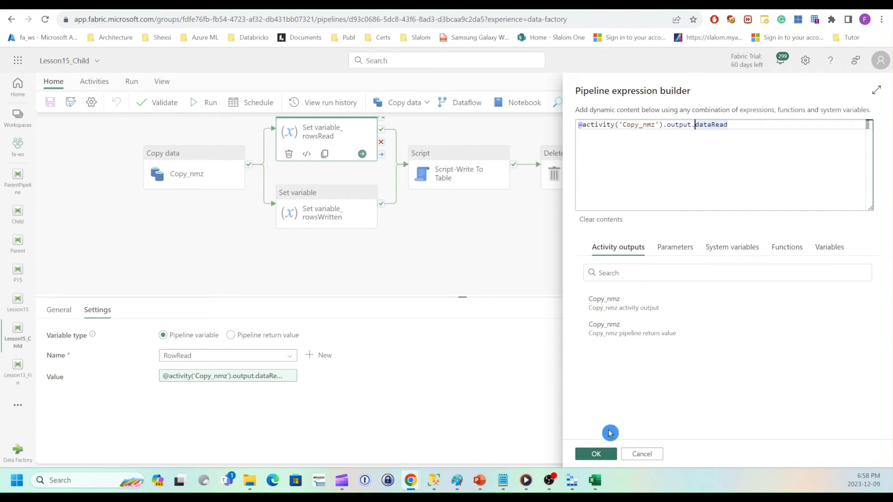
{"action": "left_click", "coordinate": [596, 454]}
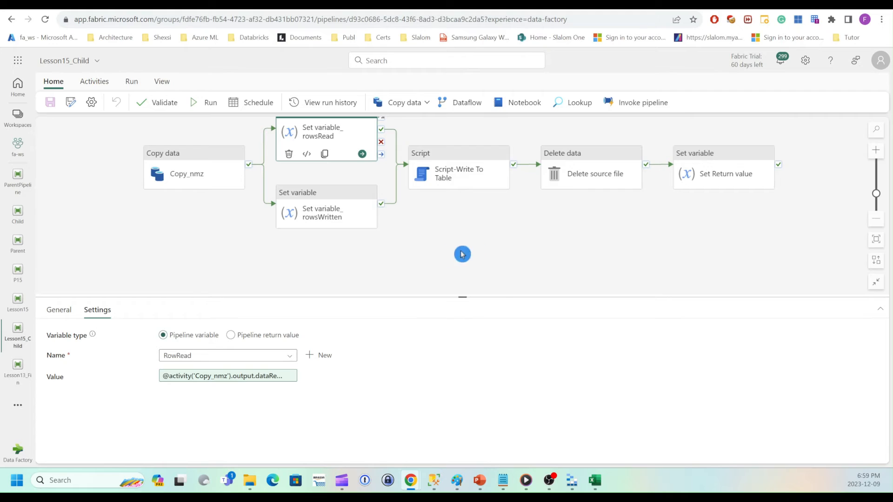
{"action": "left_click", "coordinate": [321, 197]}
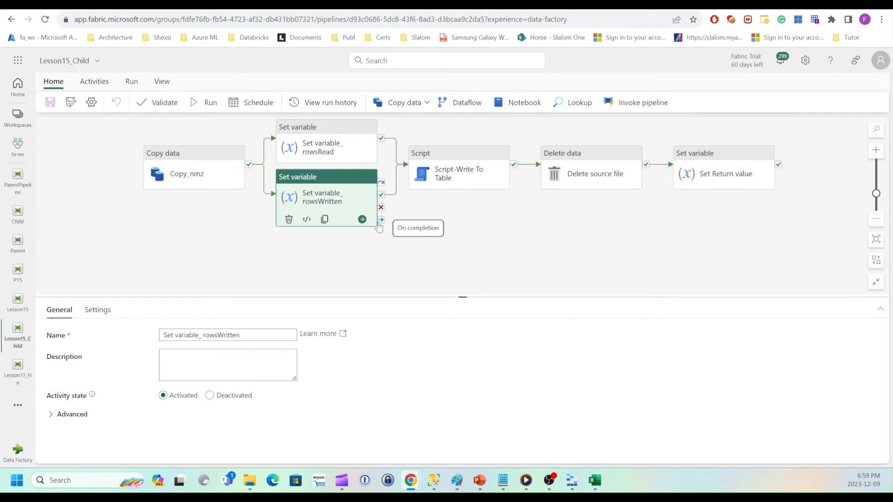
{"action": "mouse_move", "coordinate": [298, 262]}
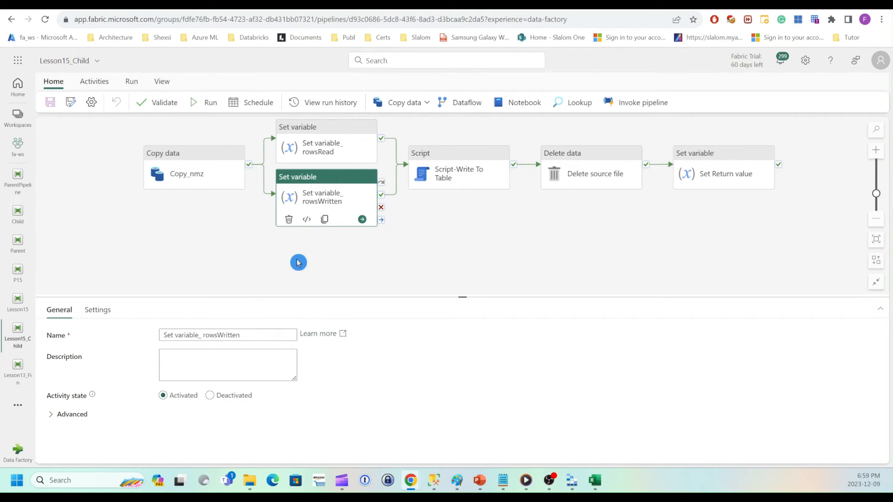
{"action": "mouse_move", "coordinate": [300, 289]}
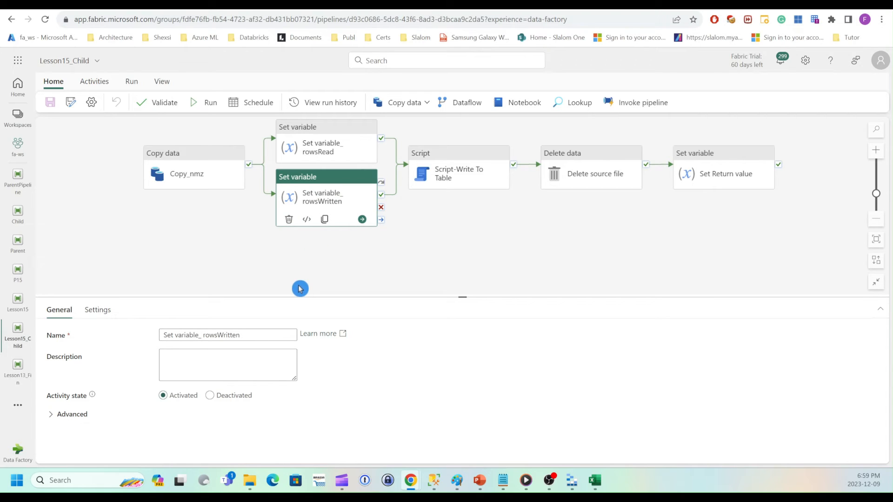
{"action": "left_click", "coordinate": [97, 309]}
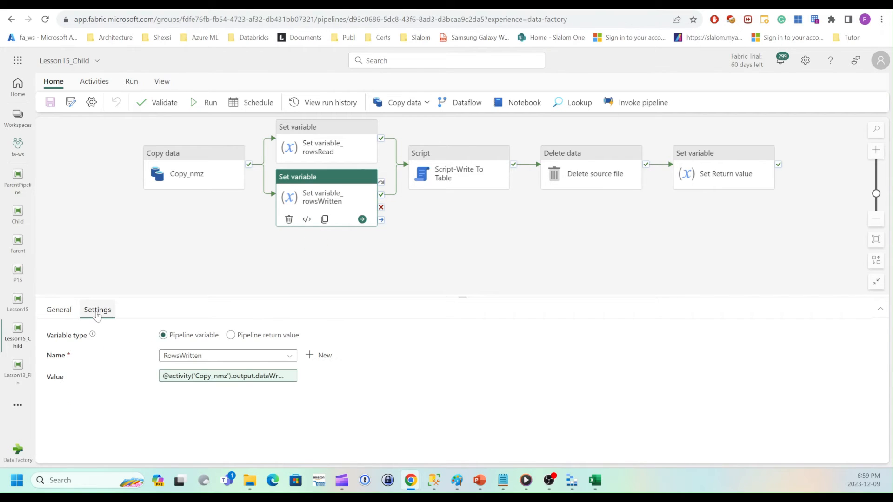
{"action": "mouse_move", "coordinate": [188, 356]}
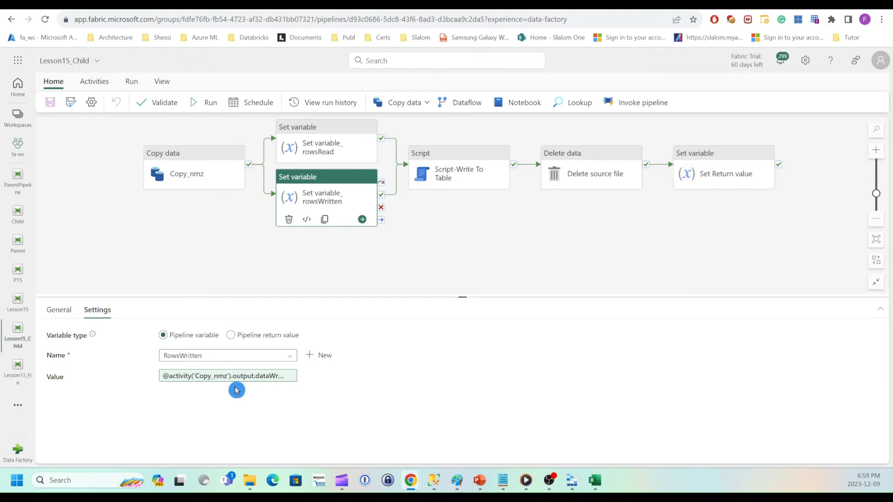
{"action": "left_click", "coordinate": [228, 376]}
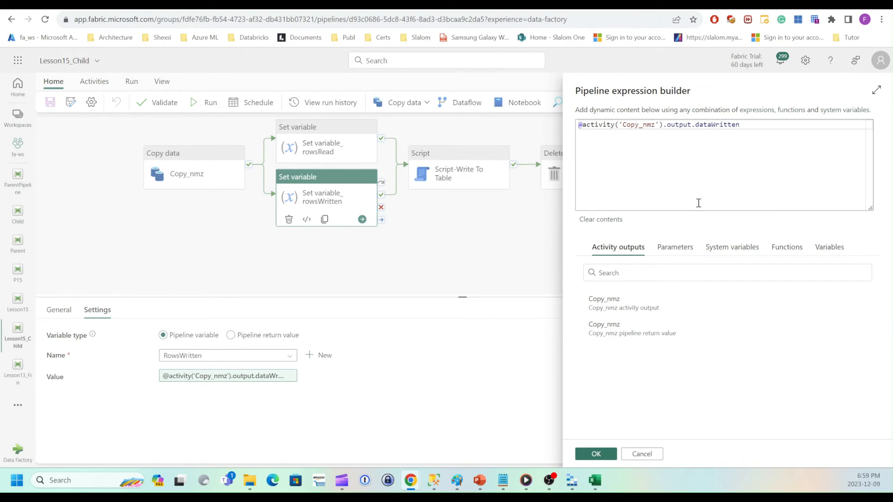
{"action": "mouse_move", "coordinate": [692, 124]}
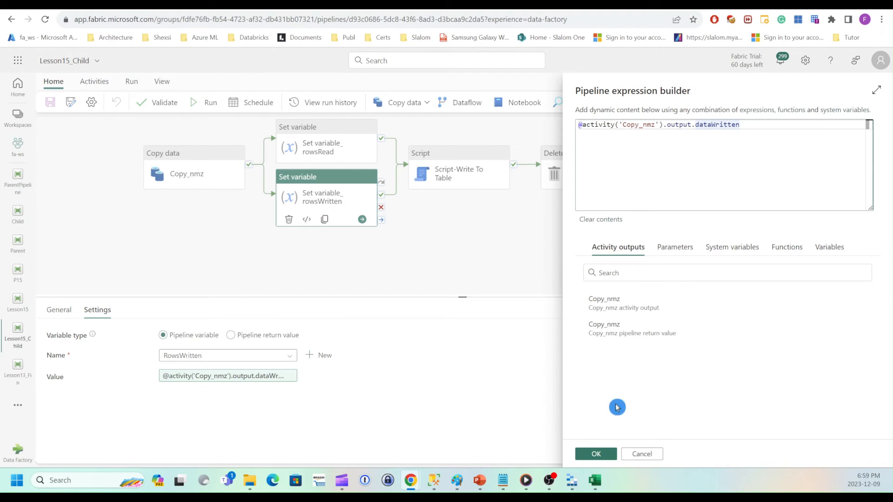
{"action": "mouse_move", "coordinate": [595, 454]}
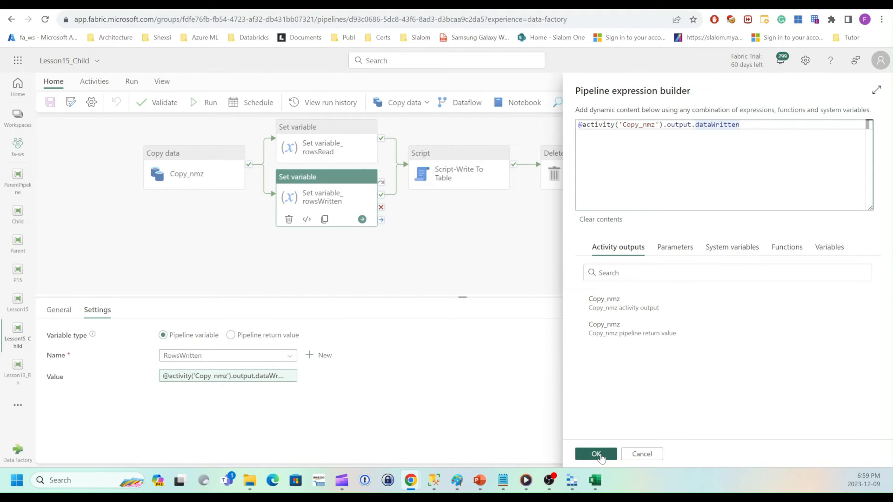
{"action": "left_click", "coordinate": [596, 454]}
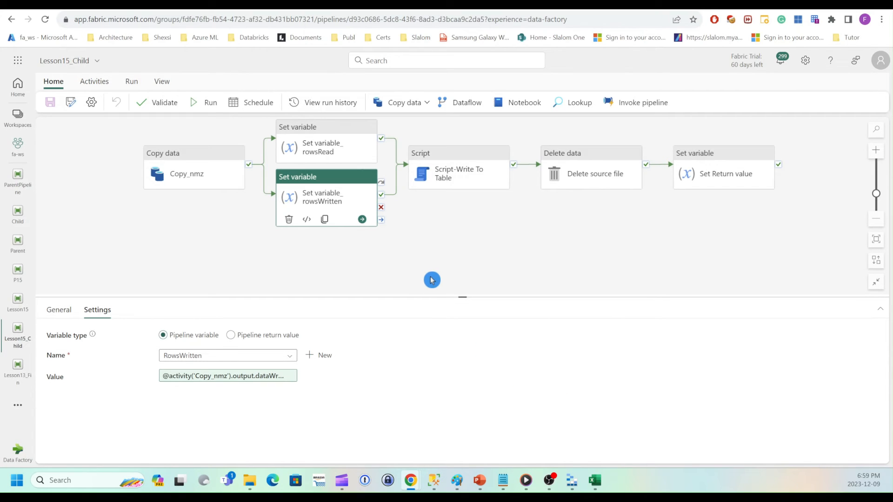
{"action": "mouse_move", "coordinate": [463, 245]}
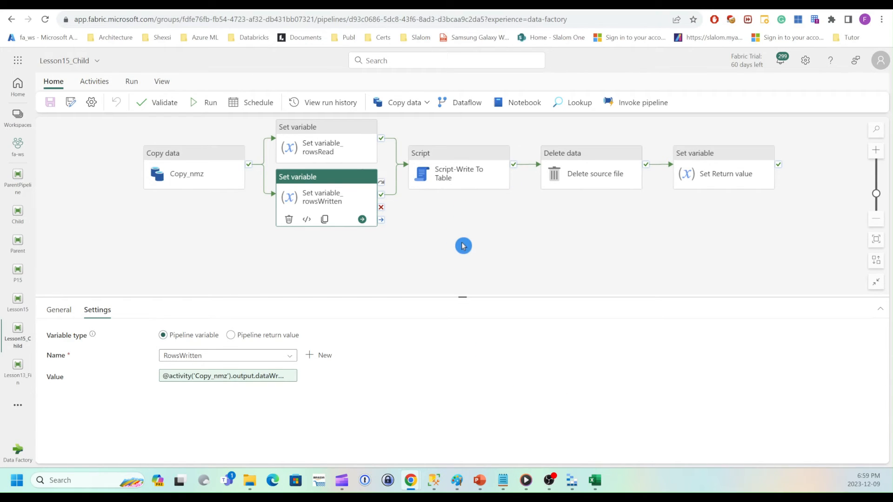
{"action": "mouse_move", "coordinate": [460, 158]}
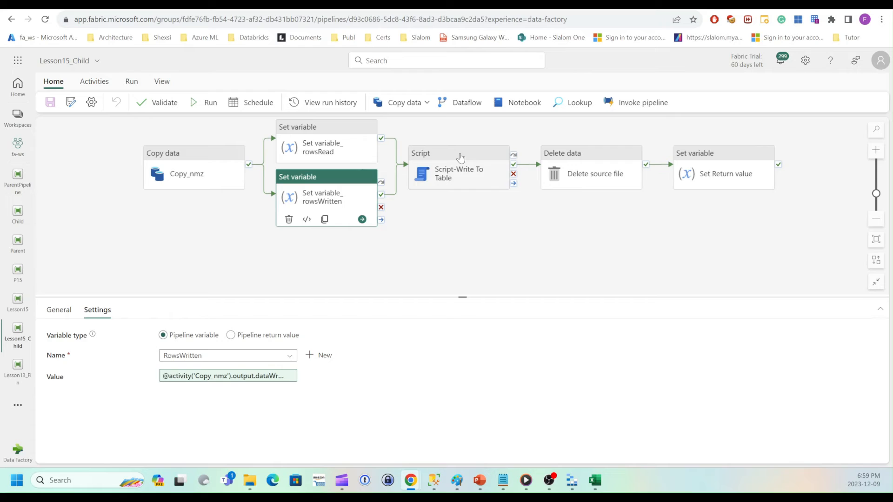
{"action": "left_click", "coordinate": [458, 154]}
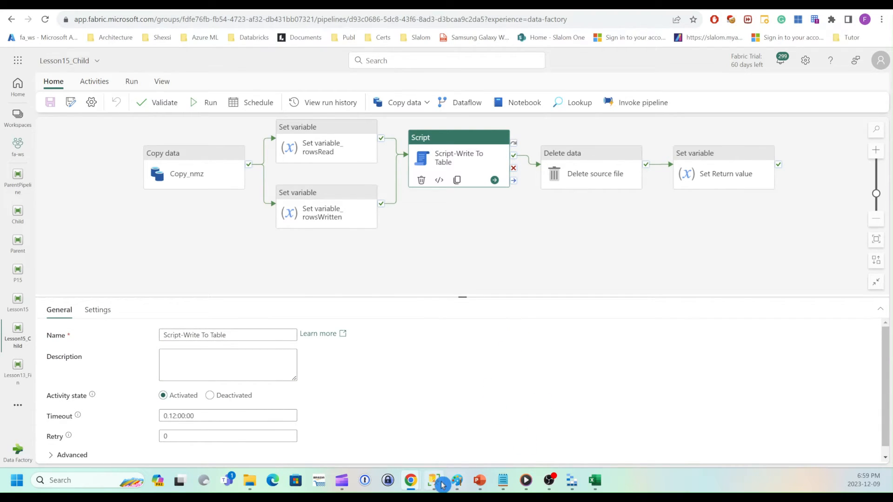
Check dbo.ETLStats columns FileName, RowsRead and RowsCopied in SSMS, then return to Chrome.
{"action": "left_click", "coordinate": [434, 480]}
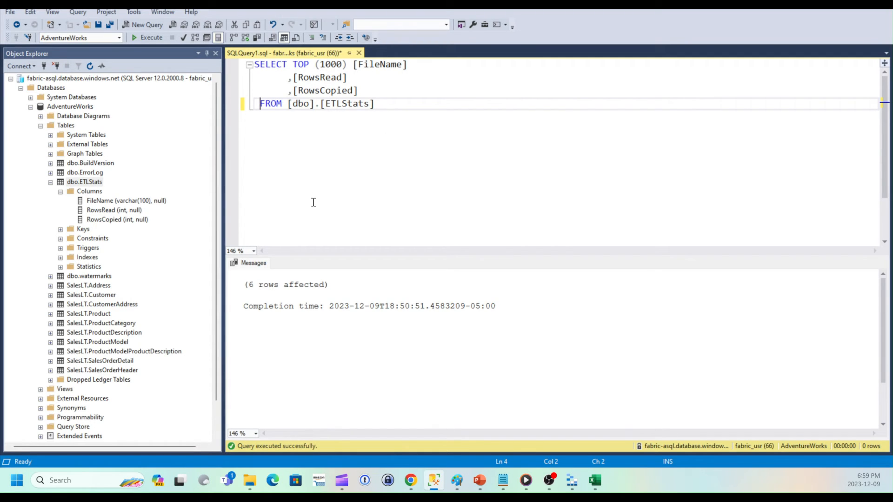
{"action": "mouse_move", "coordinate": [282, 196]}
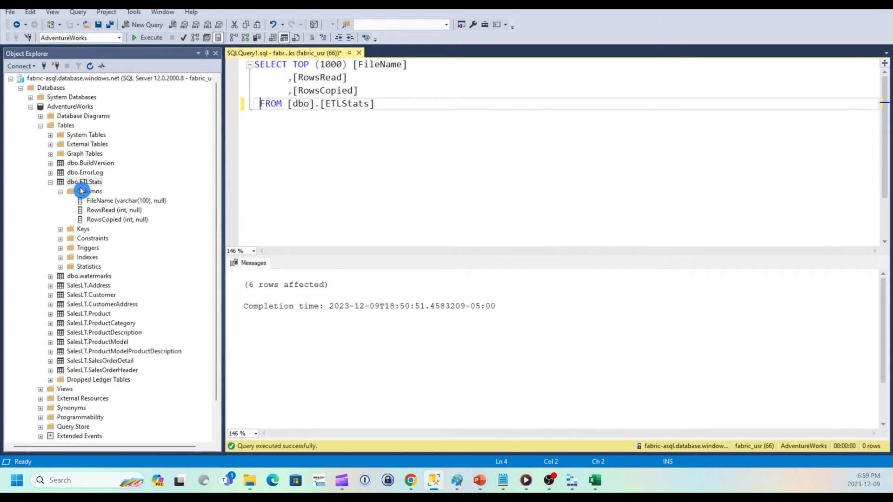
{"action": "mouse_move", "coordinate": [99, 204]}
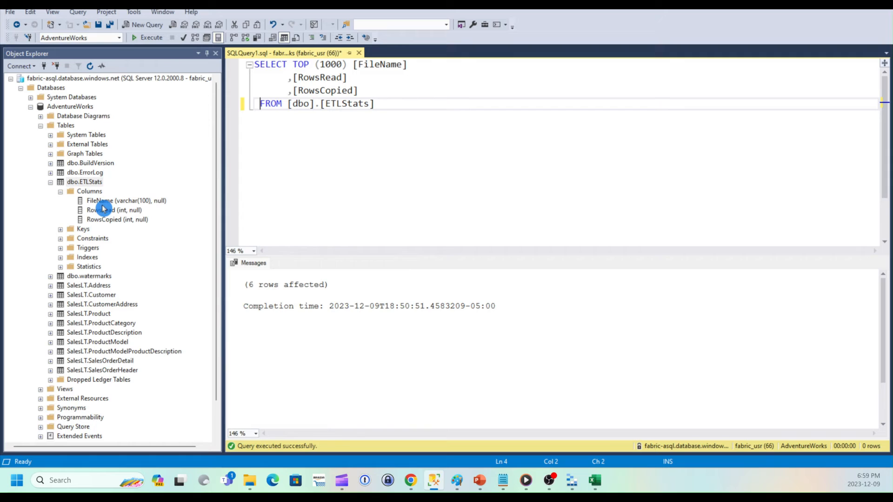
{"action": "mouse_move", "coordinate": [116, 231]}
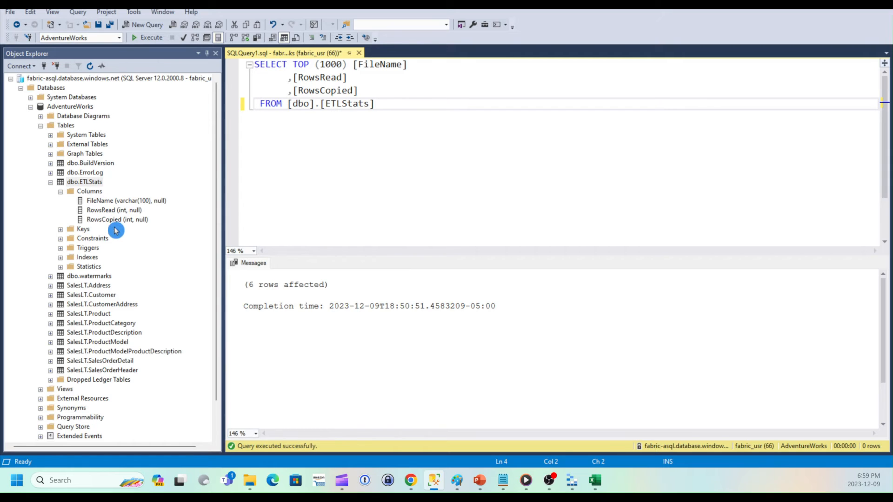
{"action": "mouse_move", "coordinate": [161, 200]}
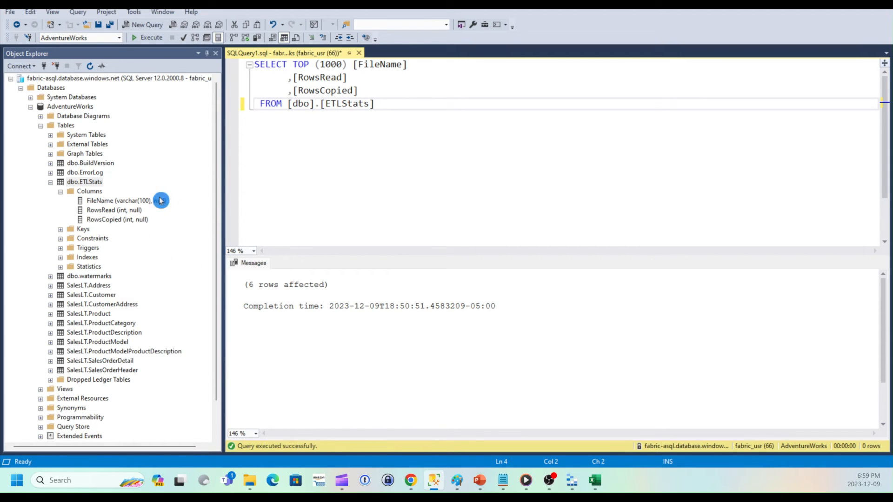
{"action": "mouse_move", "coordinate": [409, 484]}
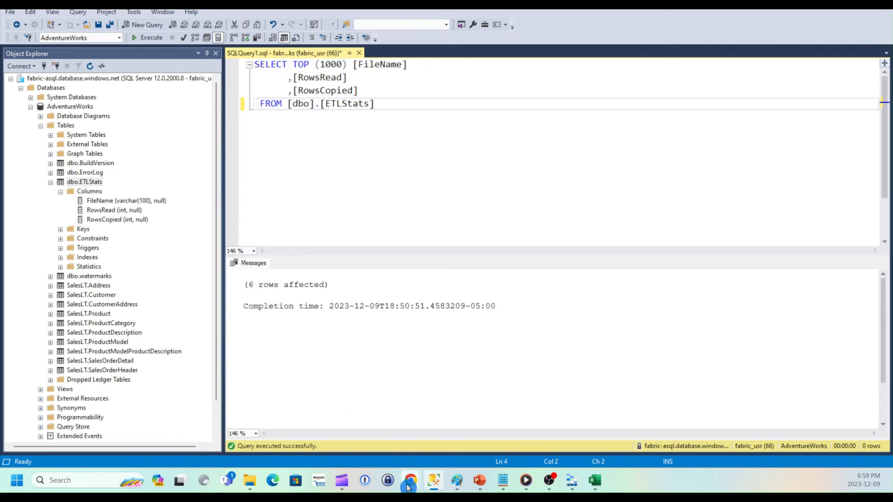
{"action": "left_click", "coordinate": [409, 480]}
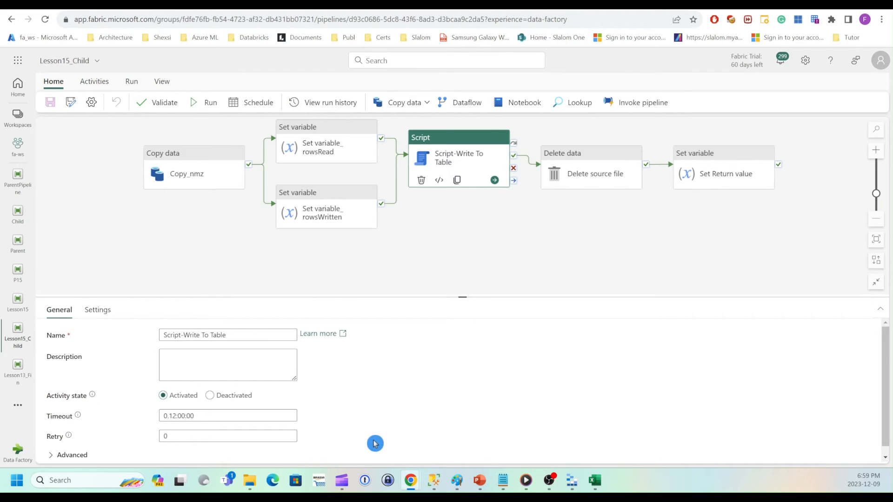
{"action": "mouse_move", "coordinate": [358, 249]}
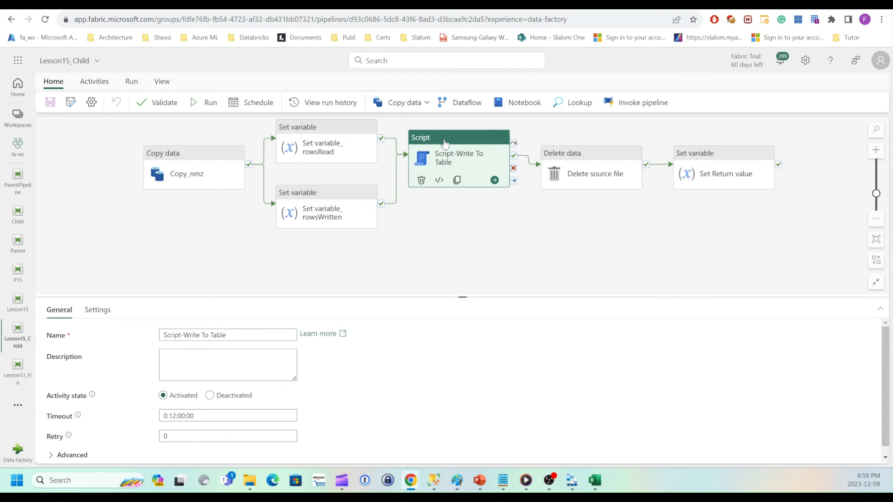
{"action": "mouse_move", "coordinate": [96, 309]}
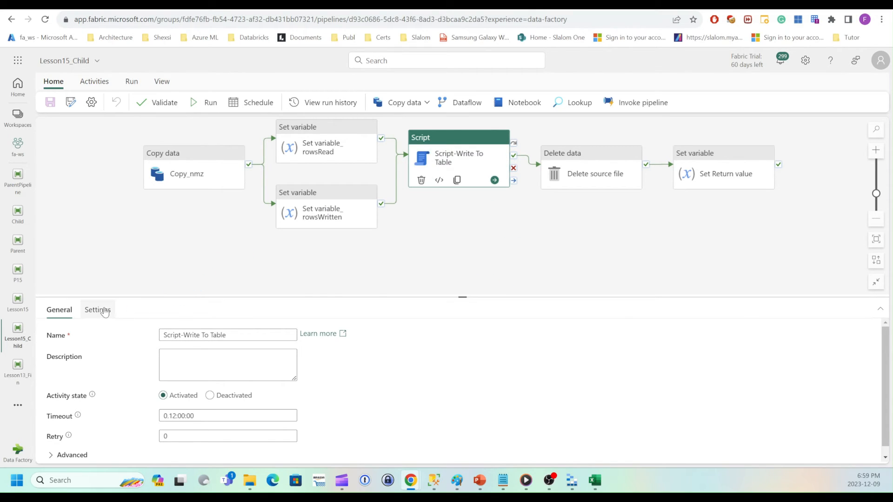
{"action": "left_click", "coordinate": [97, 309]}
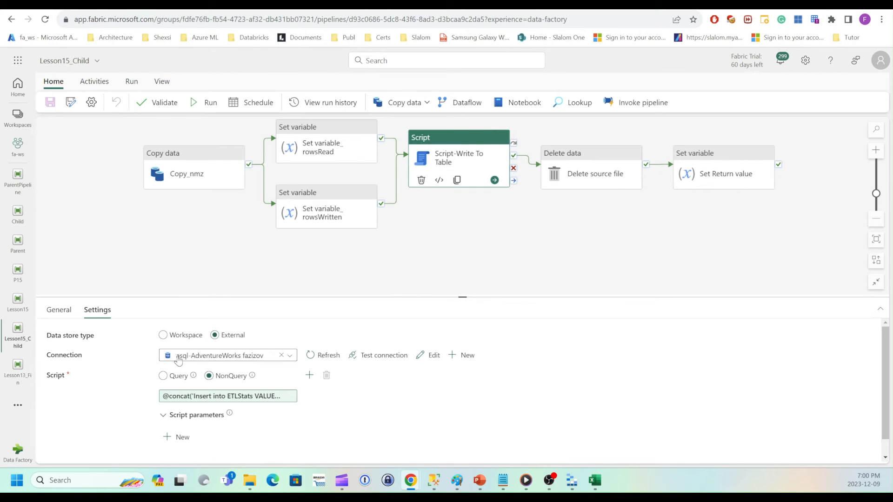
{"action": "left_click", "coordinate": [226, 396]}
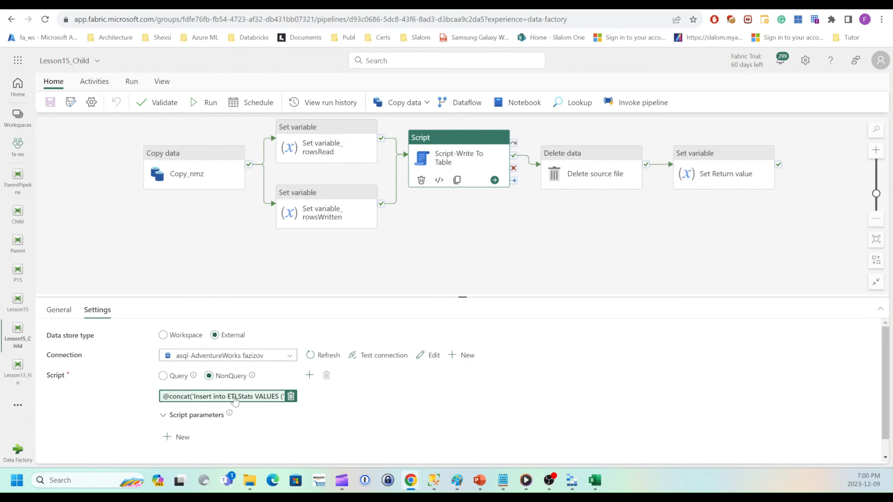
{"action": "left_click", "coordinate": [222, 395]}
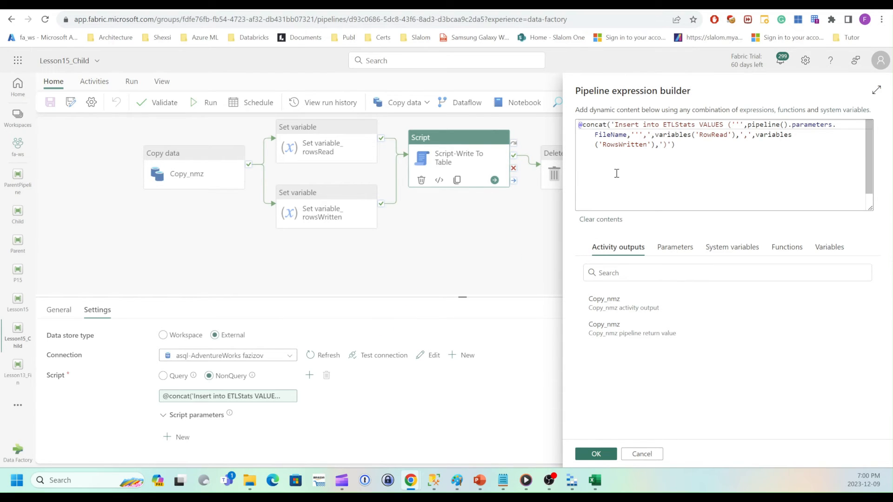
{"action": "mouse_move", "coordinate": [645, 184]}
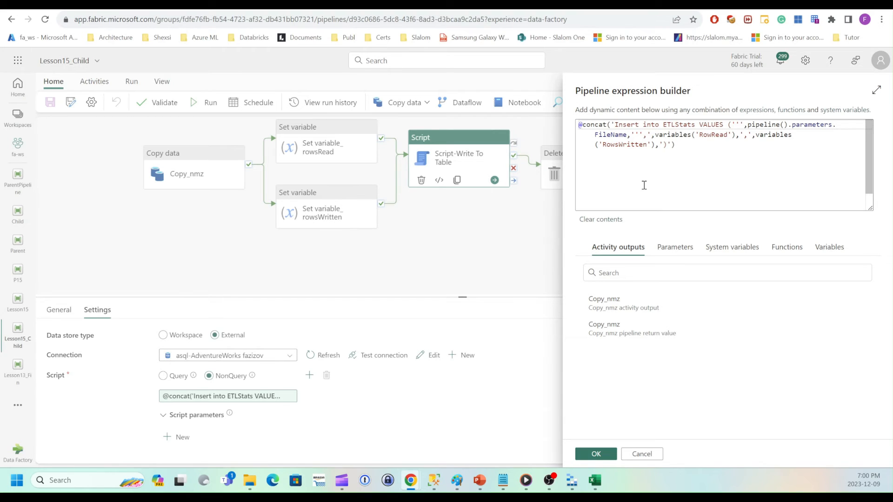
{"action": "left_click", "coordinate": [676, 144]}
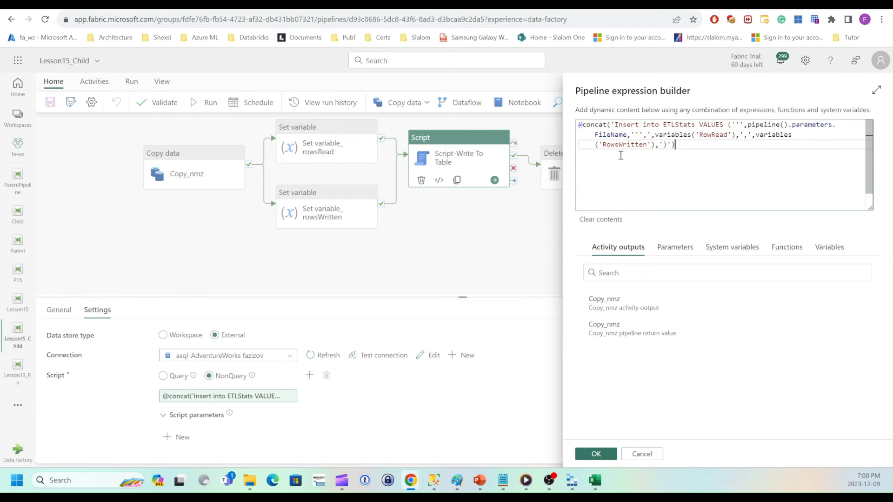
{"action": "mouse_move", "coordinate": [629, 170]}
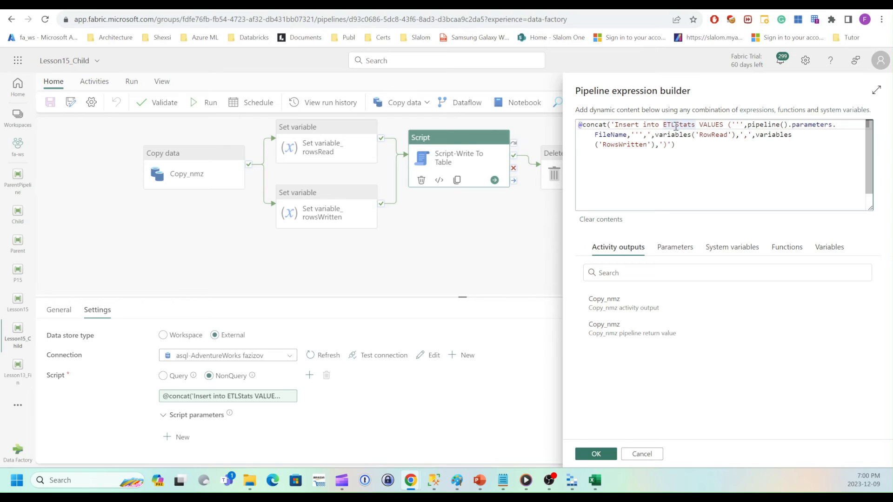
{"action": "mouse_move", "coordinate": [708, 154]}
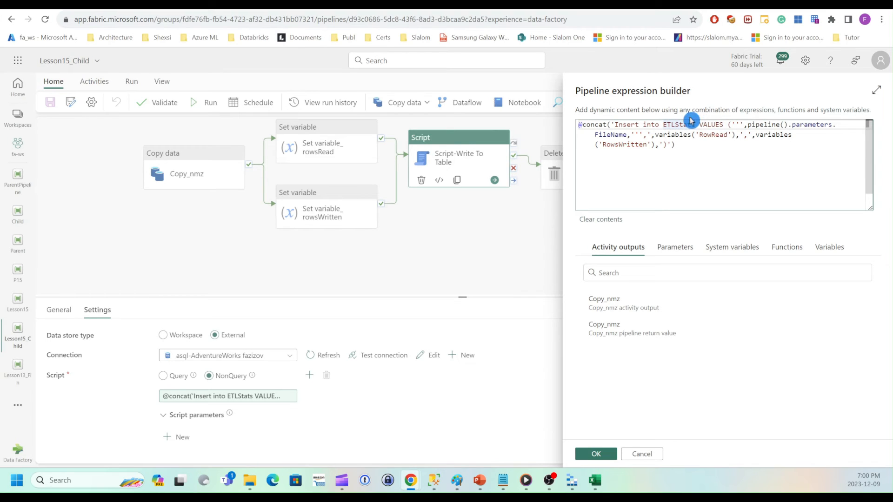
{"action": "mouse_move", "coordinate": [637, 143]}
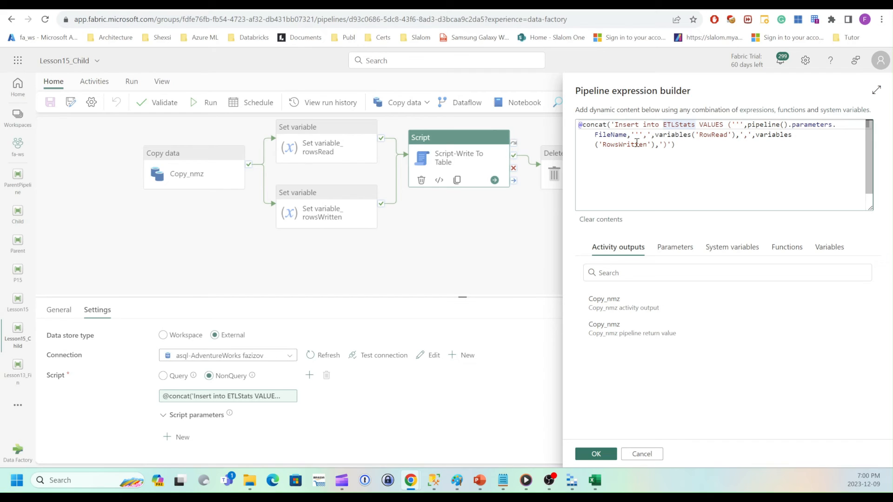
{"action": "mouse_move", "coordinate": [748, 125]}
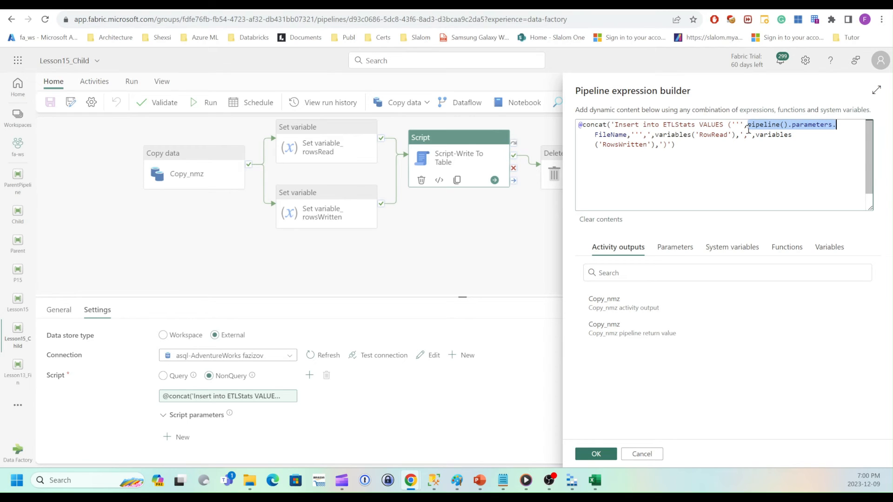
{"action": "mouse_move", "coordinate": [718, 261]}
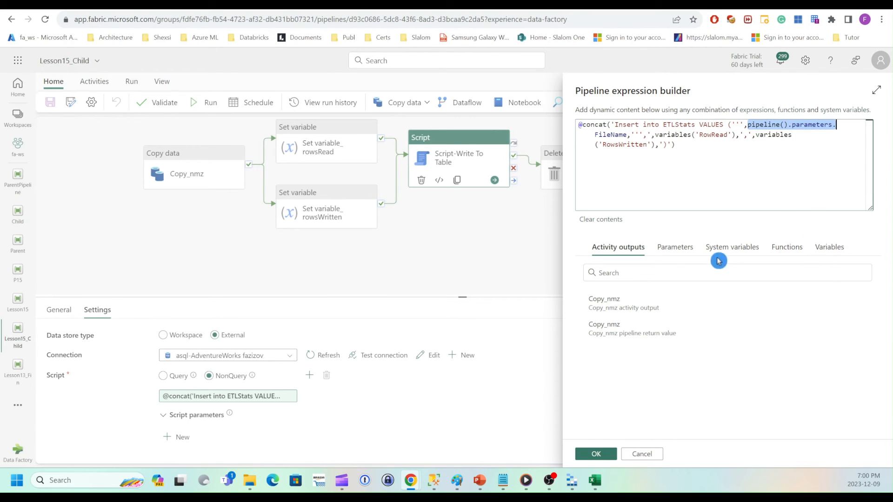
{"action": "left_click", "coordinate": [673, 246]}
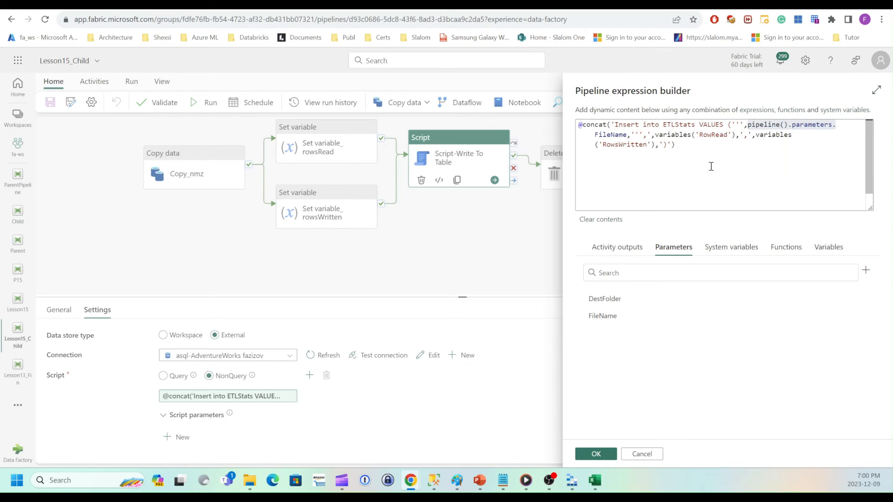
{"action": "mouse_move", "coordinate": [710, 164]}
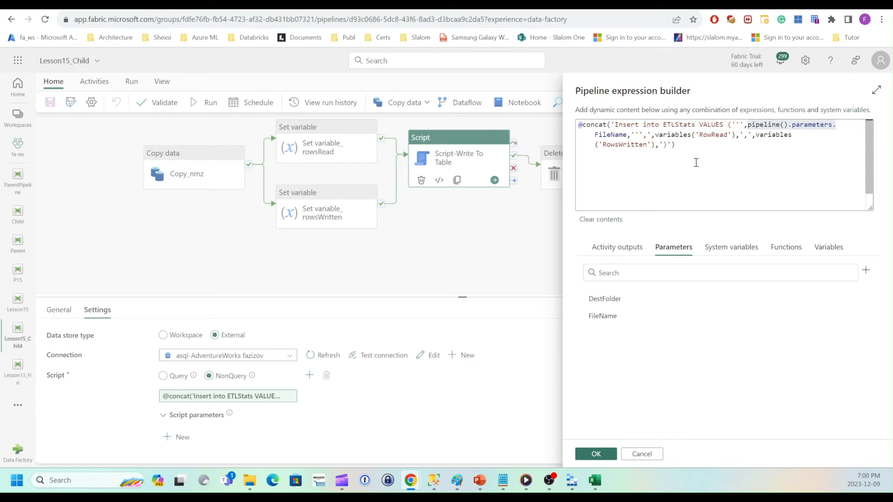
{"action": "mouse_move", "coordinate": [680, 143]}
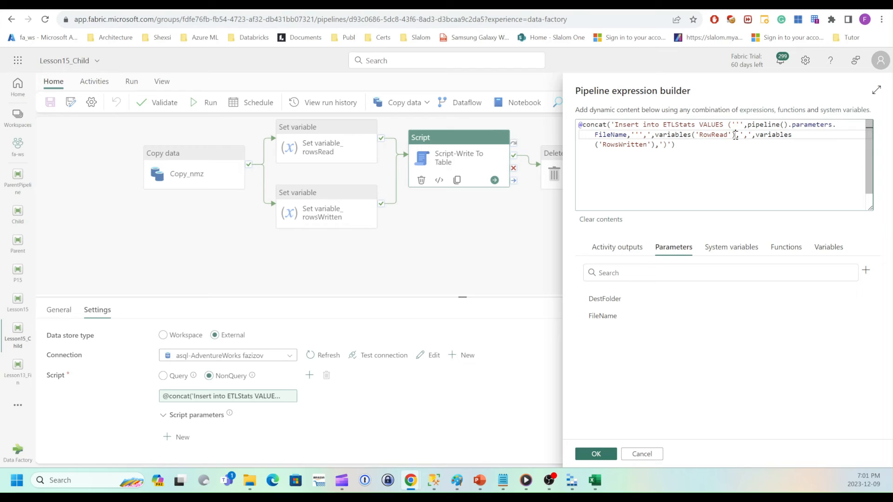
{"action": "left_click", "coordinate": [827, 247]}
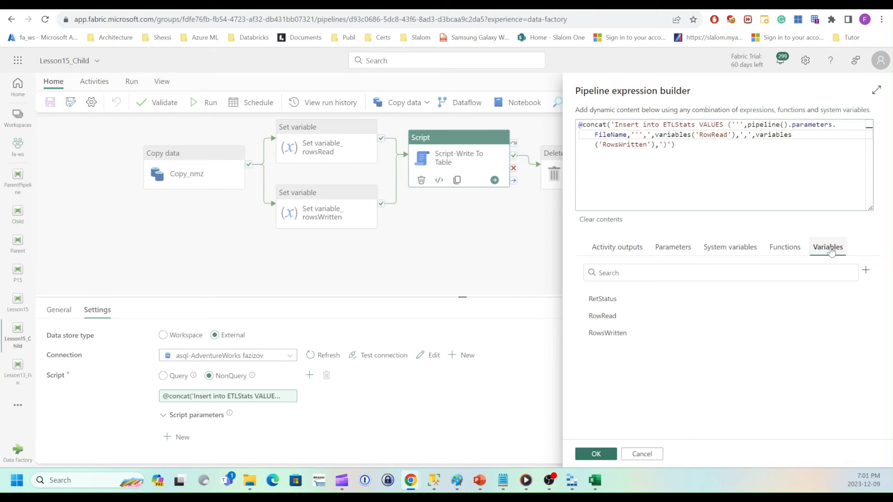
{"action": "mouse_move", "coordinate": [620, 322]}
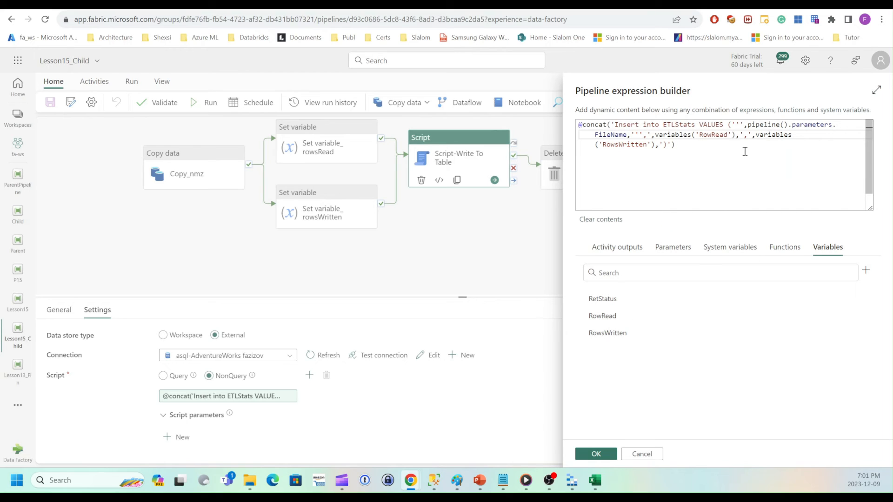
{"action": "mouse_move", "coordinate": [677, 138]}
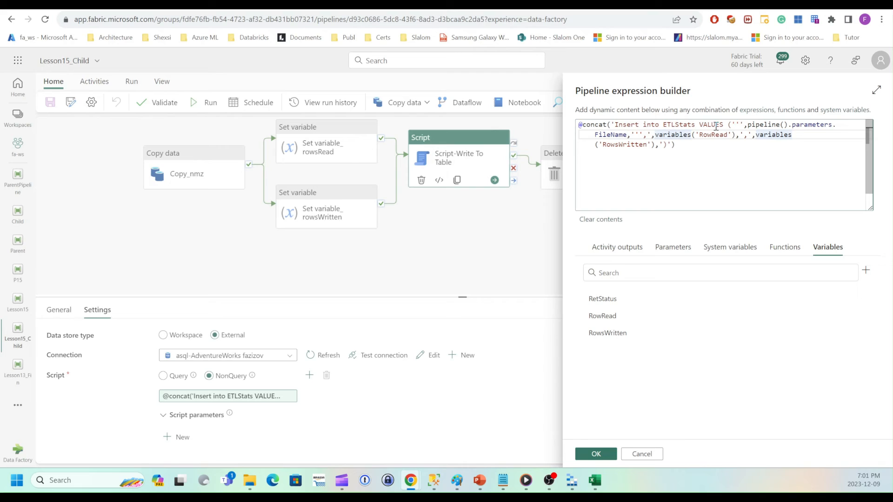
{"action": "mouse_move", "coordinate": [746, 167]}
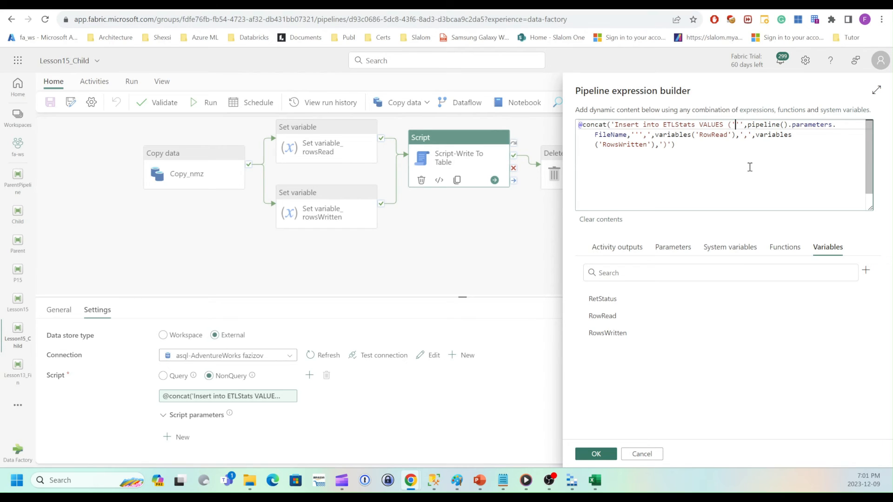
{"action": "mouse_move", "coordinate": [736, 125]}
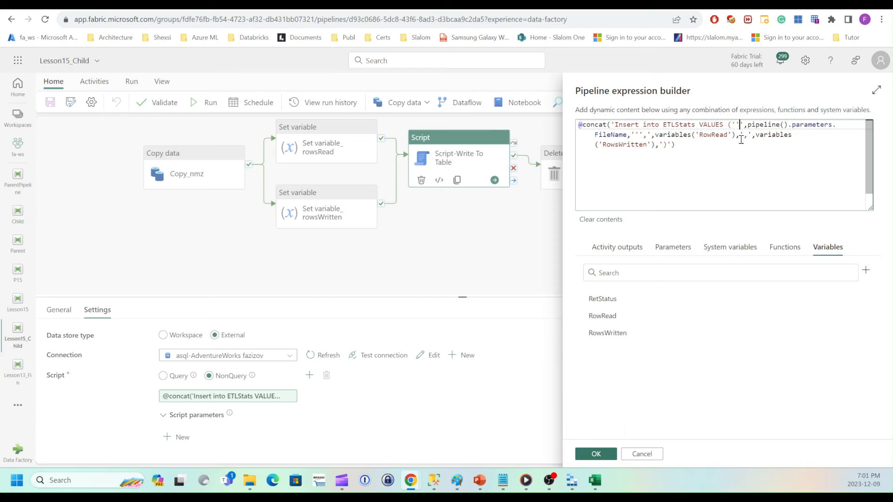
{"action": "mouse_move", "coordinate": [640, 146]}
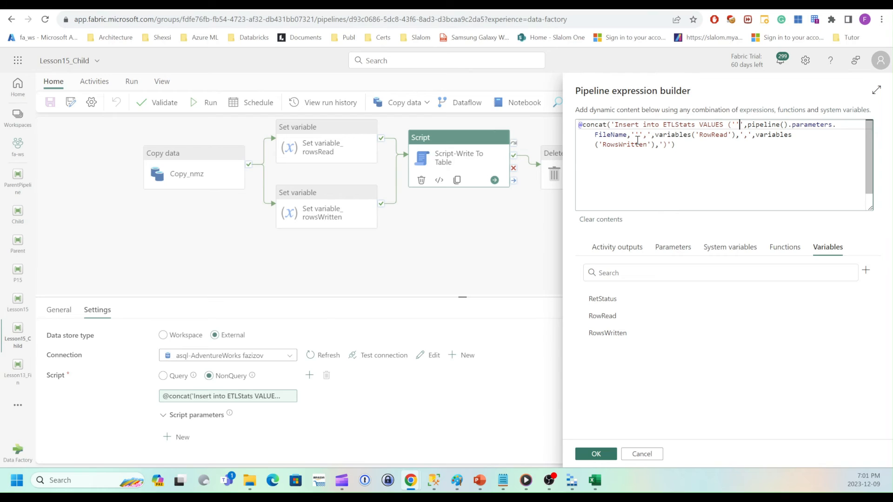
{"action": "mouse_move", "coordinate": [782, 299]}
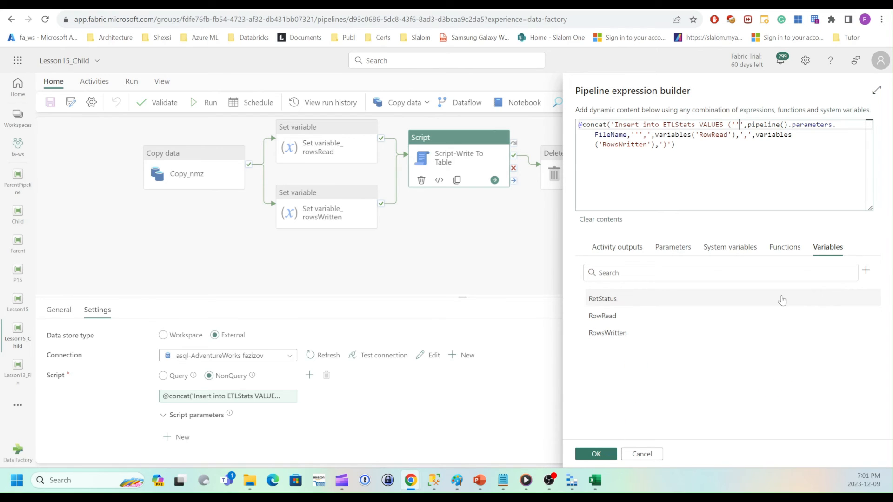
{"action": "left_click", "coordinate": [596, 454]}
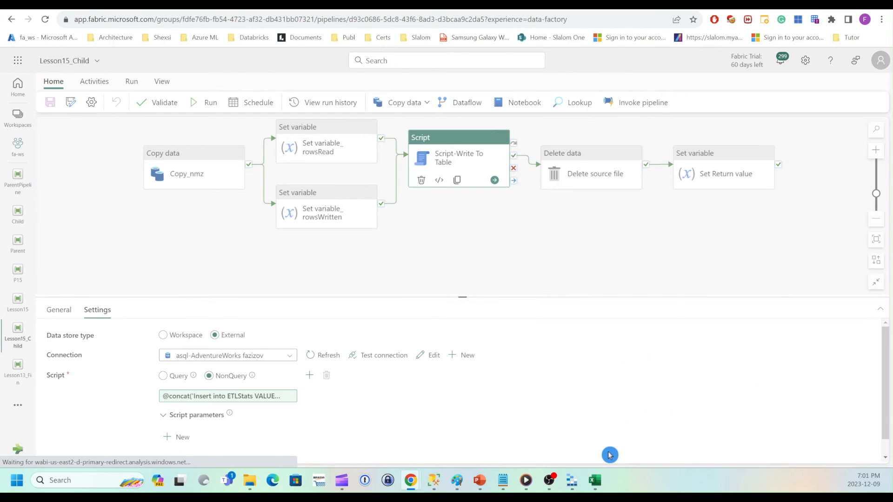
{"action": "mouse_move", "coordinate": [596, 239]}
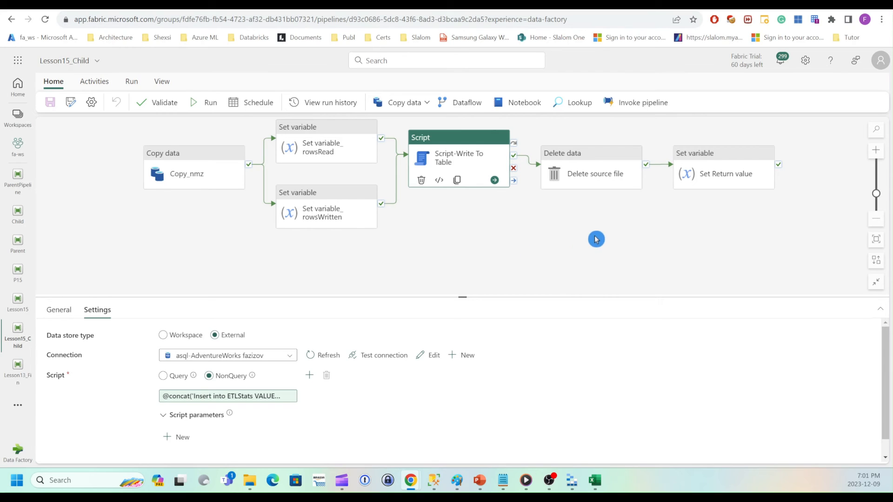
Review Delete source file's data/FileName source and logs logging, then select Set Return value.
{"action": "left_click", "coordinate": [591, 158]}
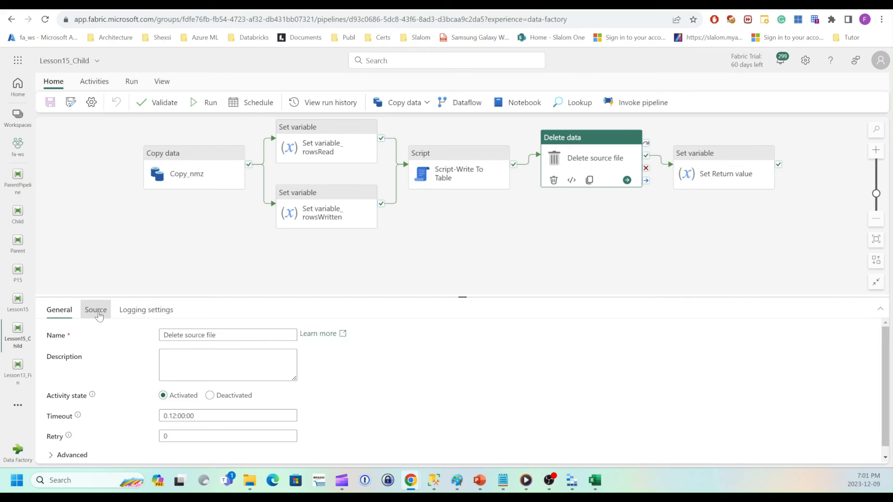
{"action": "left_click", "coordinate": [95, 310]}
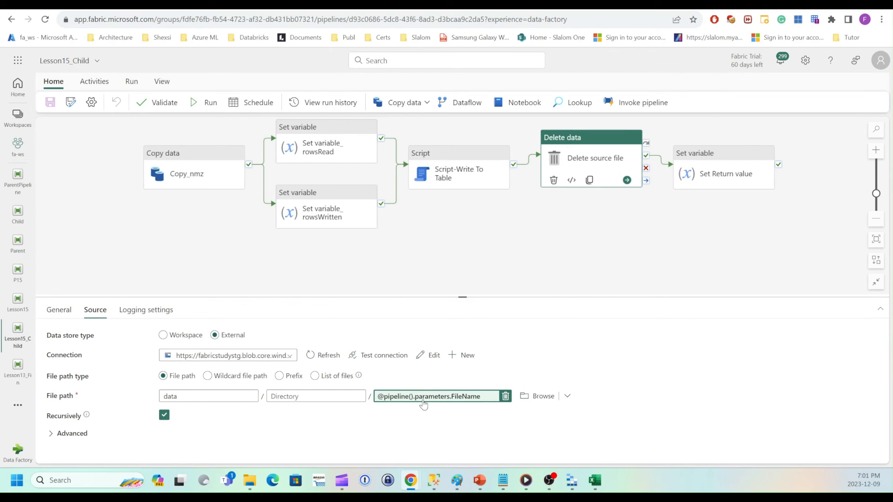
{"action": "left_click", "coordinate": [147, 309]}
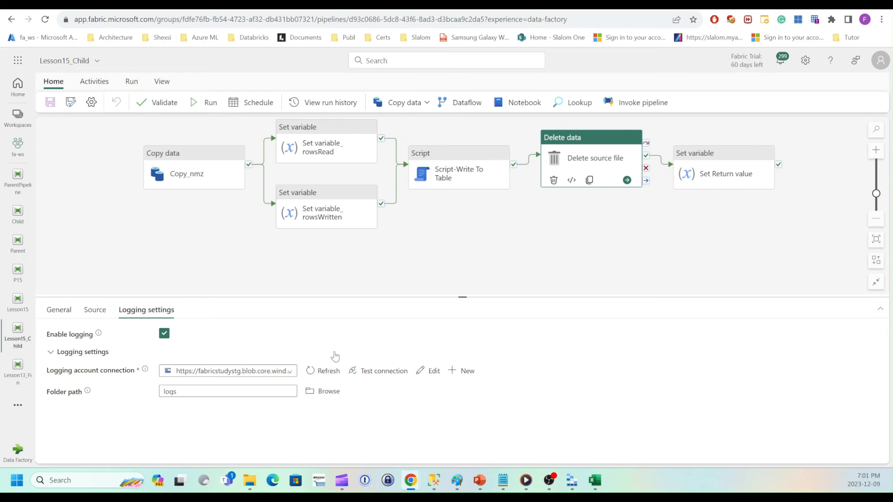
{"action": "mouse_move", "coordinate": [206, 407]}
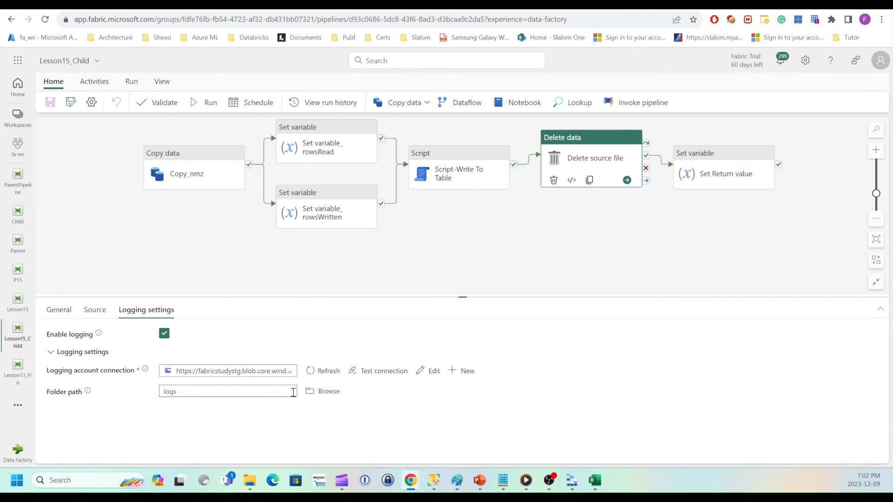
{"action": "mouse_move", "coordinate": [718, 162]}
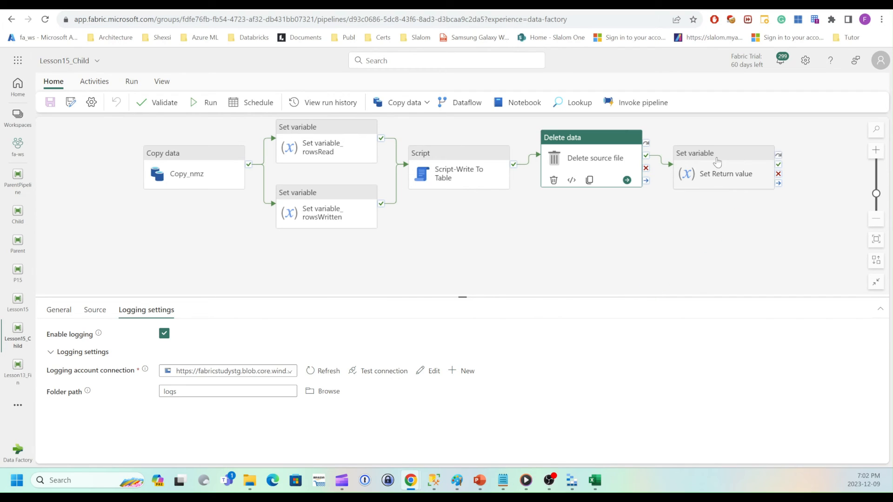
{"action": "left_click", "coordinate": [723, 158]}
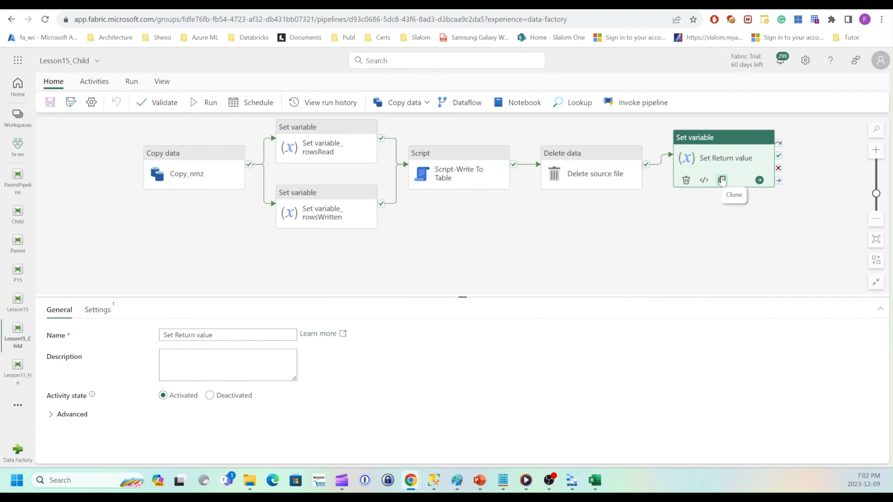
{"action": "mouse_move", "coordinate": [368, 356]}
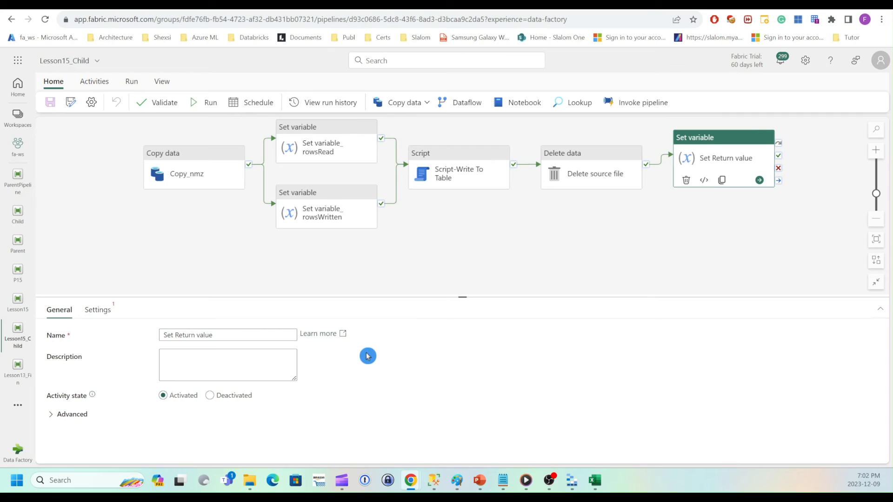
{"action": "mouse_move", "coordinate": [334, 343]}
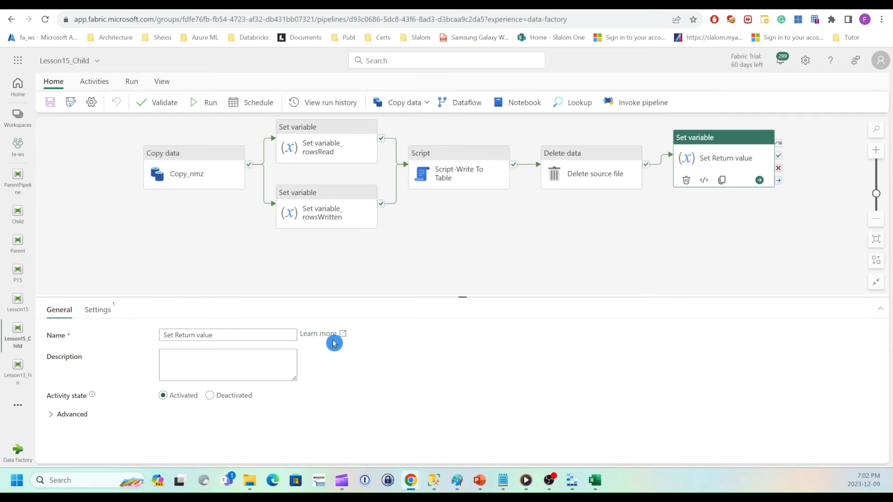
View Set Return value's settings: return value ExecStatus, type Int, value 1.
{"action": "left_click", "coordinate": [96, 309]}
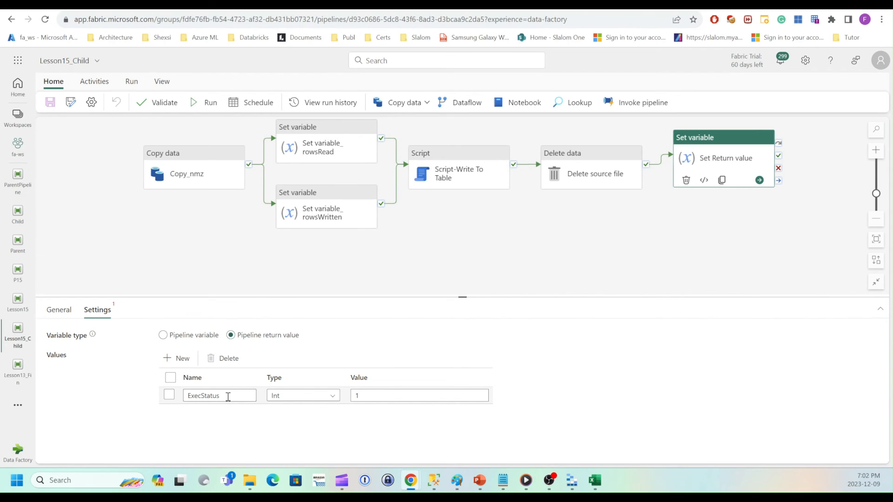
{"action": "mouse_move", "coordinate": [284, 408]}
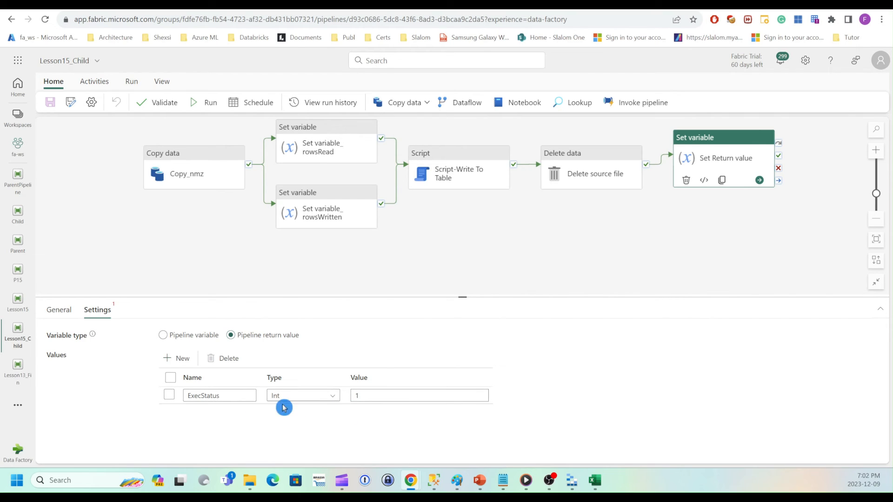
{"action": "mouse_move", "coordinate": [467, 299]}
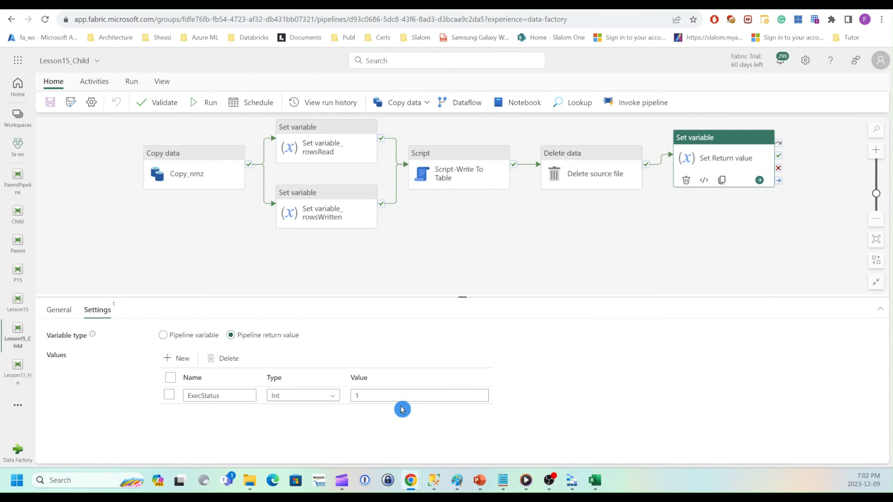
{"action": "mouse_move", "coordinate": [486, 269]}
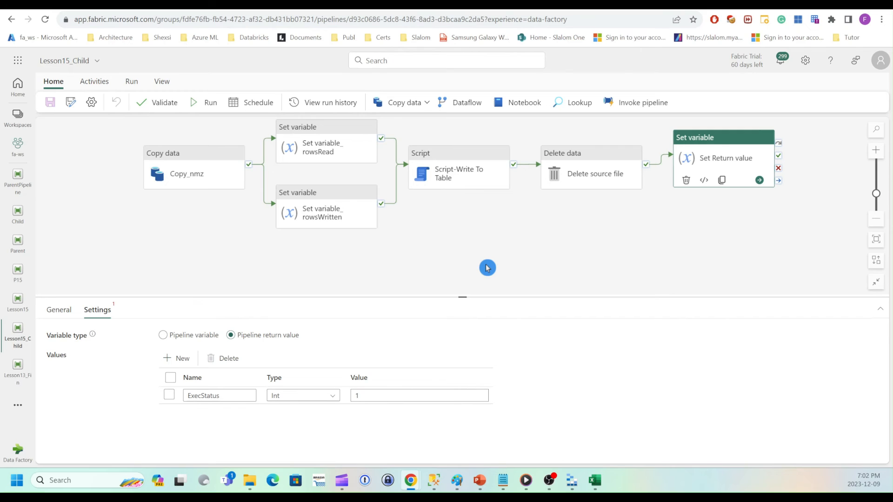
{"action": "left_click", "coordinate": [17, 300]}
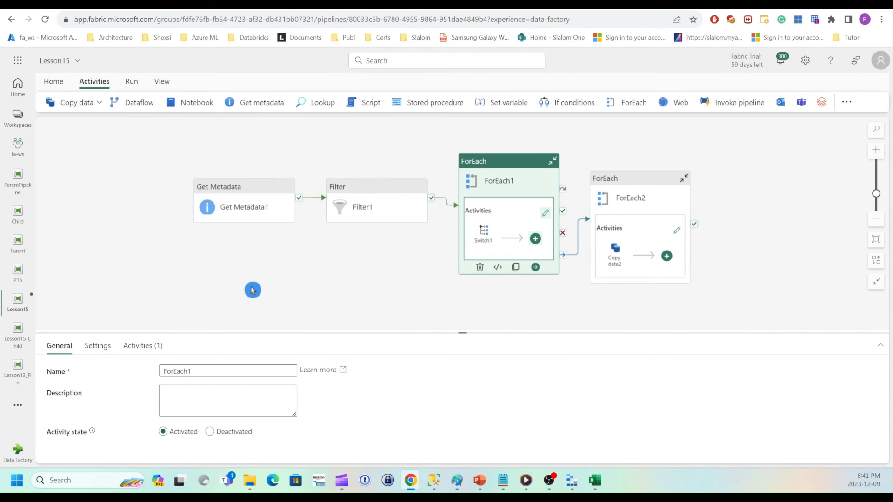
{"action": "mouse_move", "coordinate": [443, 285]}
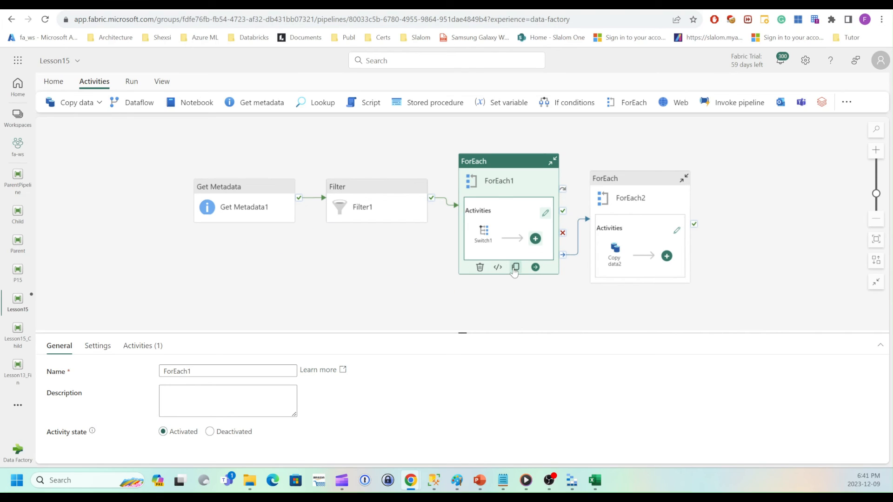
{"action": "double_click", "coordinate": [482, 238]}
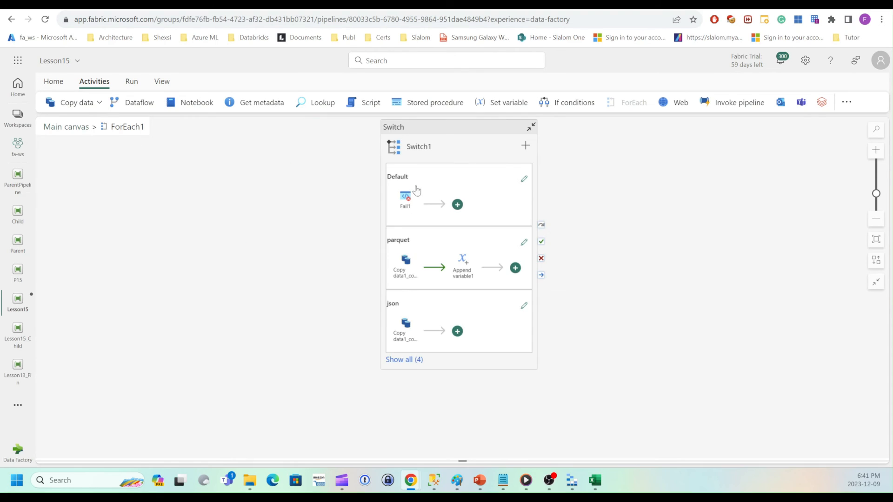
{"action": "mouse_move", "coordinate": [523, 241]}
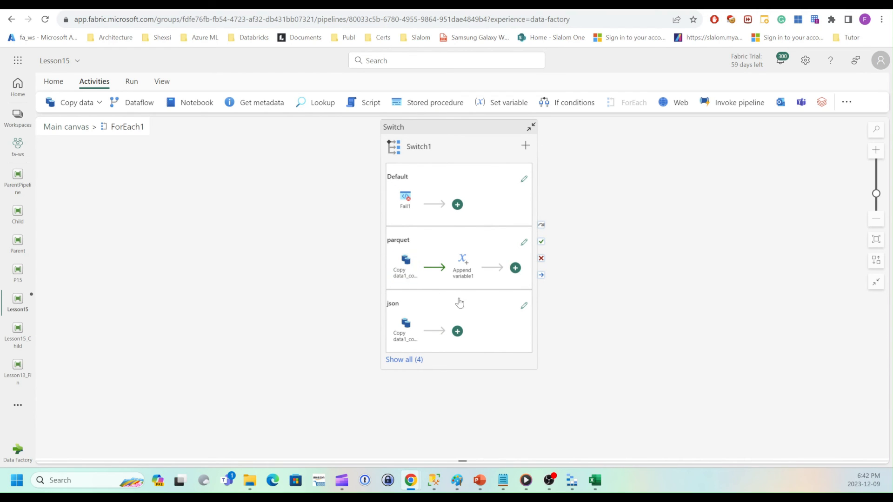
{"action": "mouse_move", "coordinate": [425, 274]}
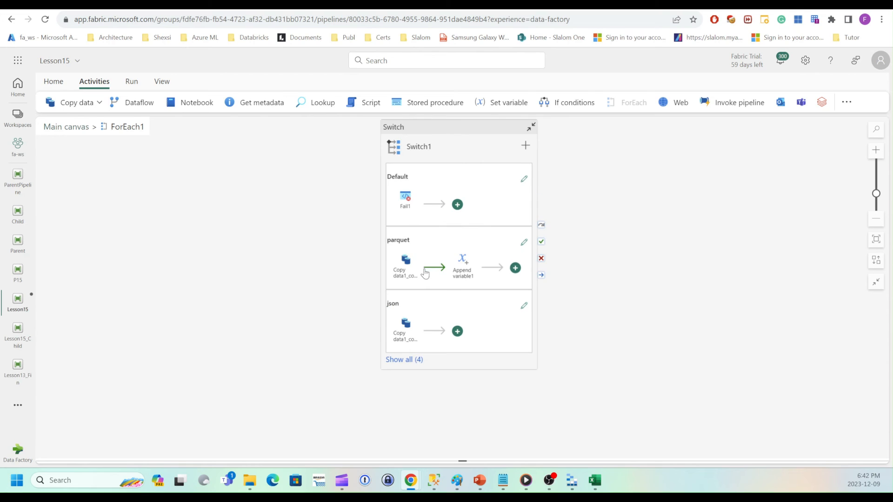
{"action": "mouse_move", "coordinate": [521, 248]}
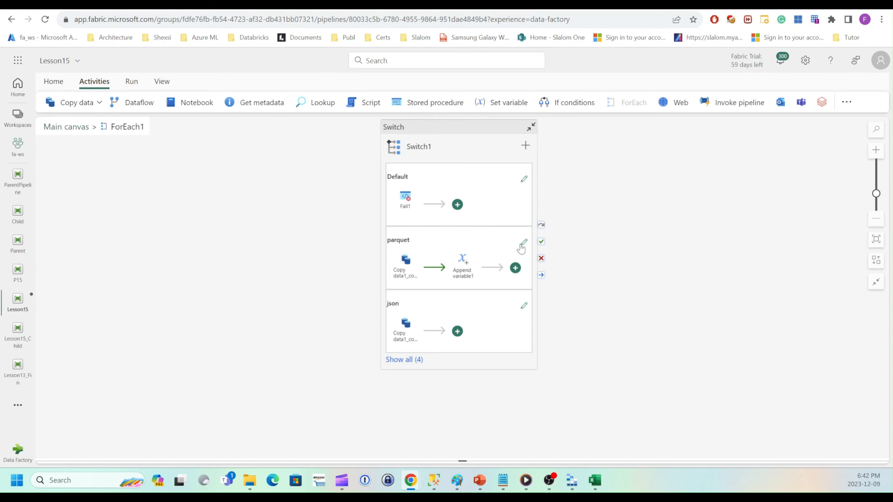
{"action": "left_click", "coordinate": [522, 245]}
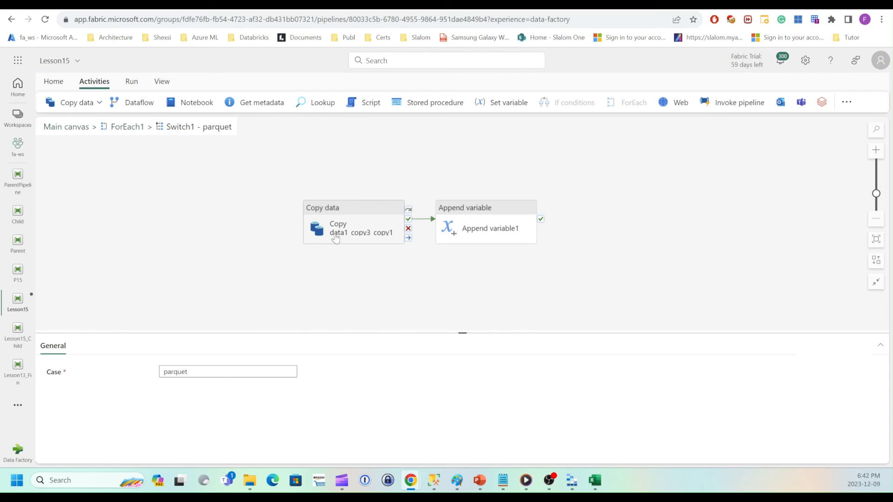
{"action": "left_click", "coordinate": [337, 228]}
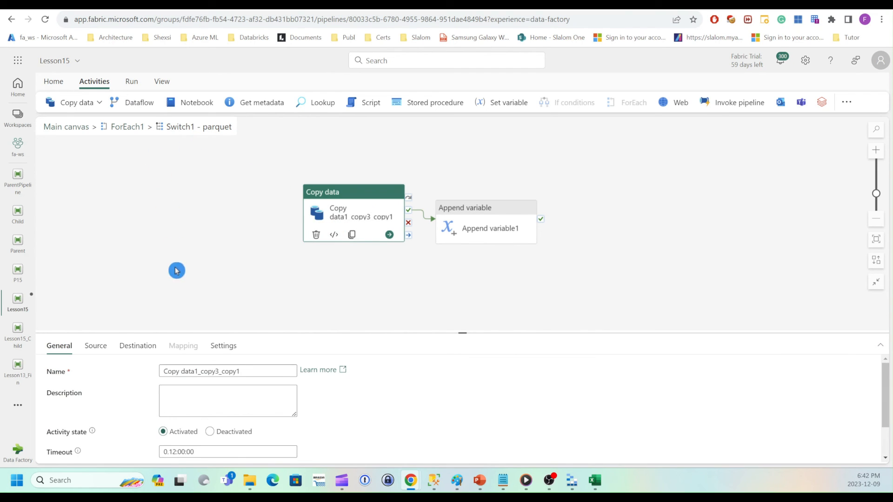
{"action": "left_click", "coordinate": [94, 346]}
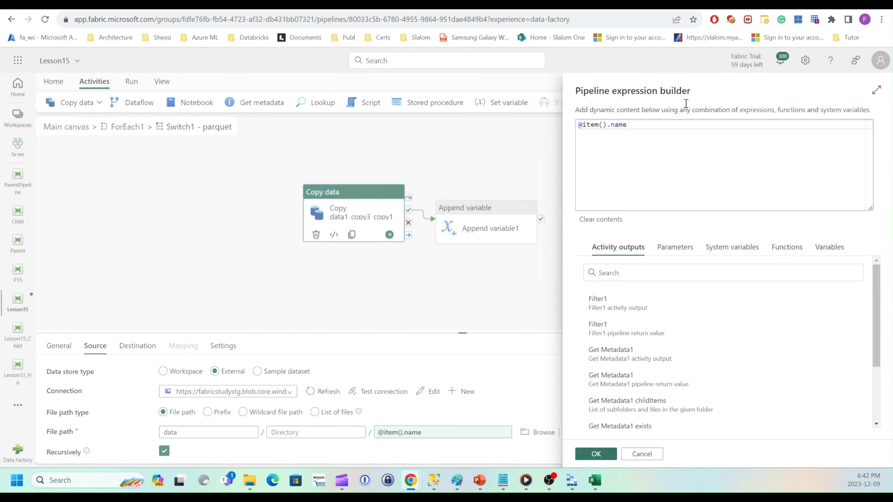
{"action": "triple_click", "coordinate": [601, 124]}
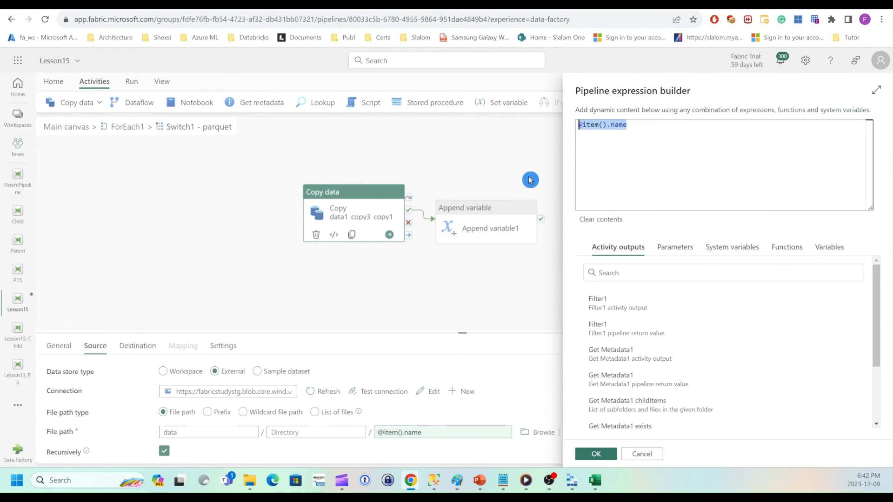
{"action": "left_click", "coordinate": [596, 454]}
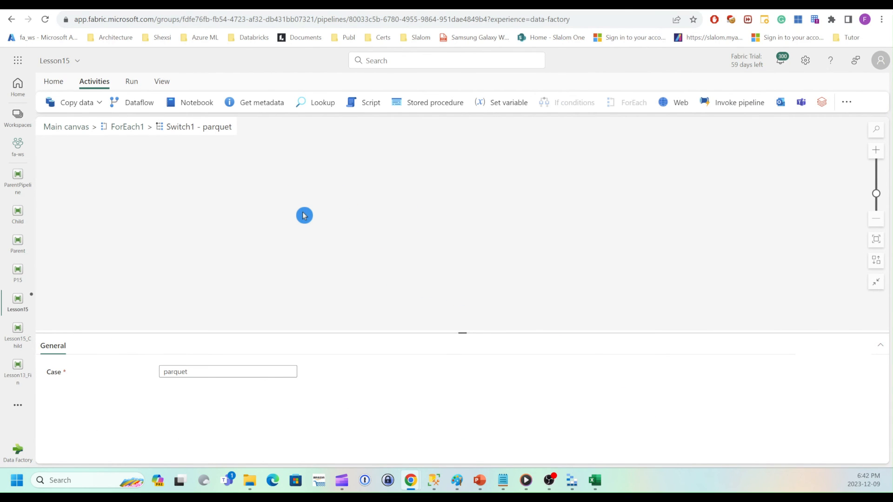
{"action": "mouse_move", "coordinate": [726, 108]}
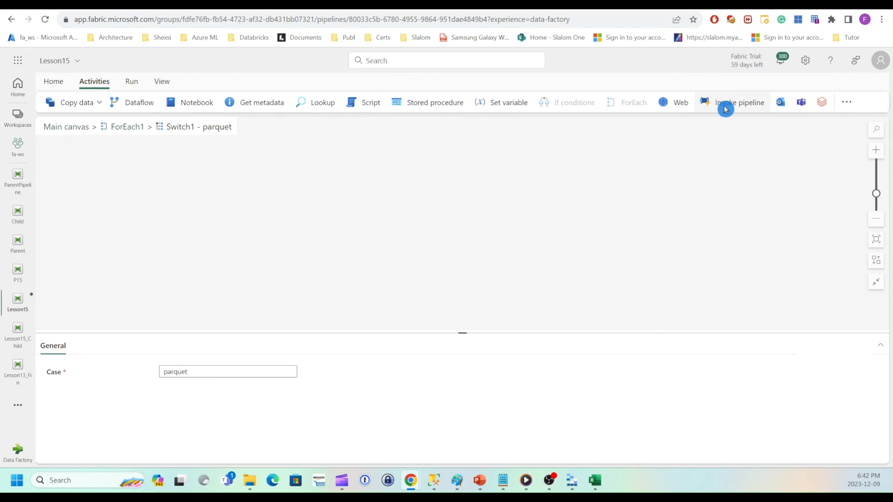
{"action": "left_click", "coordinate": [738, 103]}
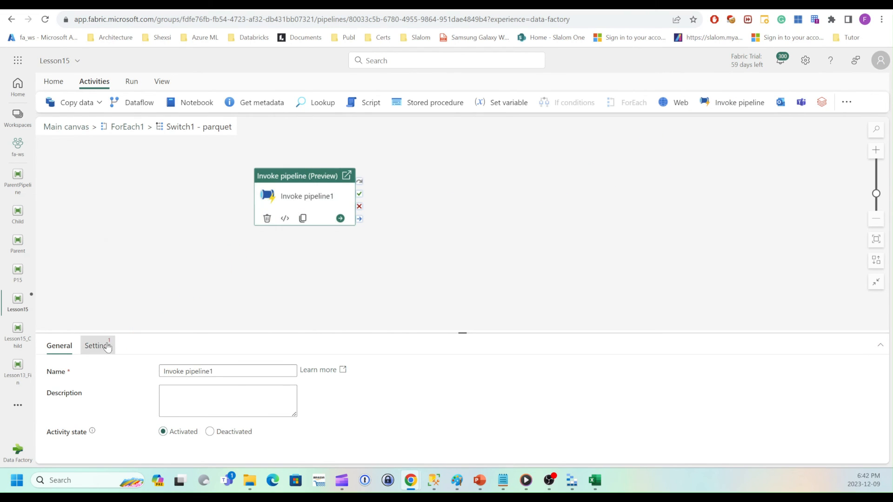
{"action": "left_click", "coordinate": [97, 345]}
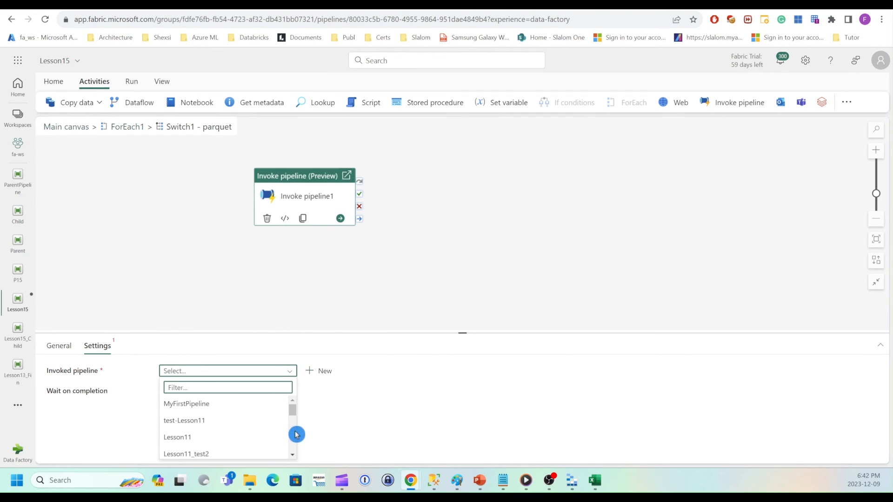
{"action": "left_click", "coordinate": [199, 445]}
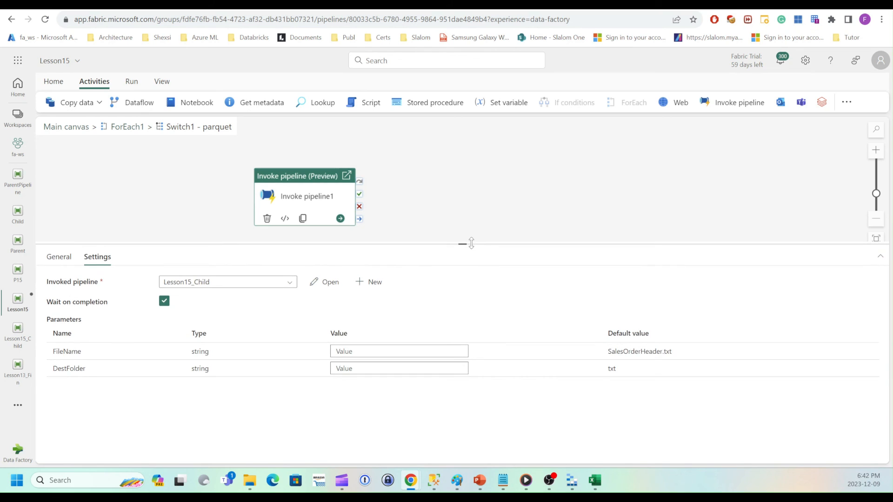
{"action": "left_click", "coordinate": [399, 351]}
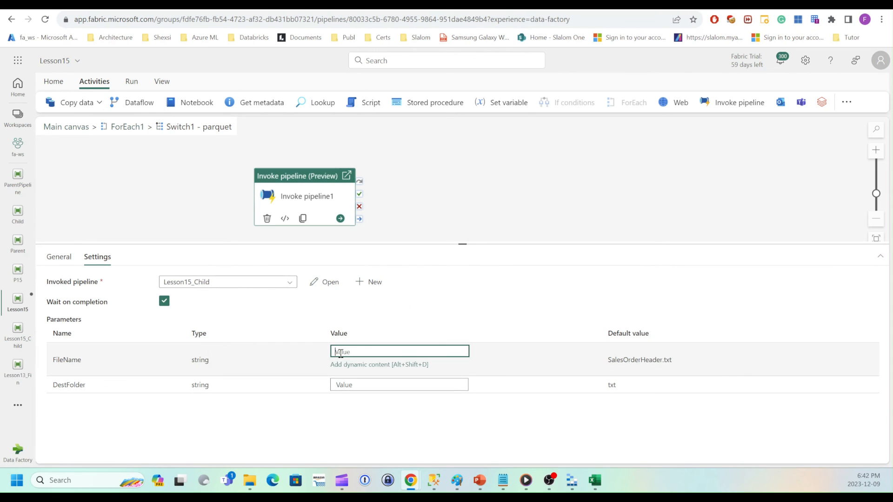
{"action": "mouse_move", "coordinate": [354, 366]}
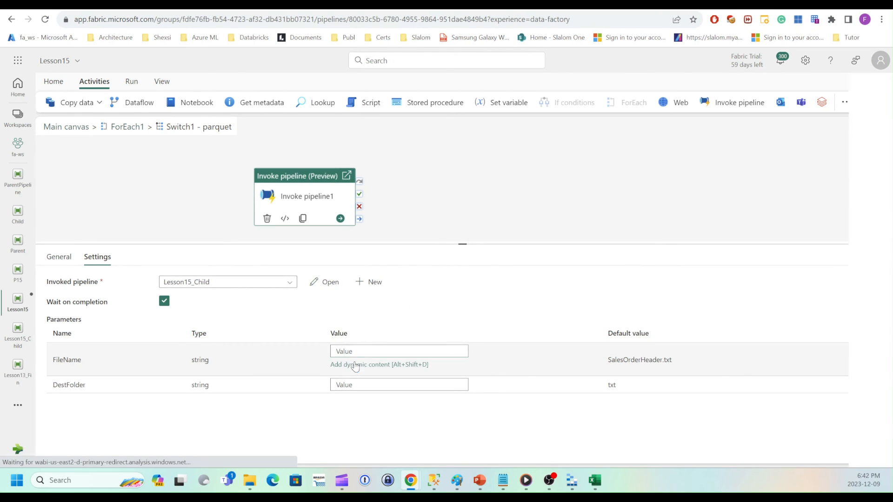
{"action": "left_click", "coordinate": [378, 365]}
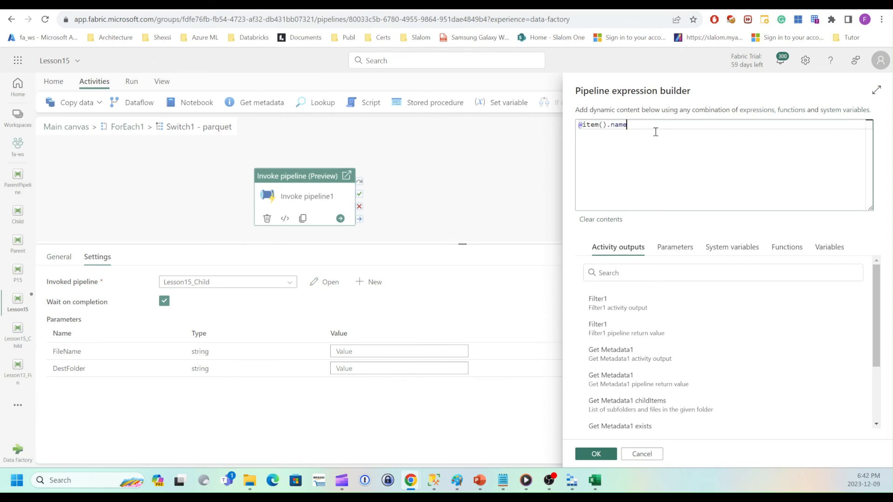
{"action": "left_click", "coordinate": [596, 454]}
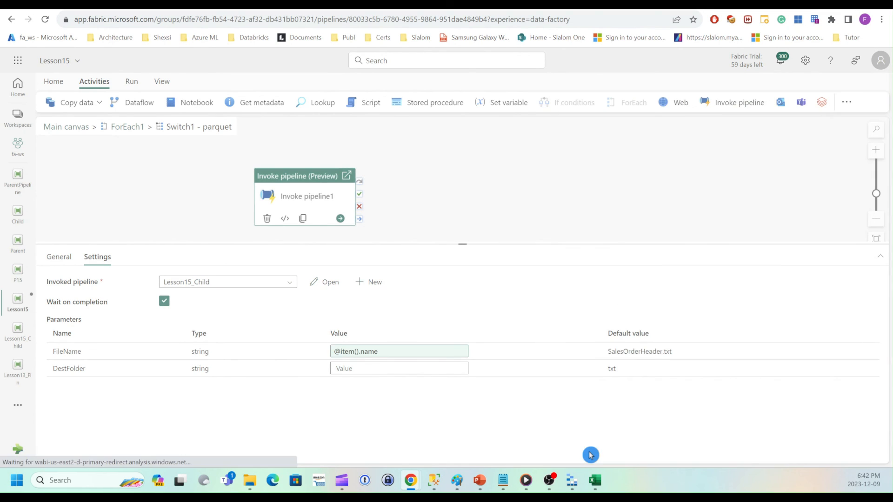
Set the DestFolder parameter to parquet and copy the invoke pipeline activity.
{"action": "left_click", "coordinate": [399, 368]}
{"action": "type", "text": "pa"}
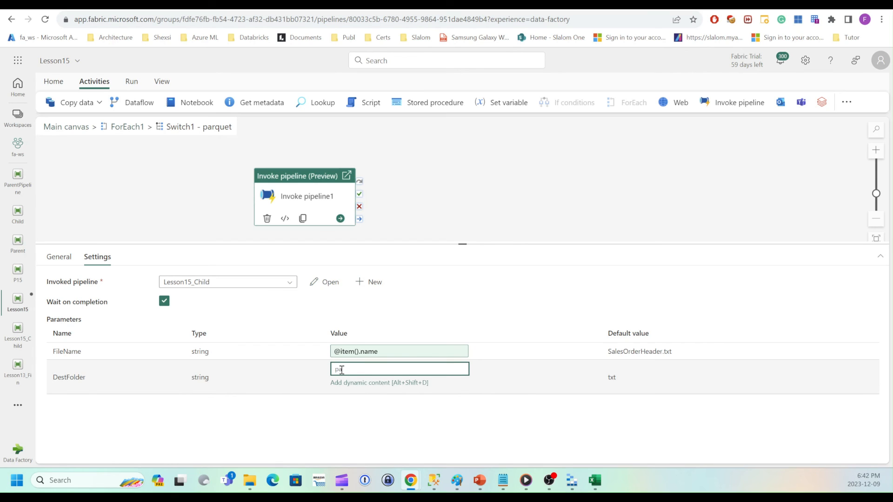
{"action": "type", "text": "rquet"}
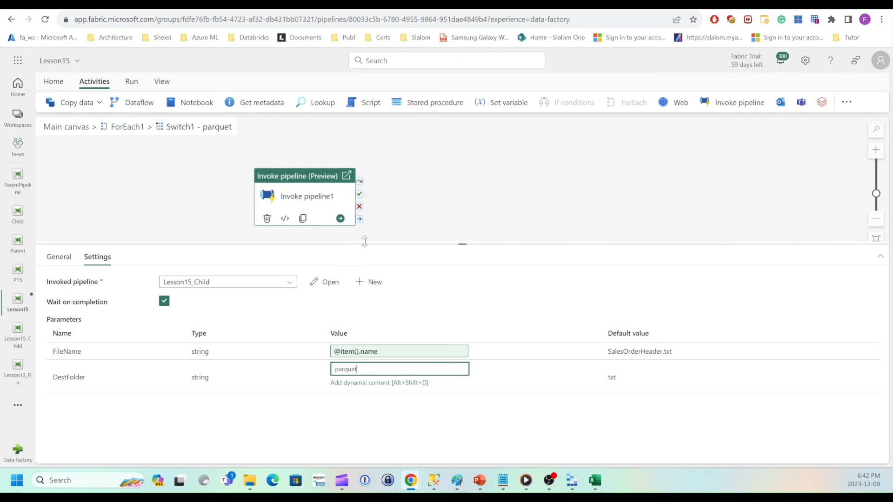
{"action": "mouse_move", "coordinate": [394, 204]}
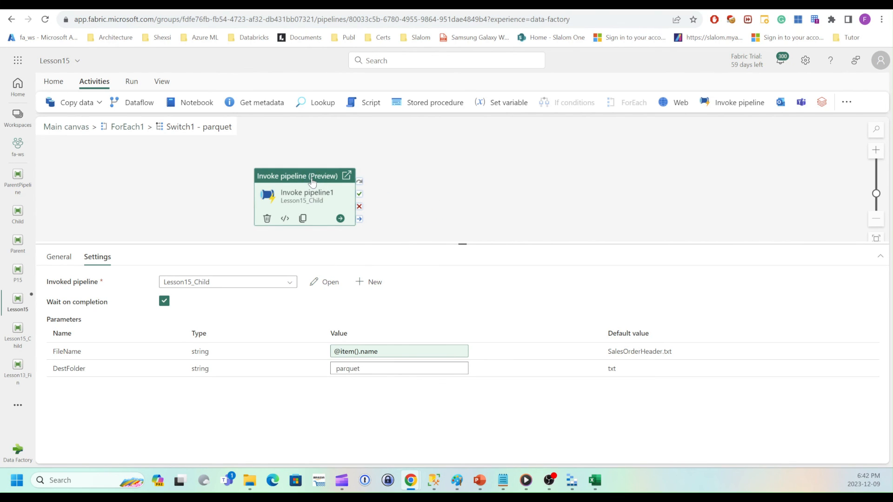
{"action": "right_click", "coordinate": [306, 196]}
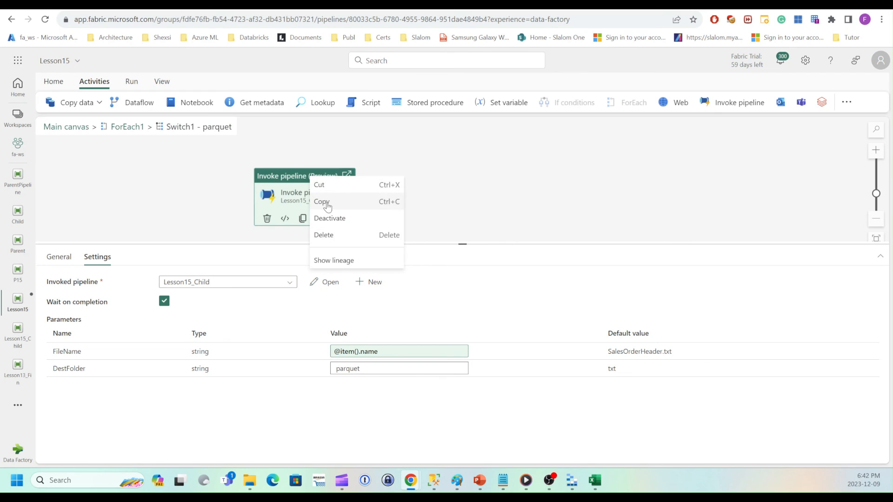
{"action": "left_click", "coordinate": [307, 196]}
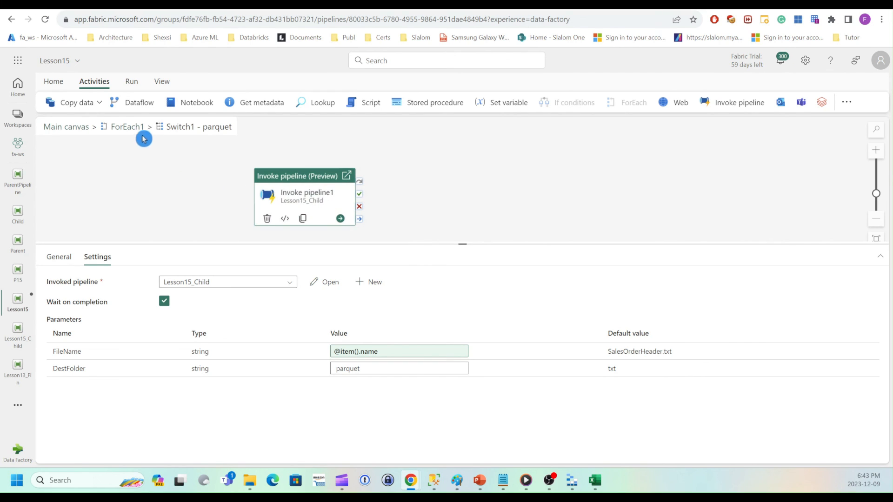
Paste the Lesson15_Child invoke activity into the json case with DestFolder json.
{"action": "left_click", "coordinate": [127, 126]}
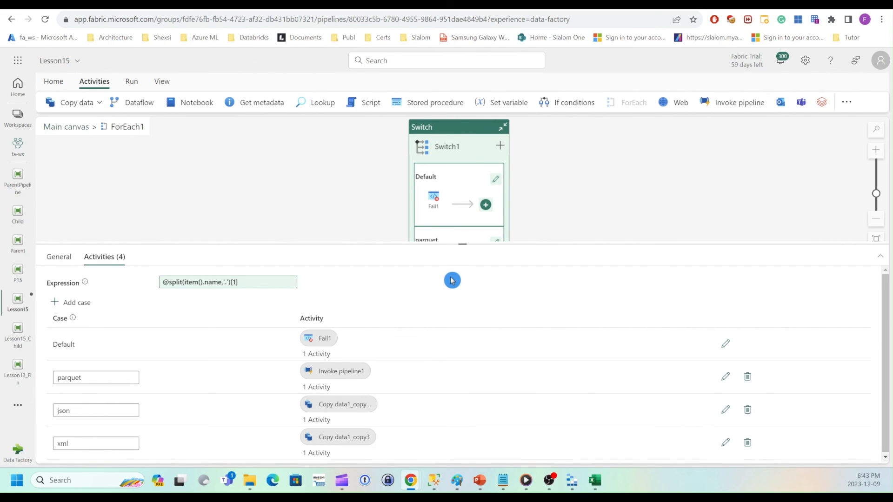
{"action": "left_click", "coordinate": [725, 414]}
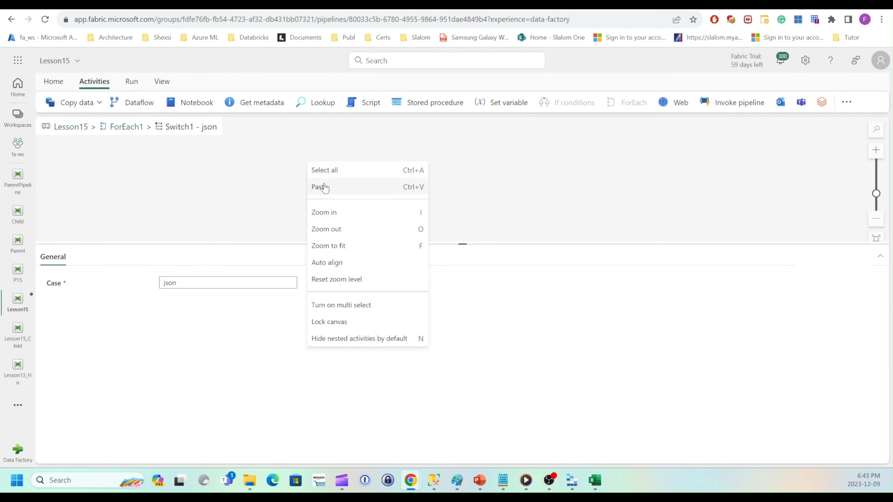
{"action": "left_click", "coordinate": [321, 187]}
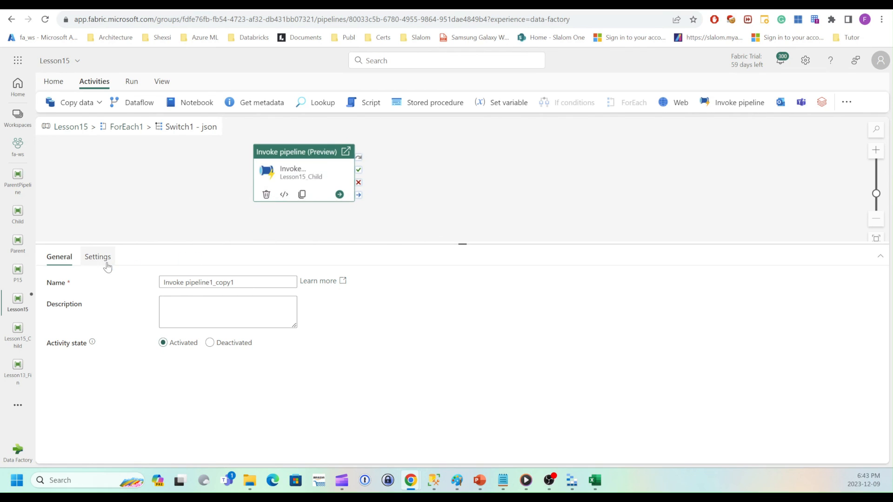
{"action": "left_click", "coordinate": [97, 256]}
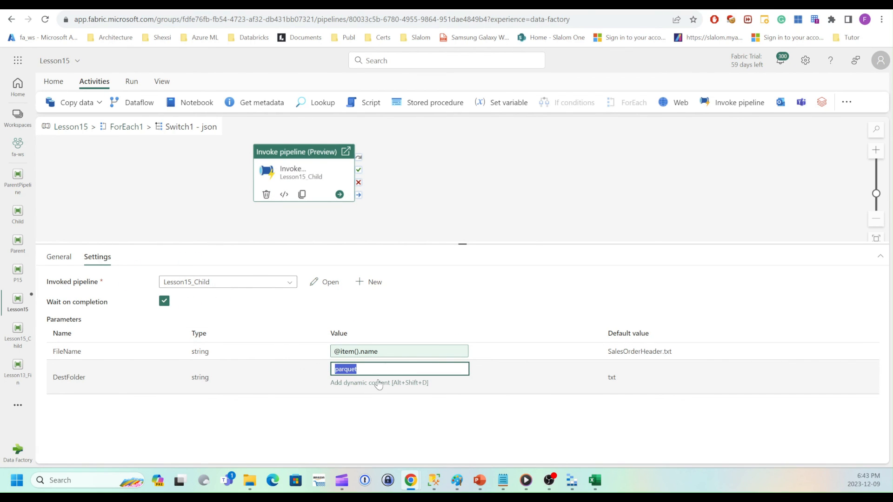
{"action": "type", "text": "json"}
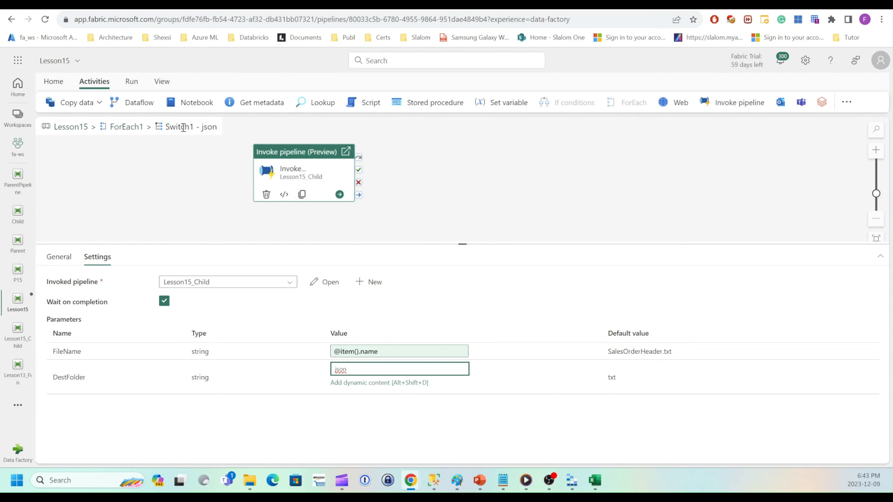
{"action": "left_click", "coordinate": [126, 126]}
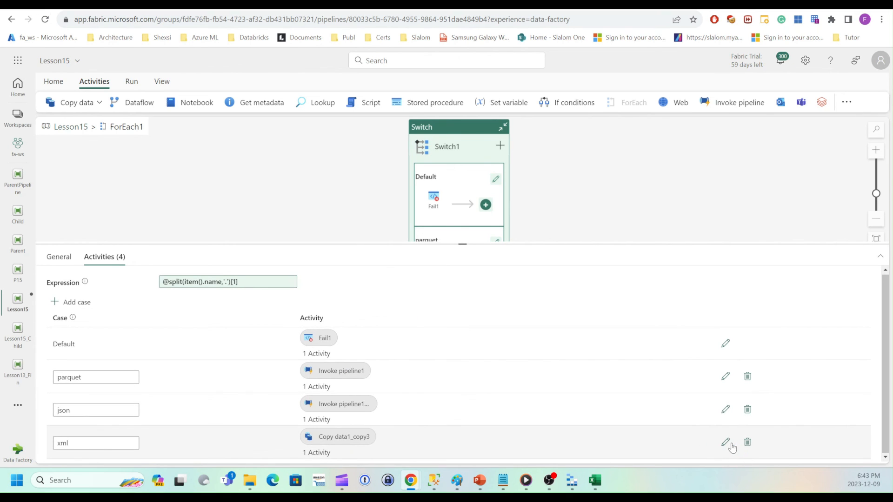
Paste the Lesson15_Child invoke activity into the xml case and set DestFolder to xml.
{"action": "left_click", "coordinate": [725, 443]}
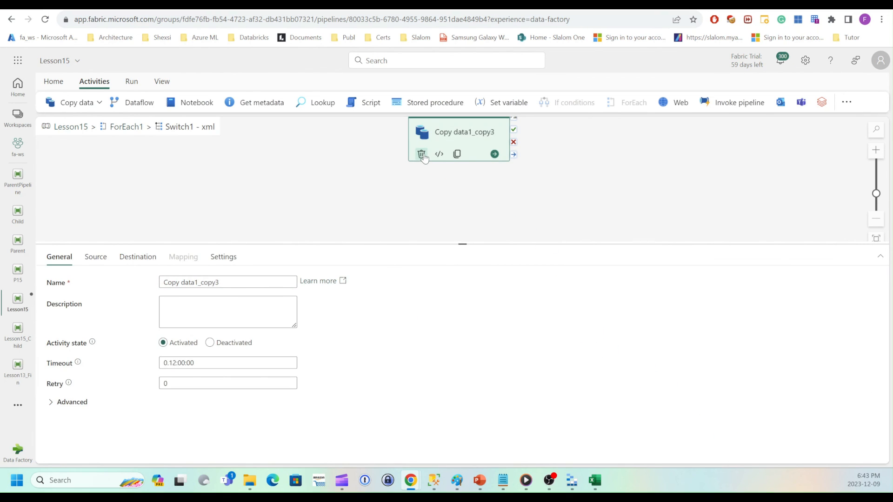
{"action": "right_click", "coordinate": [256, 199]}
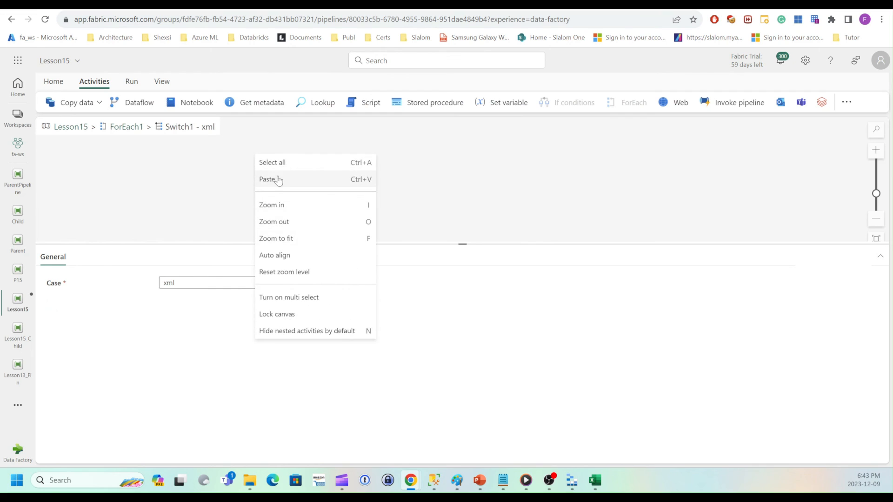
{"action": "left_click", "coordinate": [267, 179]}
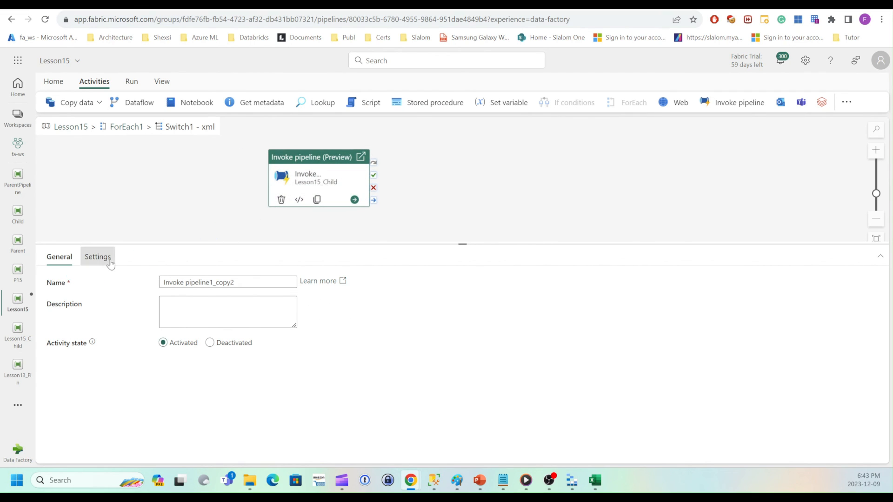
{"action": "left_click", "coordinate": [97, 256]}
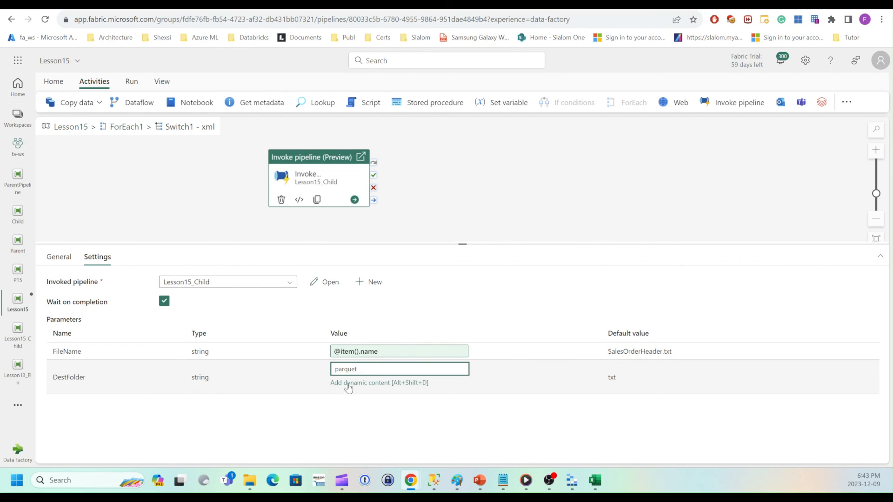
{"action": "type", "text": "x"}
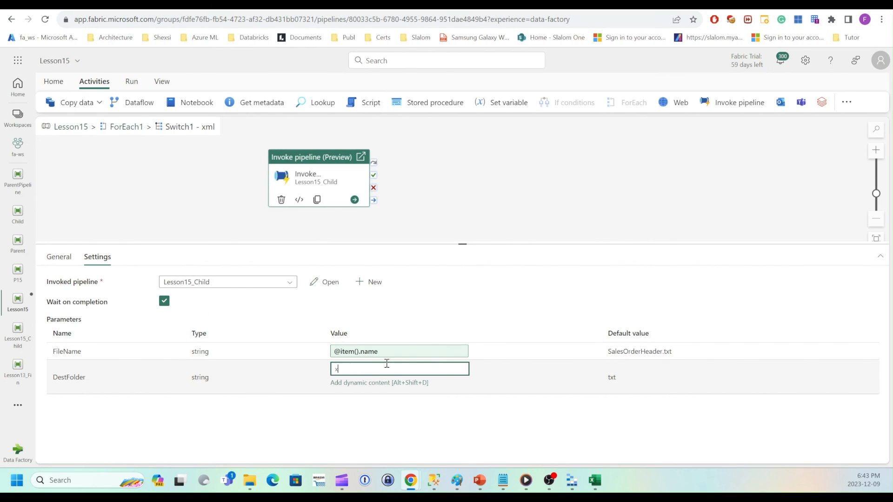
{"action": "type", "text": "ml"}
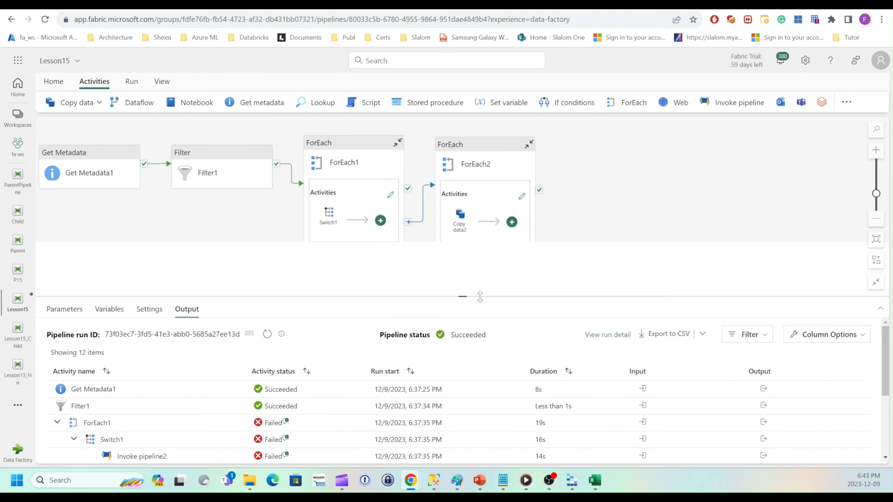
{"action": "mouse_move", "coordinate": [53, 81]}
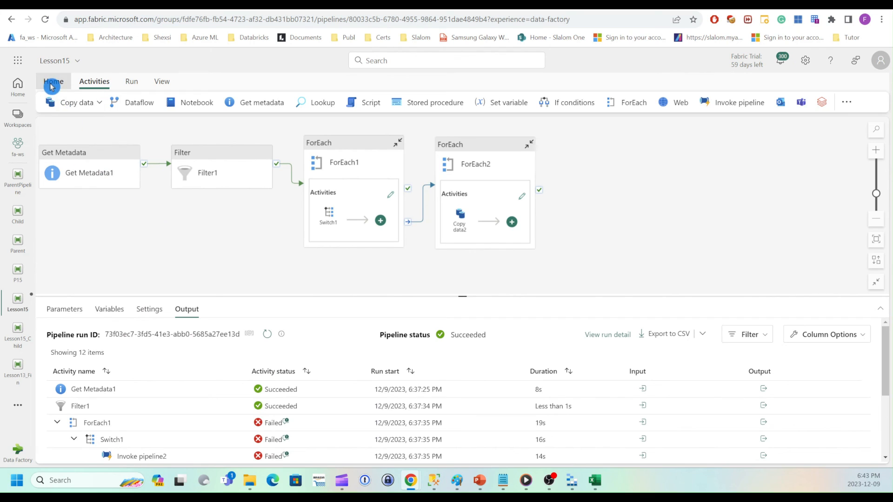
Run the Lesson15 pipeline and watch the Output pane until it shows Succeeded.
{"action": "left_click", "coordinate": [53, 81]}
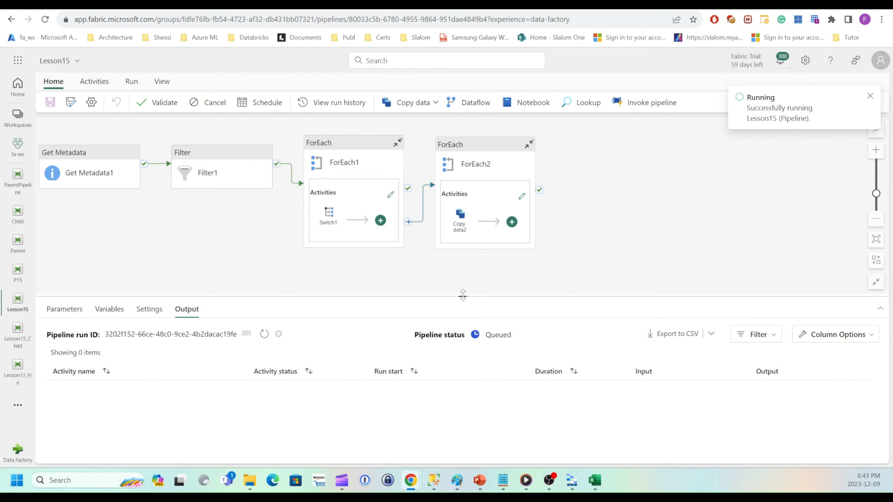
{"action": "mouse_move", "coordinate": [460, 294]}
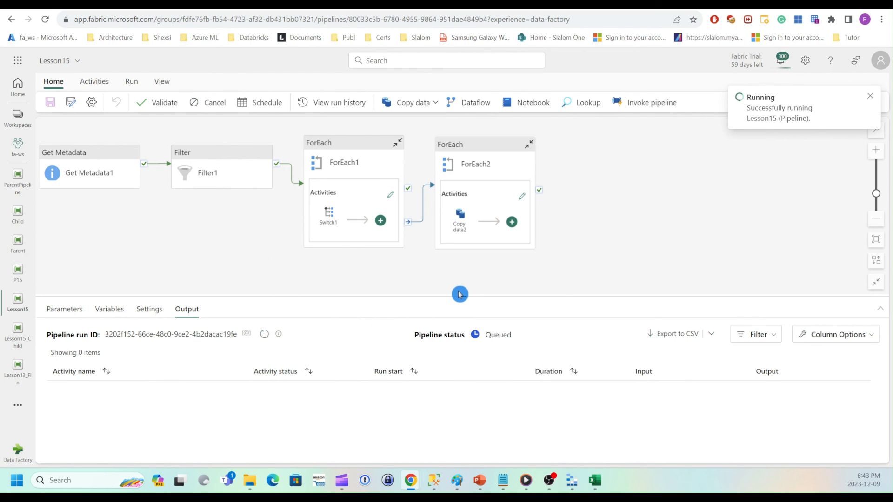
{"action": "left_click", "coordinate": [870, 96]}
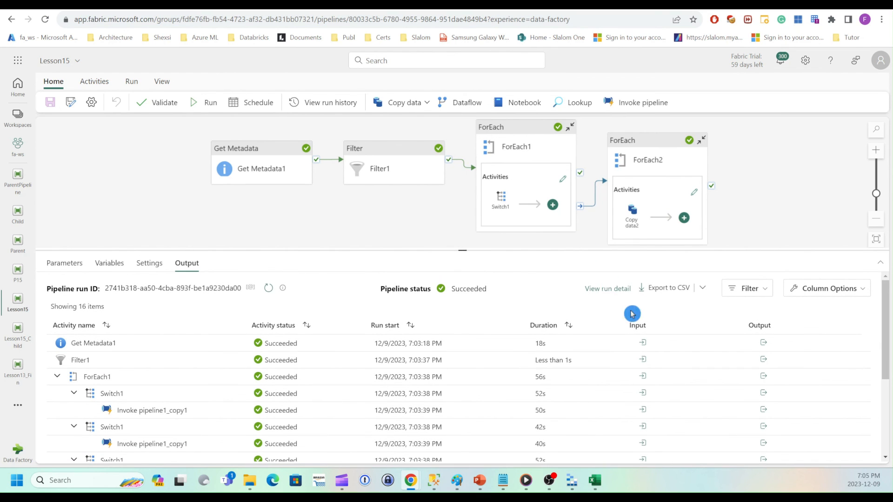
{"action": "mouse_move", "coordinate": [573, 487]}
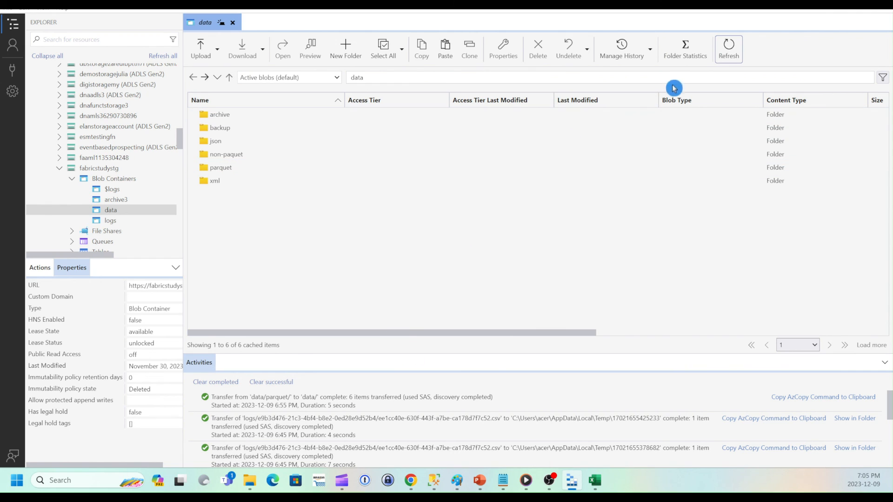
{"action": "mouse_move", "coordinate": [212, 204]}
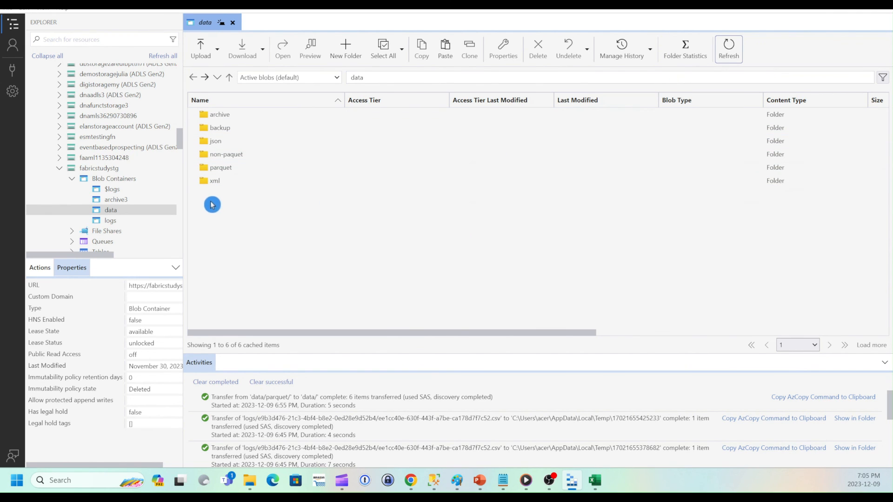
{"action": "mouse_move", "coordinate": [216, 209]}
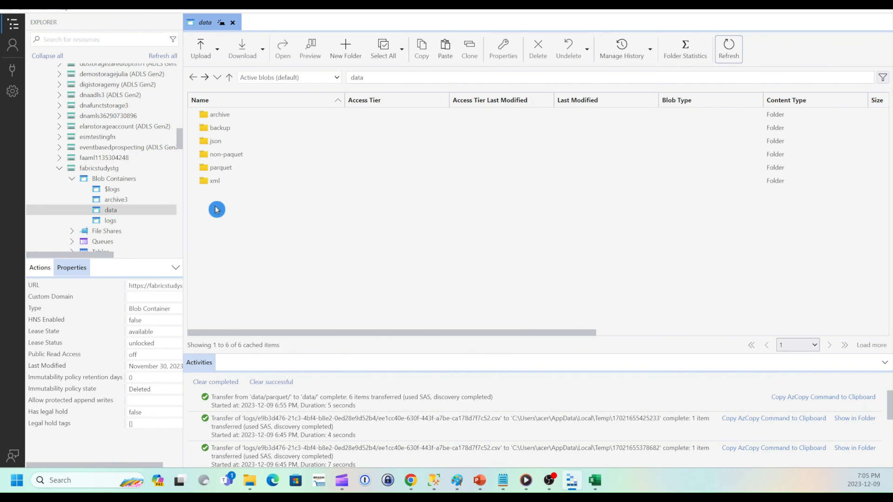
{"action": "mouse_move", "coordinate": [518, 310]}
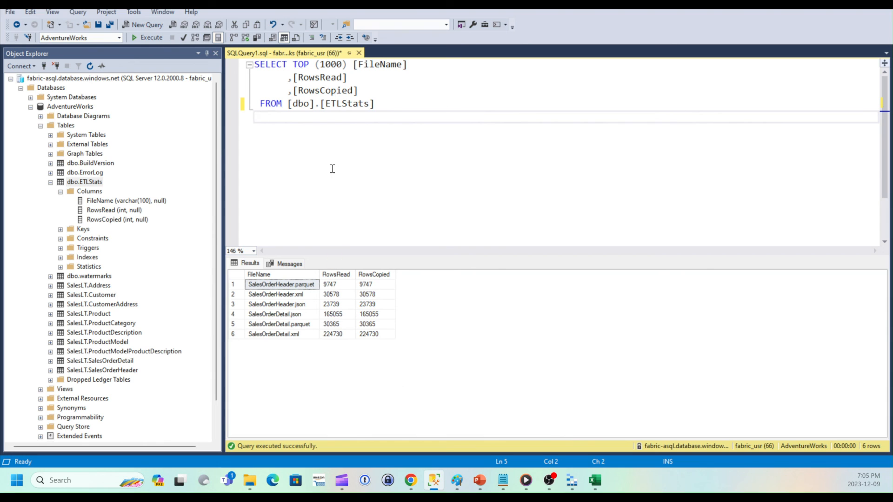
{"action": "mouse_move", "coordinate": [430, 314]}
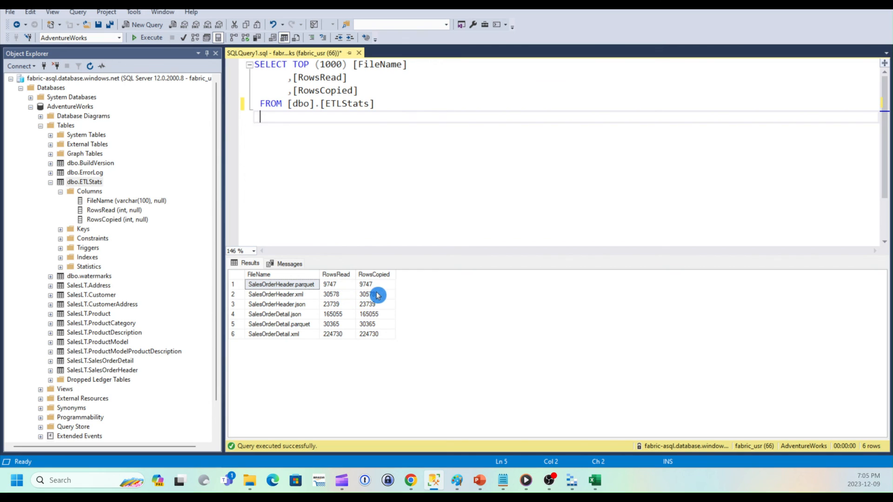
{"action": "mouse_move", "coordinate": [374, 327]}
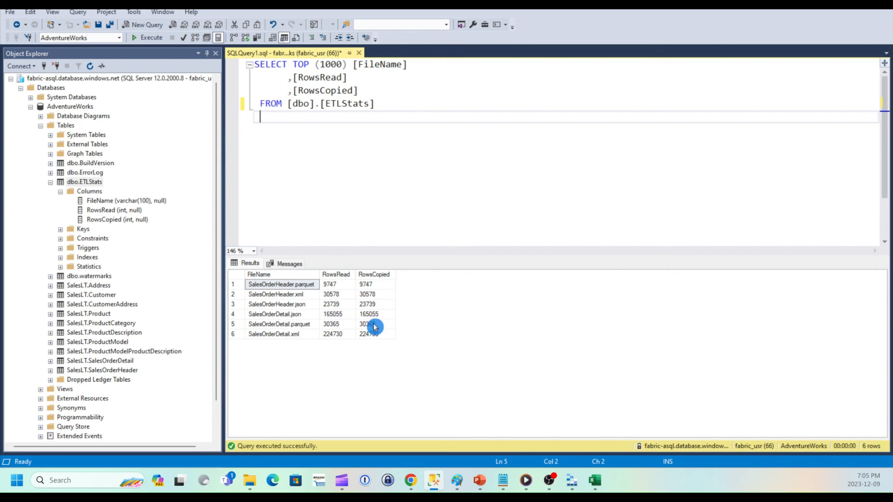
{"action": "mouse_move", "coordinate": [363, 371]}
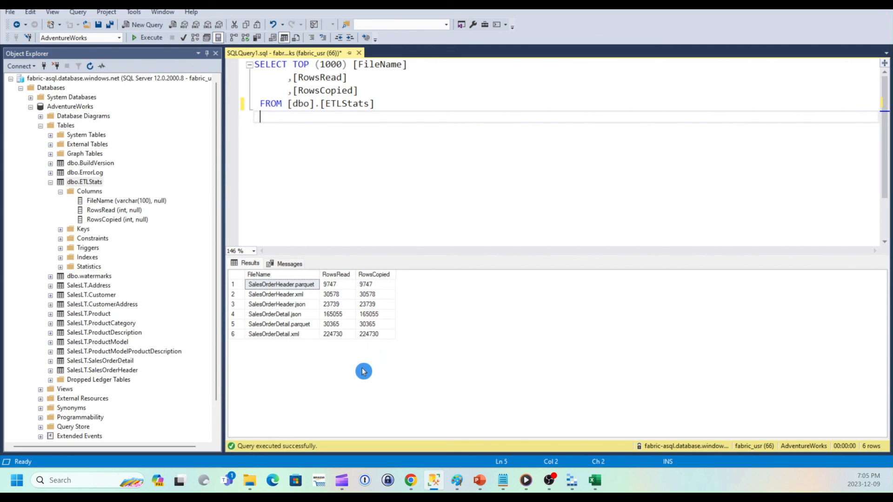
{"action": "mouse_move", "coordinate": [525, 456]}
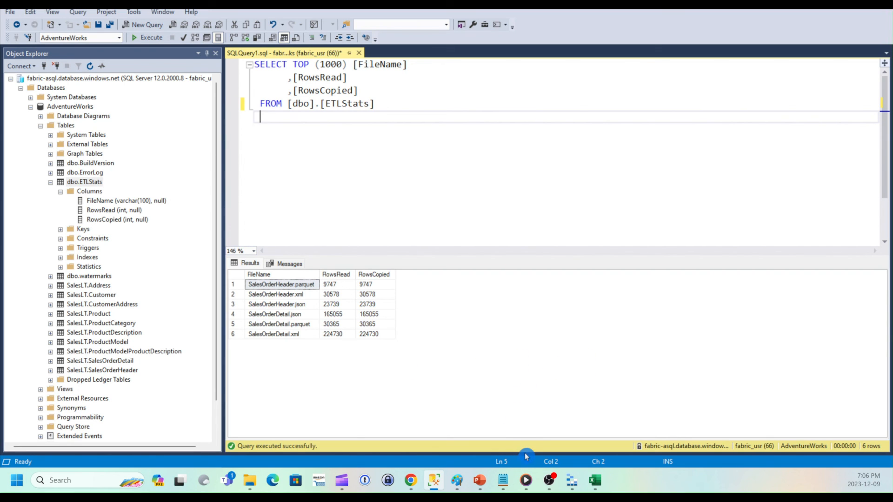
{"action": "mouse_move", "coordinate": [409, 480]}
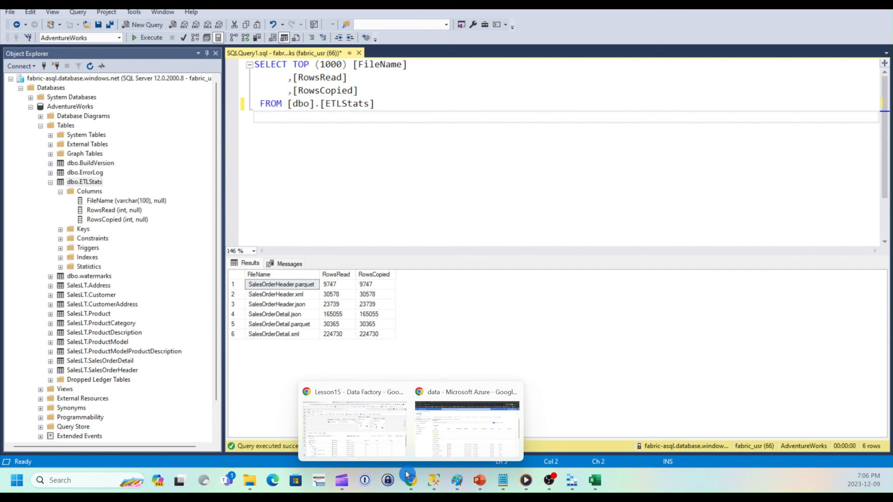
Switch back to the Lesson15 Data Factory browser window from the taskbar.
{"action": "left_click", "coordinate": [353, 424]}
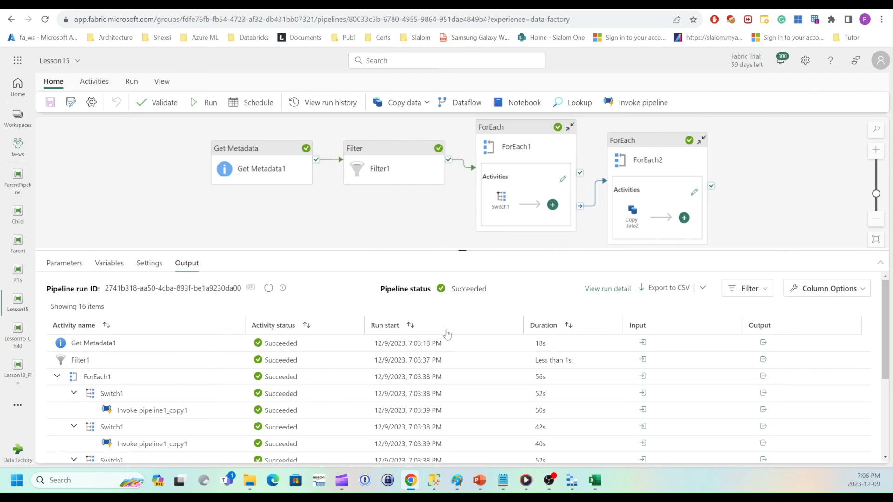